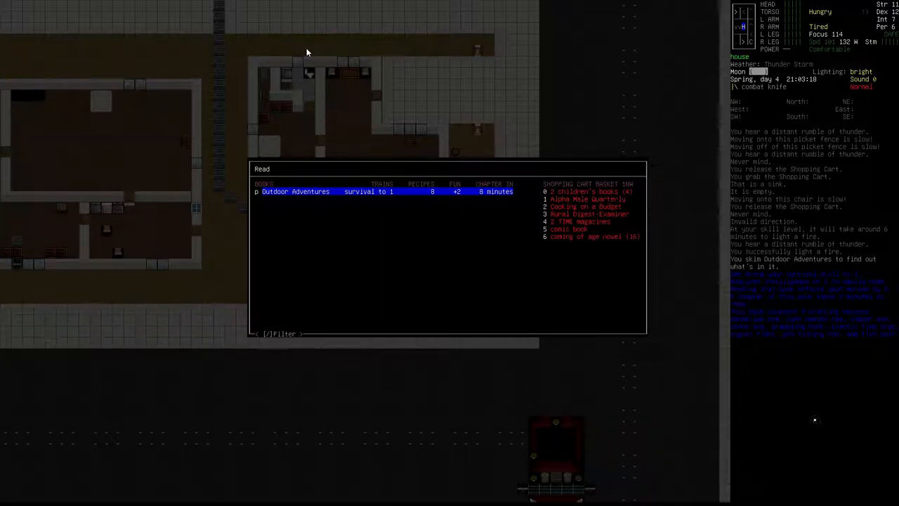
mouse_move(460, 140)
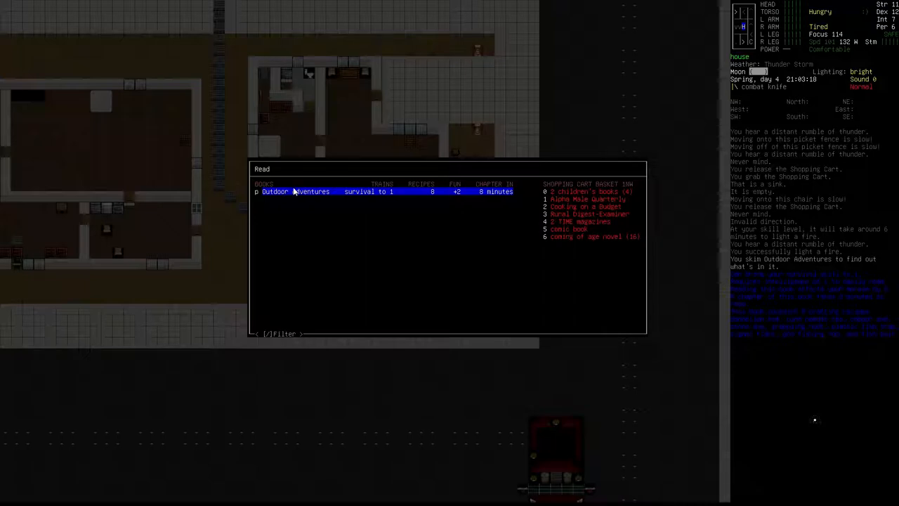
Leave the Read book list without choosing Outdoor Adventures.
key("Escape")
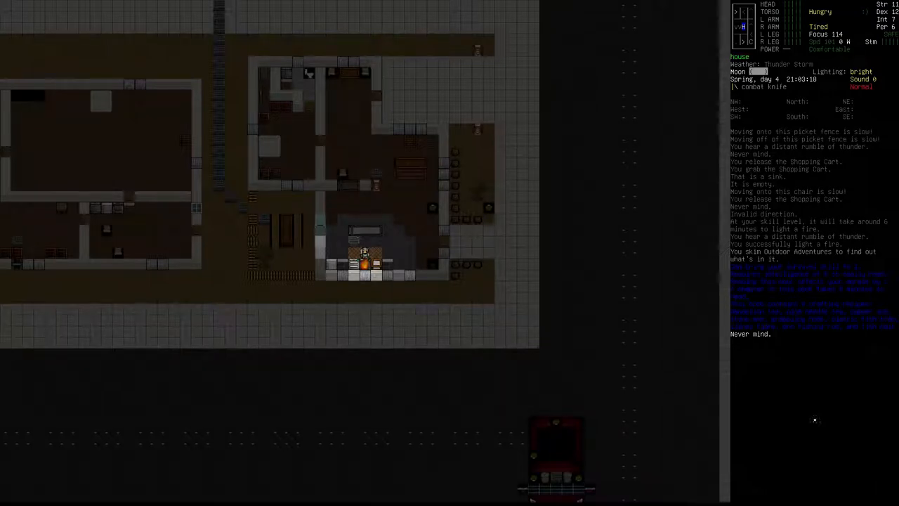
key("@")
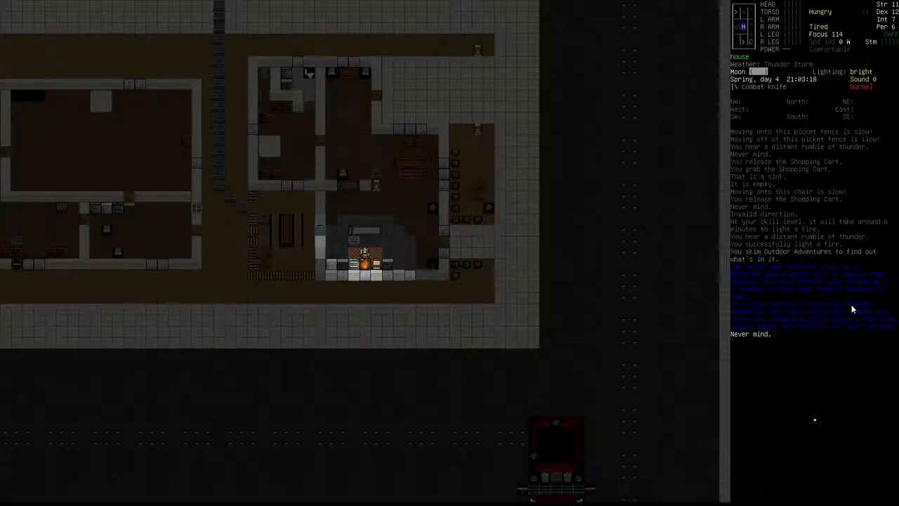
mouse_move(757, 321)
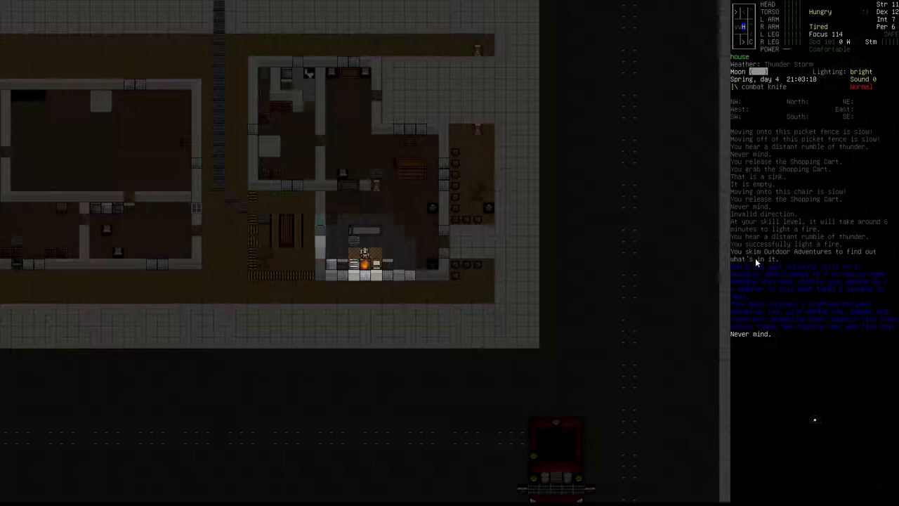
mouse_move(785, 269)
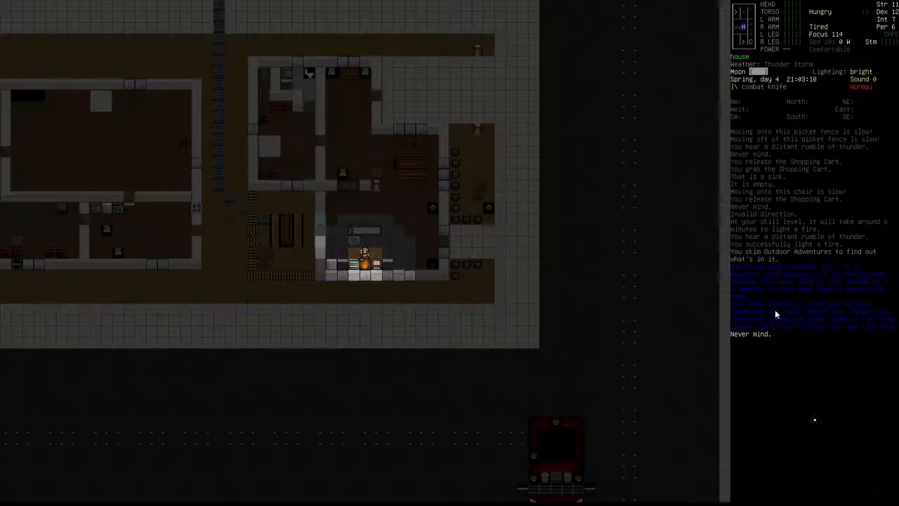
mouse_move(868, 315)
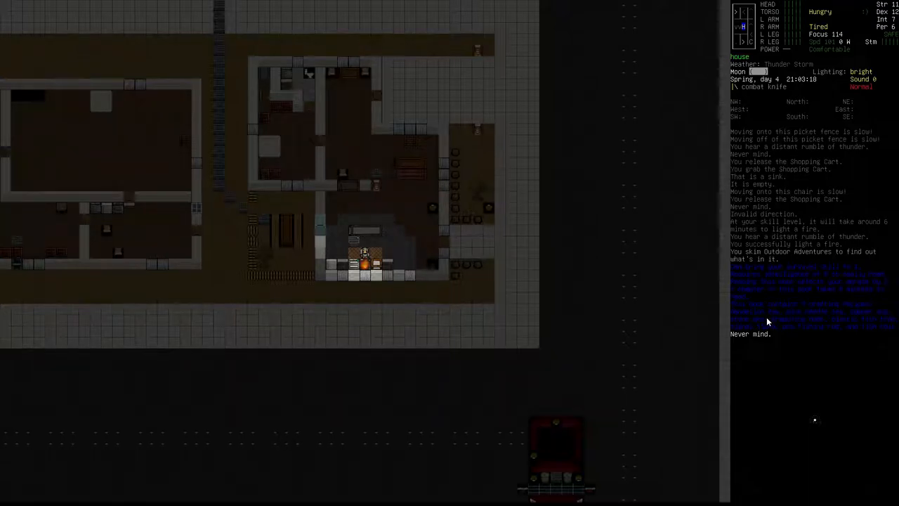
mouse_move(856, 267)
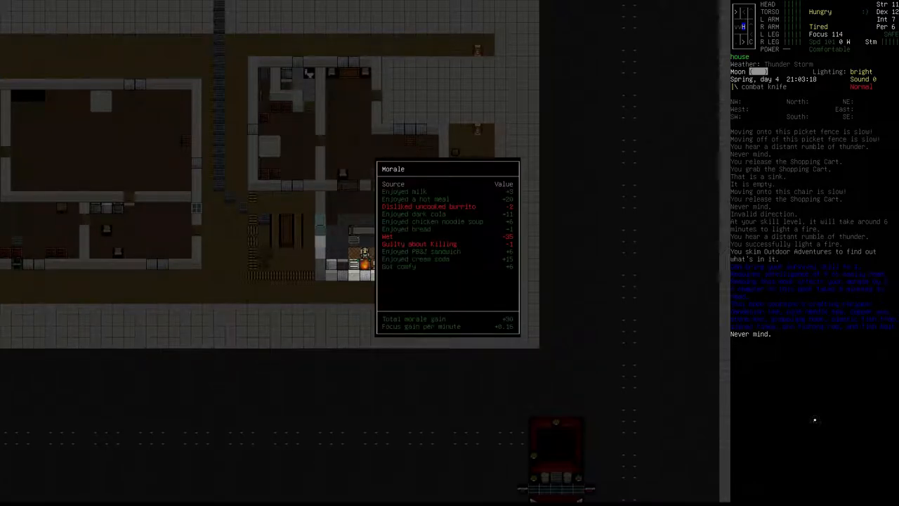
mouse_move(488, 273)
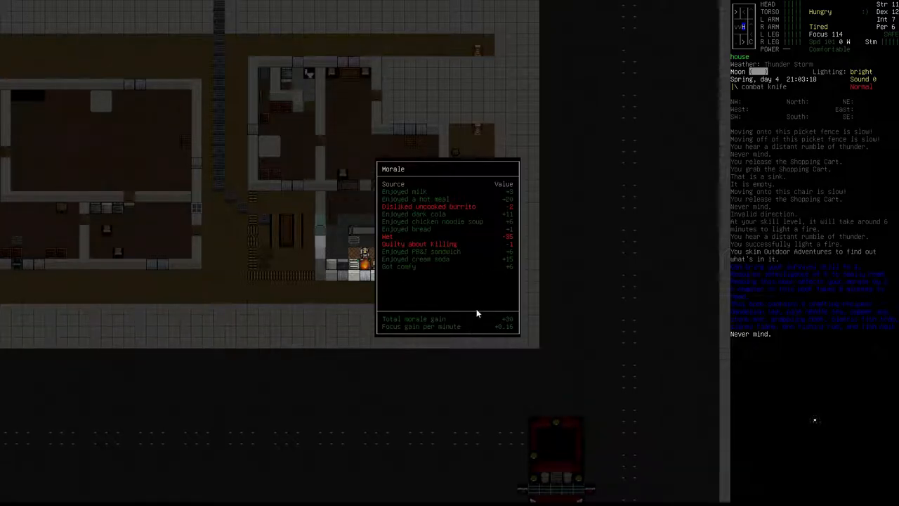
mouse_move(865, 10)
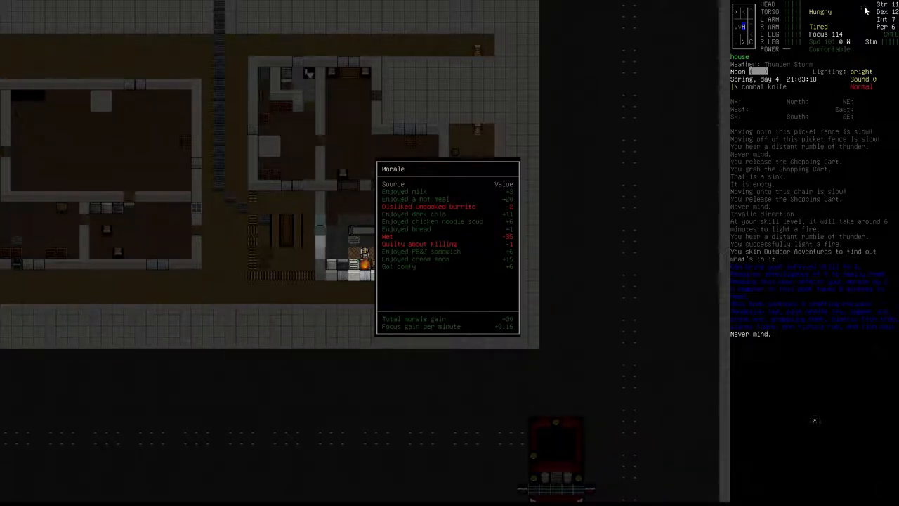
mouse_move(658, 113)
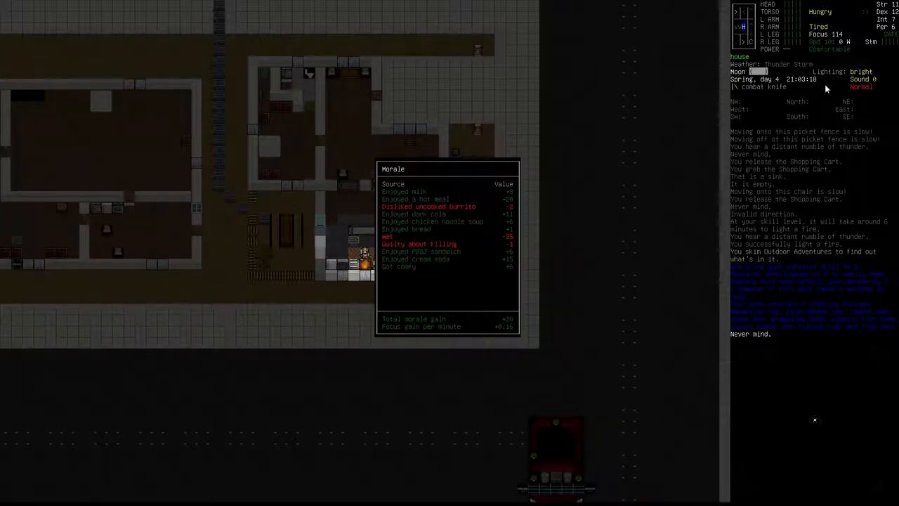
mouse_move(498, 328)
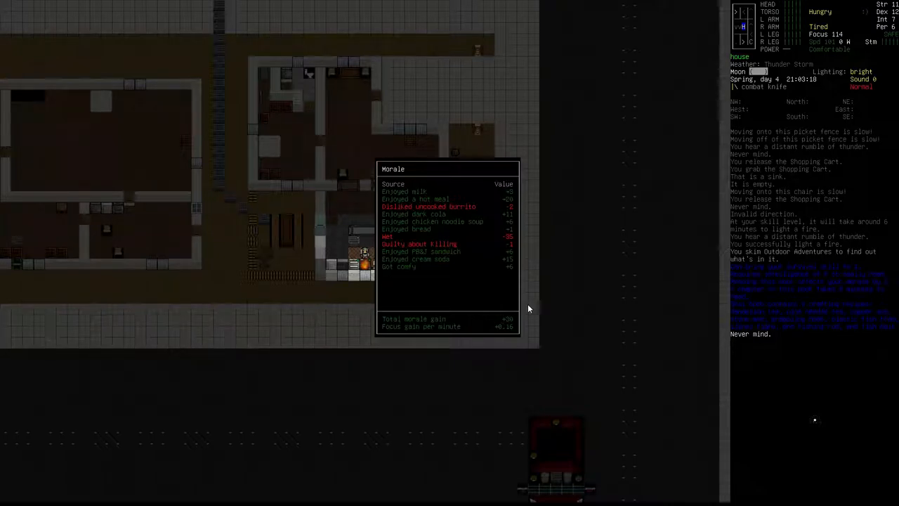
mouse_move(795, 299)
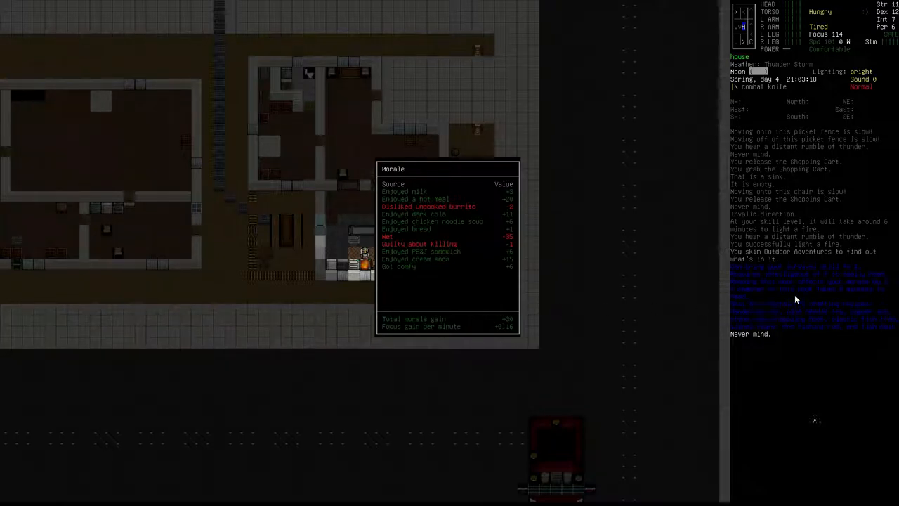
Skim Cooking on a Budget from the shopping cart so it becomes readable.
key("Escape")
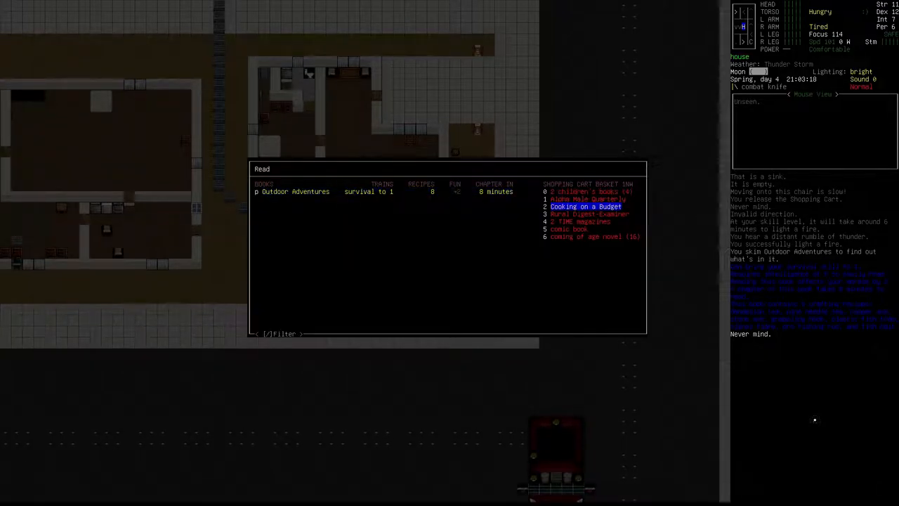
left_click(584, 206)
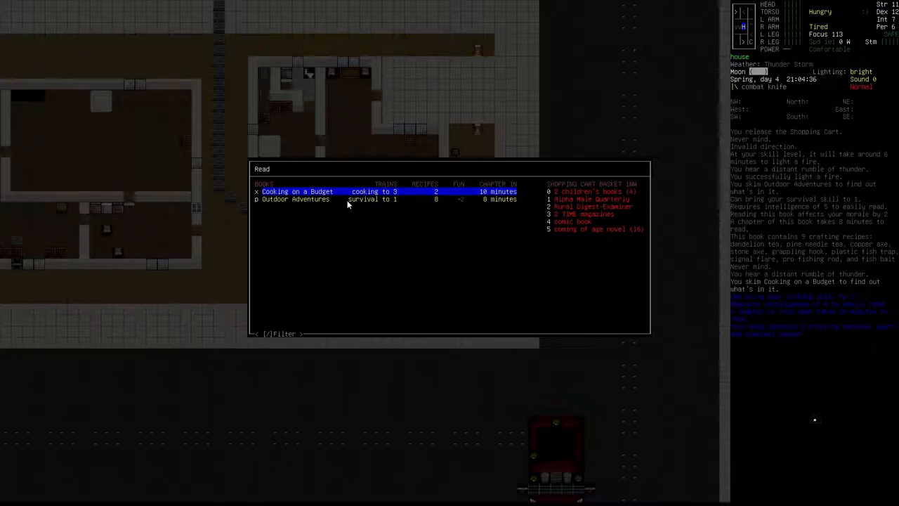
mouse_move(428, 198)
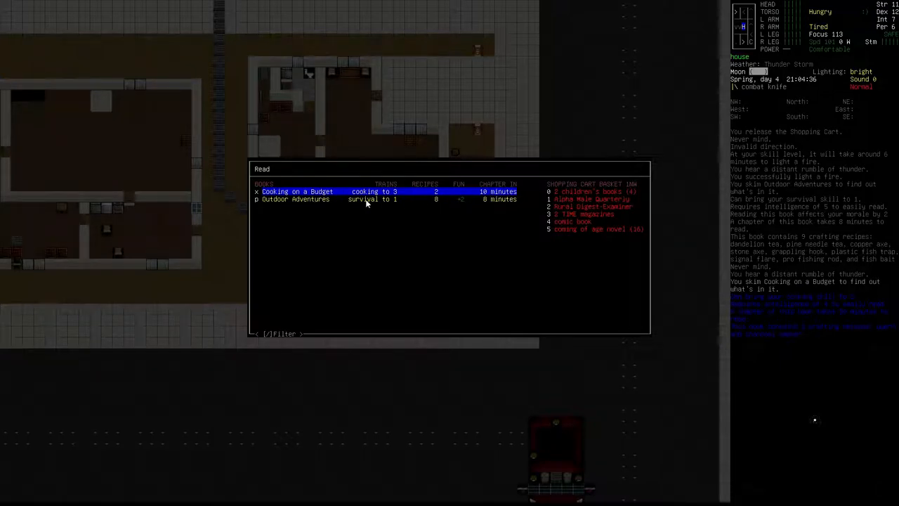
mouse_move(294, 205)
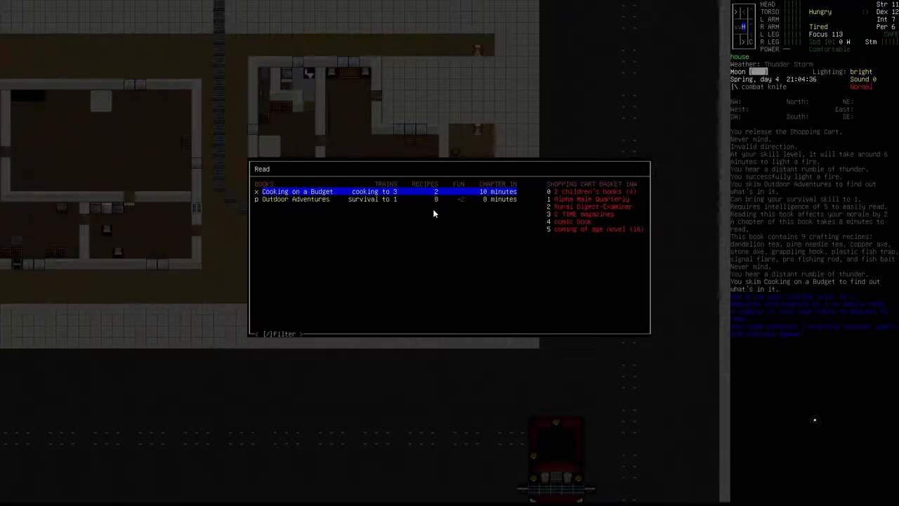
key("DOWN")
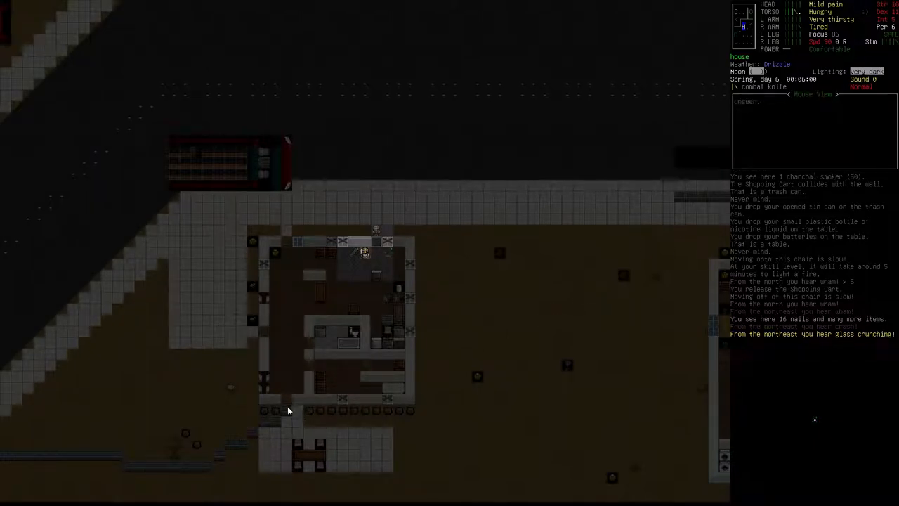
mouse_move(22, 458)
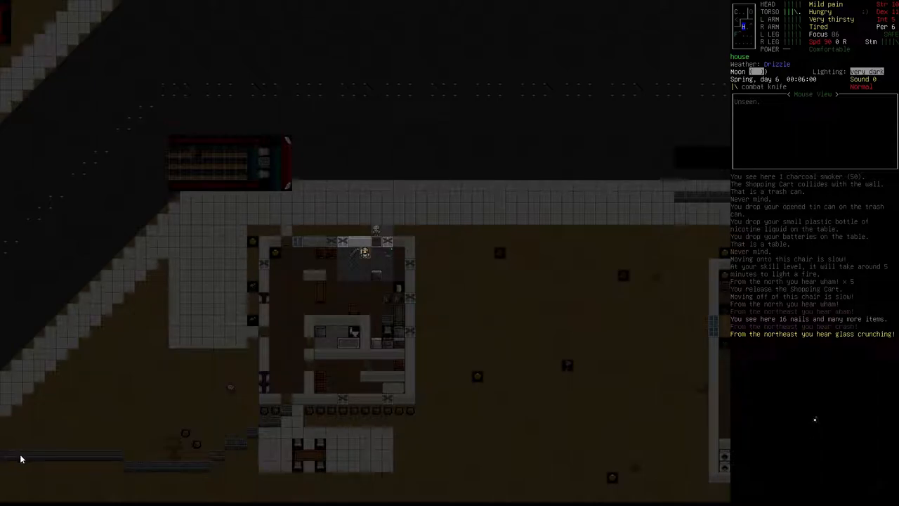
mouse_move(645, 270)
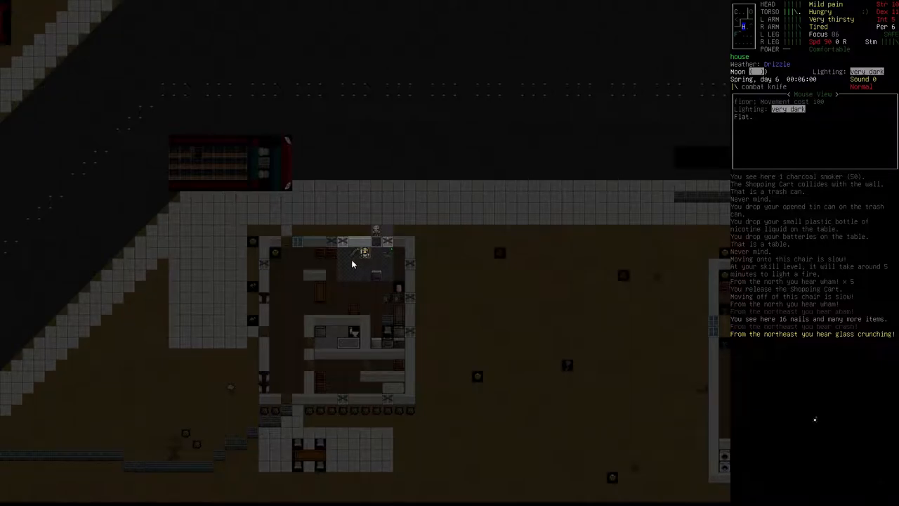
mouse_move(370, 315)
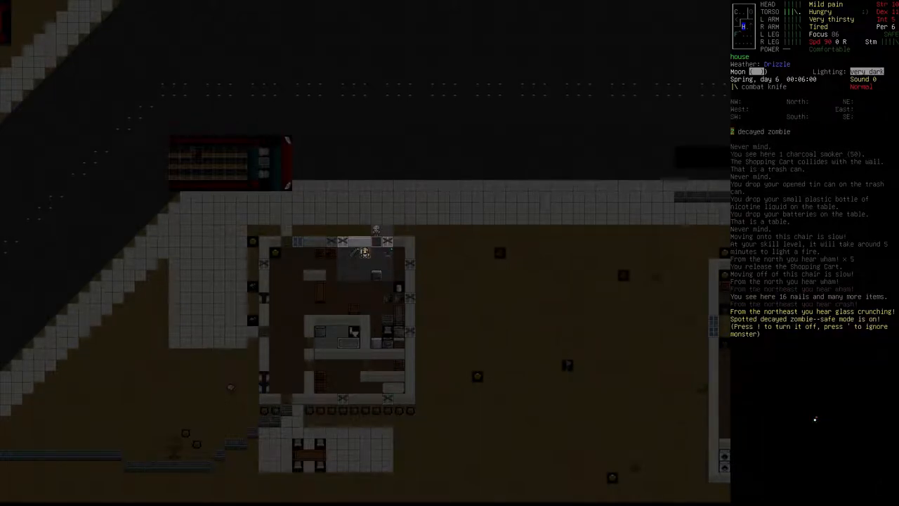
Ignore the spotted zombie, quick-butcher its corpse and gather the bones.
key("'")
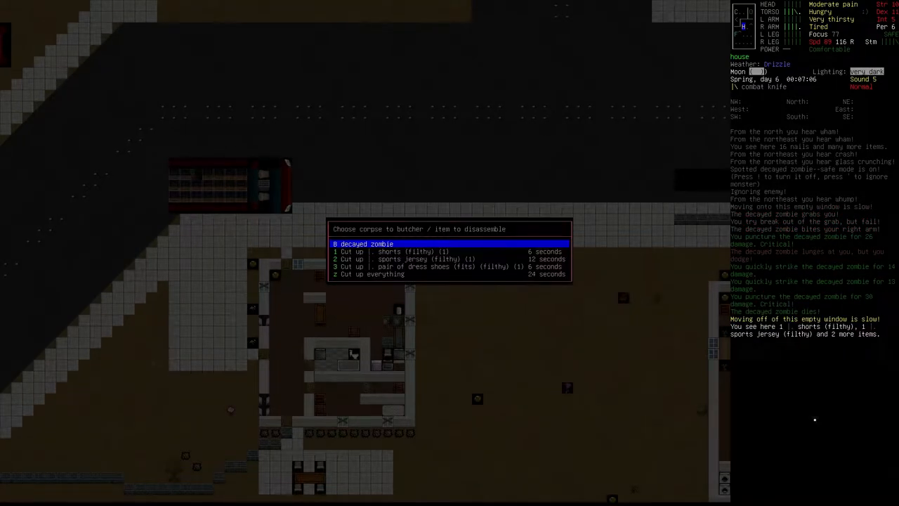
left_click(366, 245)
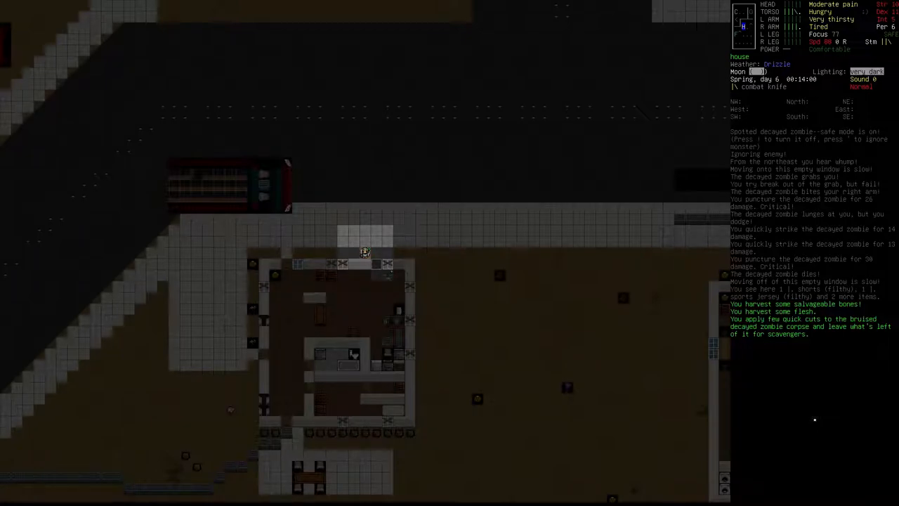
key("g")
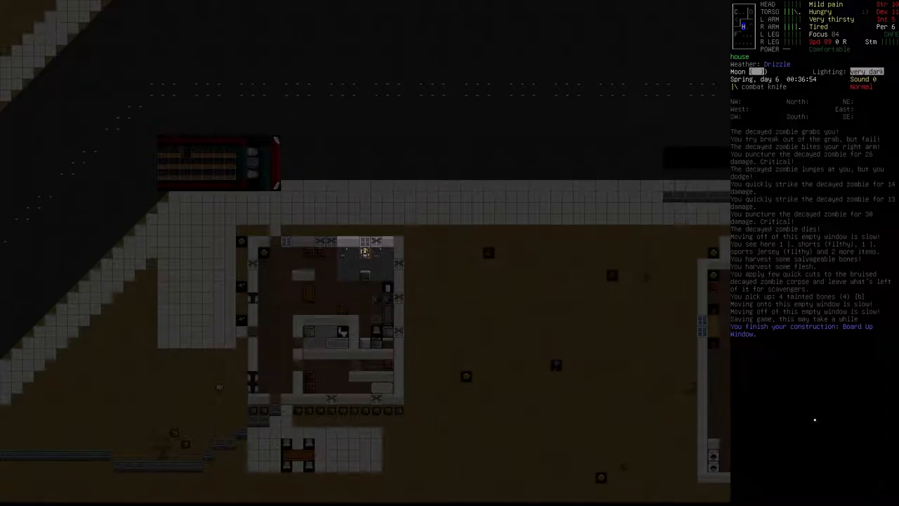
Check the reinforced boarded window entry in the Construction list.
key("*")
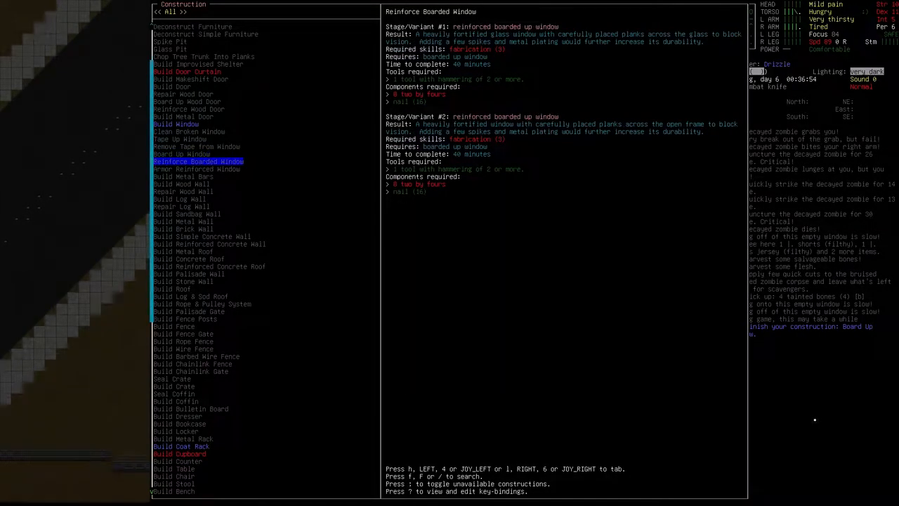
key("f")
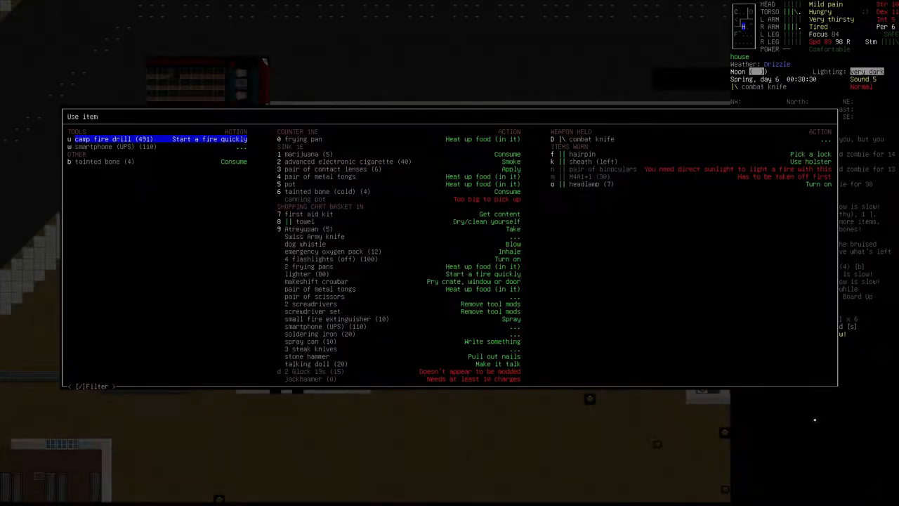
left_click(113, 139)
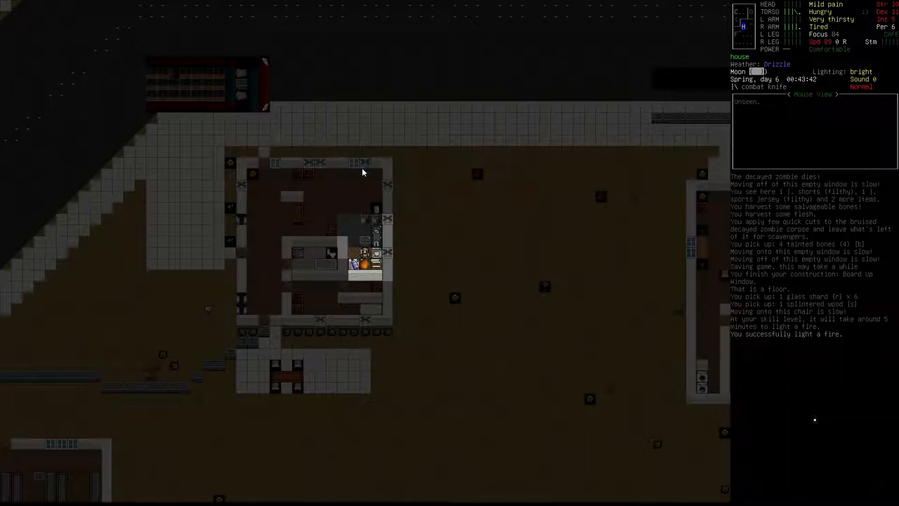
mouse_move(342, 166)
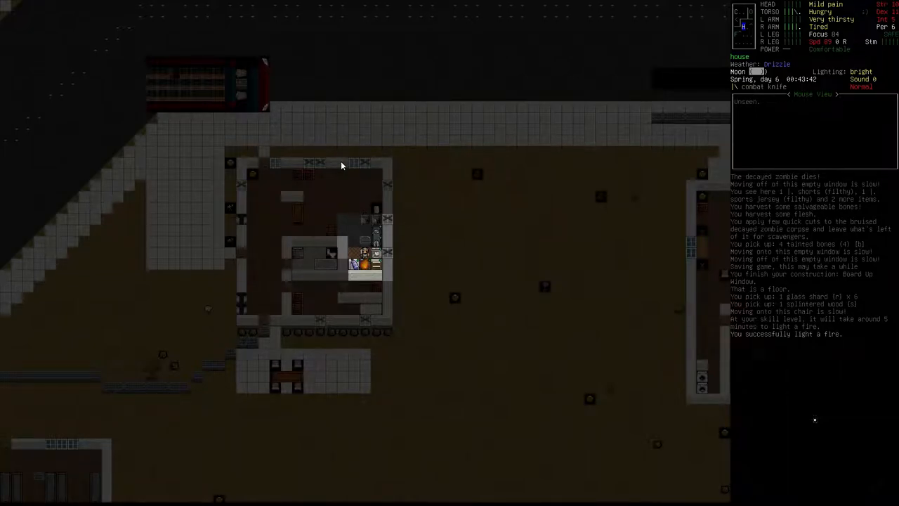
mouse_move(278, 171)
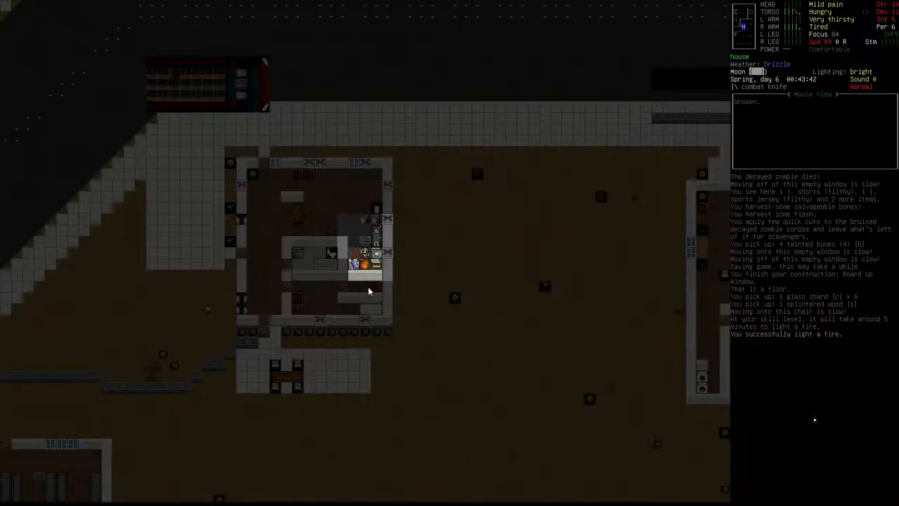
mouse_move(292, 180)
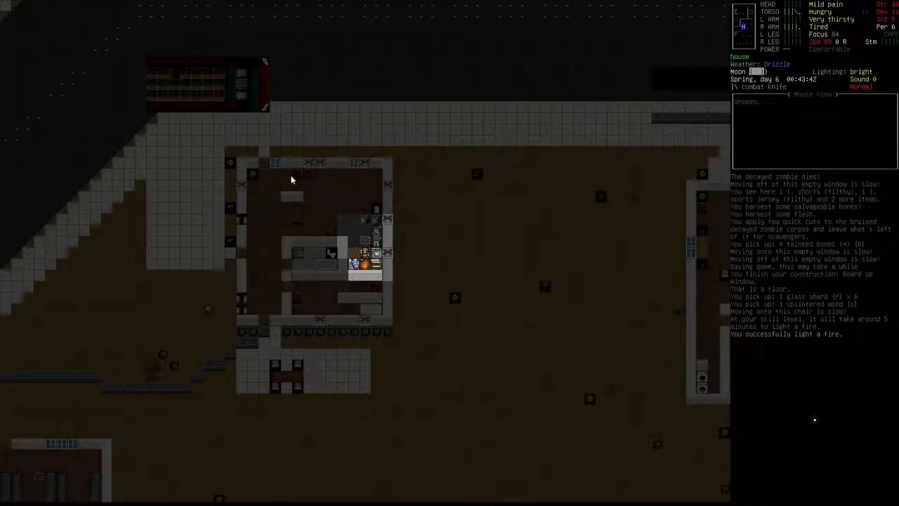
mouse_move(332, 223)
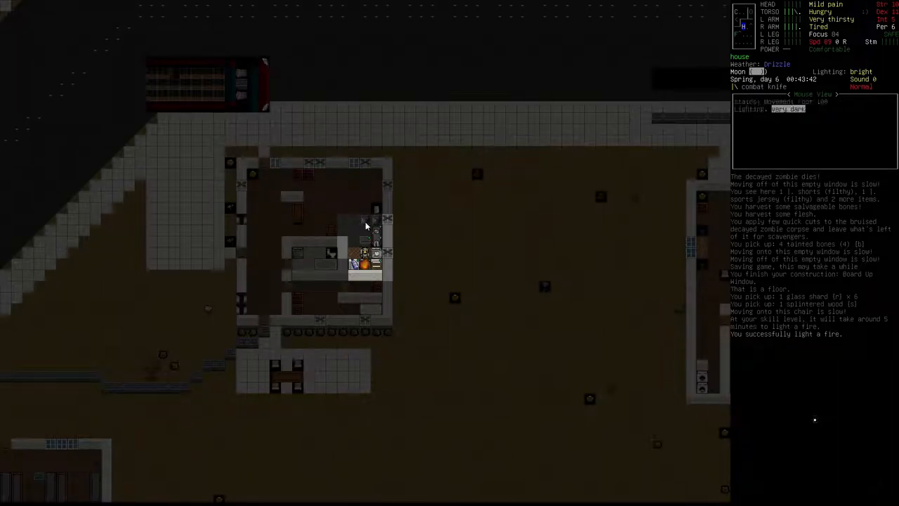
mouse_move(371, 225)
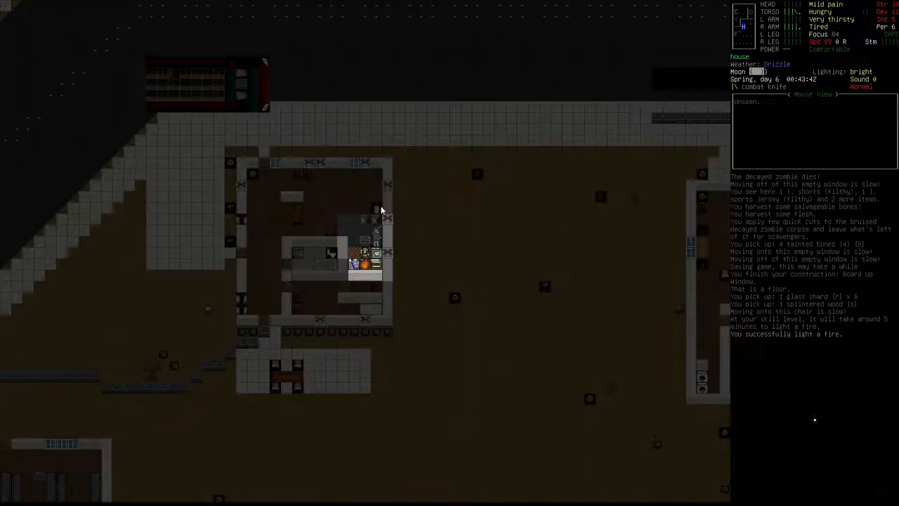
key("m")
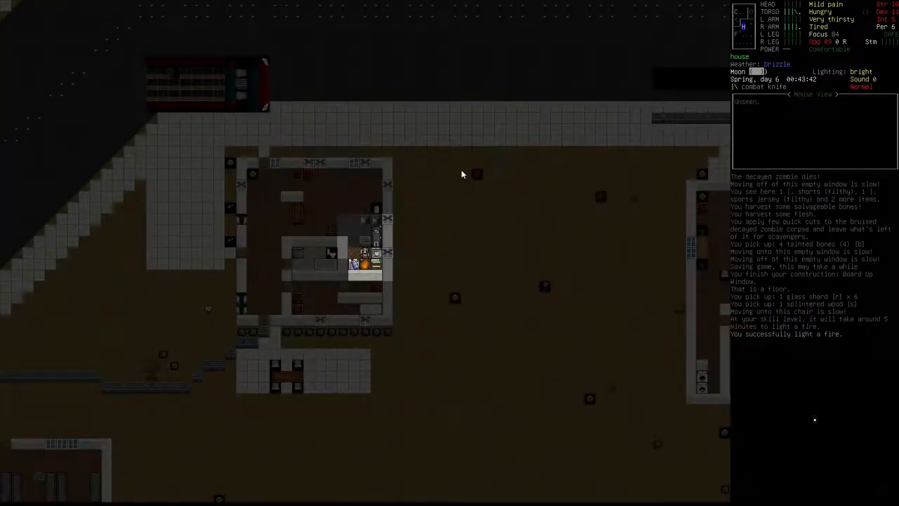
mouse_move(418, 135)
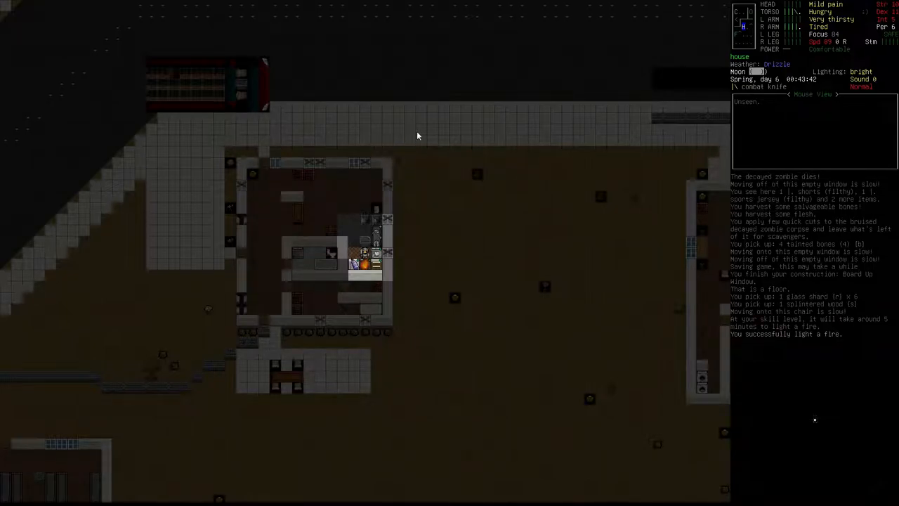
mouse_move(3, 279)
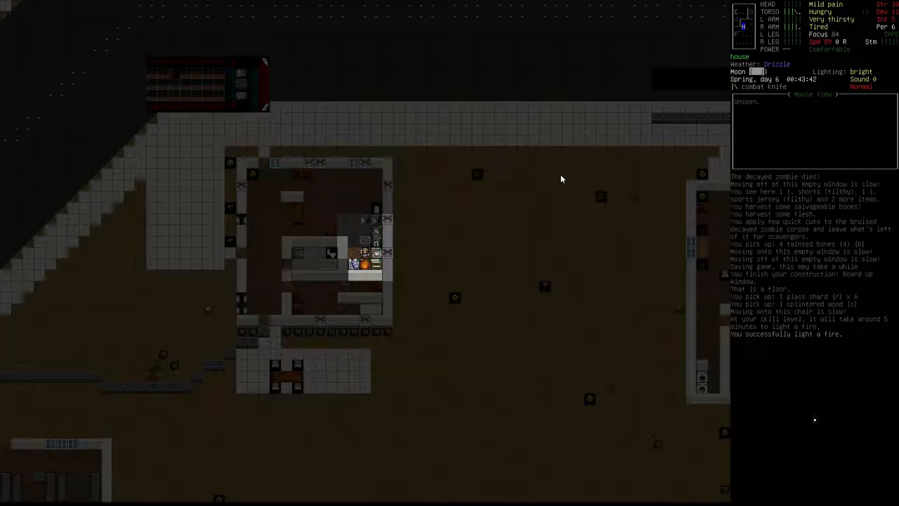
Browse the refrigerated food in the Eat list and back out without eating.
key("E")
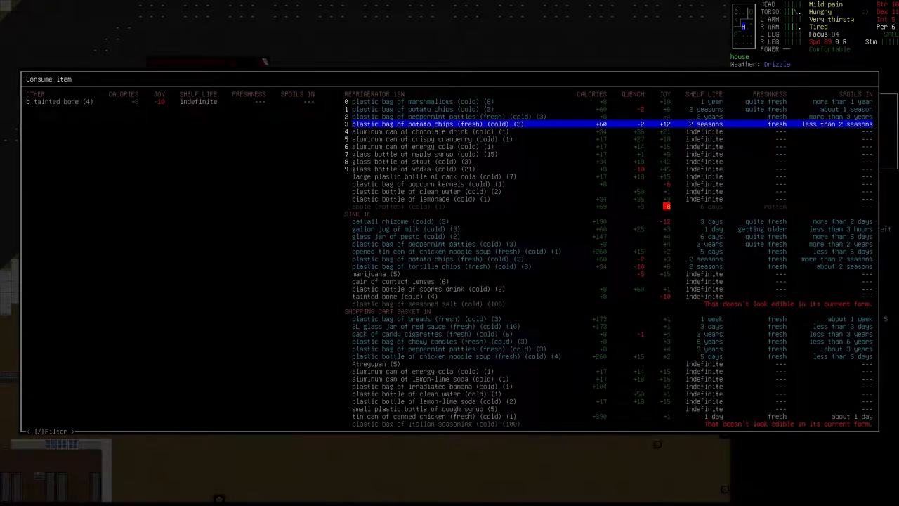
key("down")
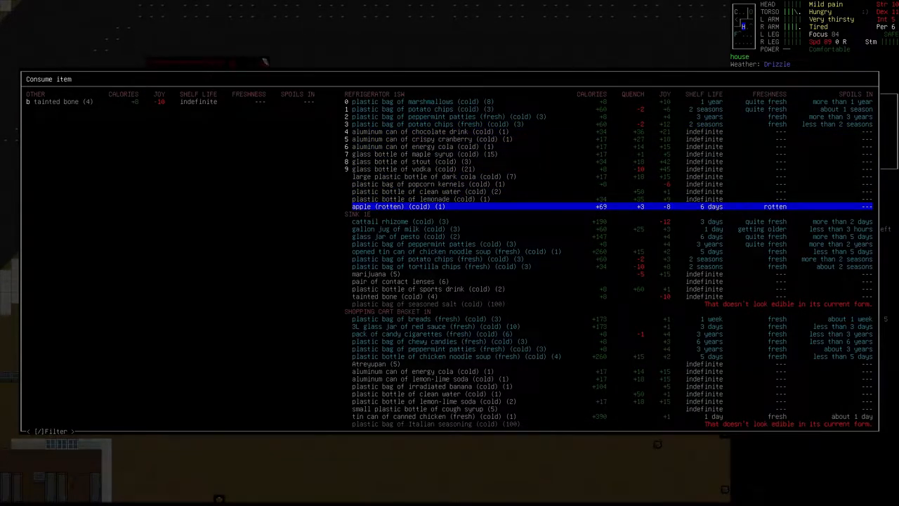
key("up")
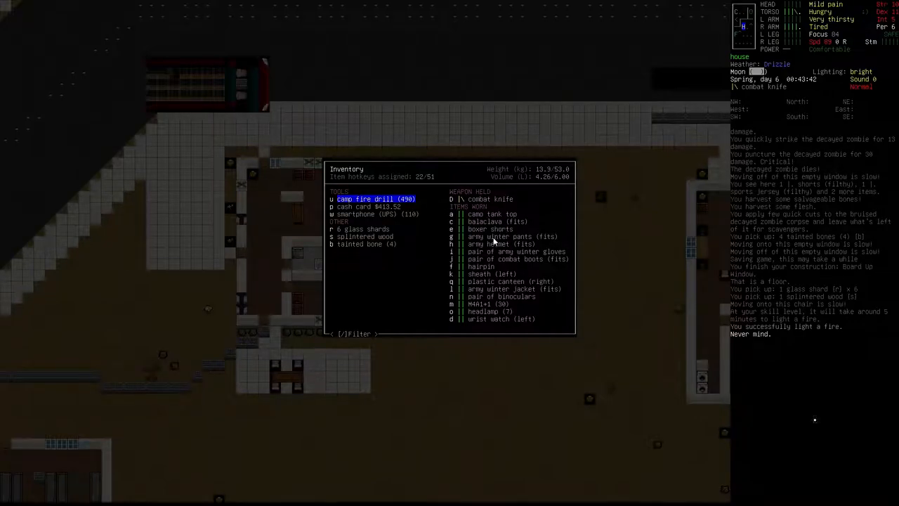
mouse_move(511, 286)
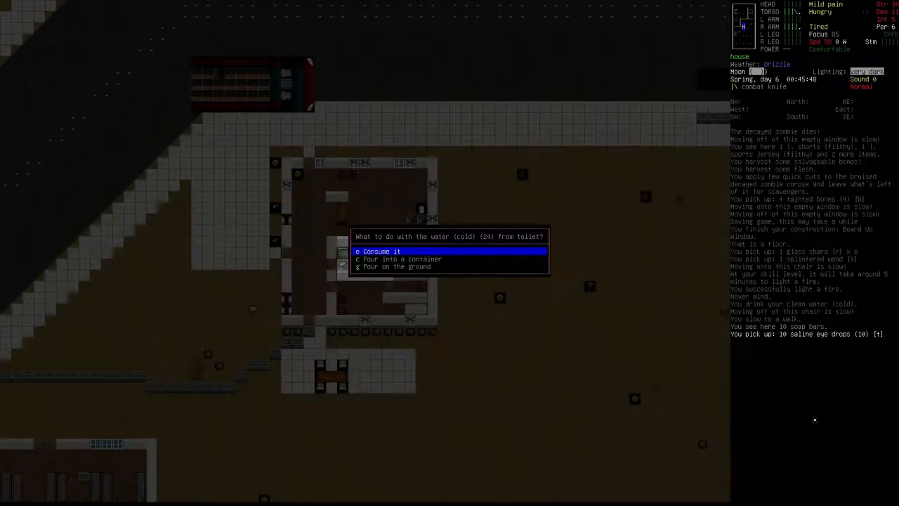
Pour the toilet water into the canteen, then multidrop the saline eye drops and oxygen tank.
left_click(404, 258)
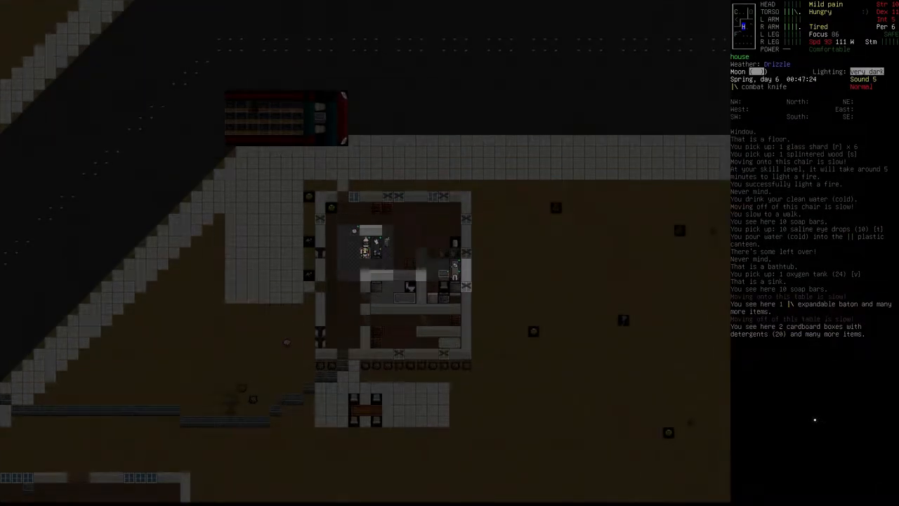
key("d")
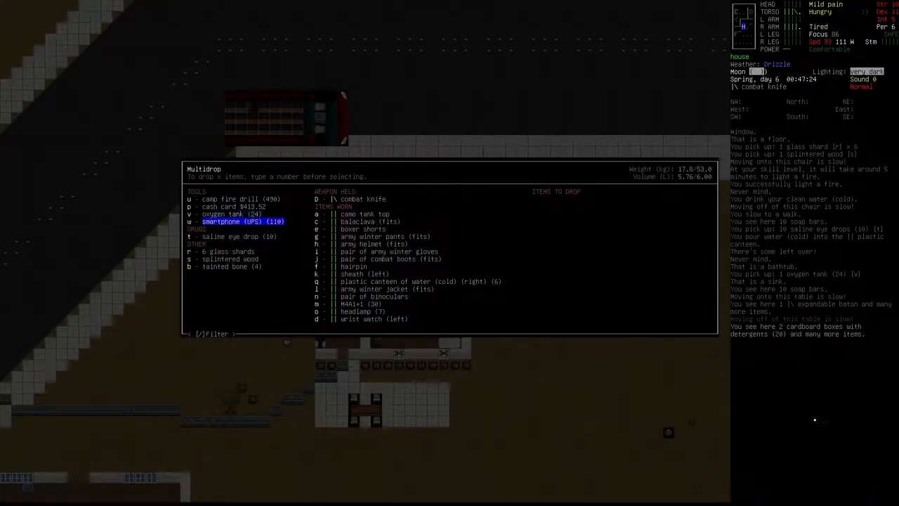
left_click(358, 200)
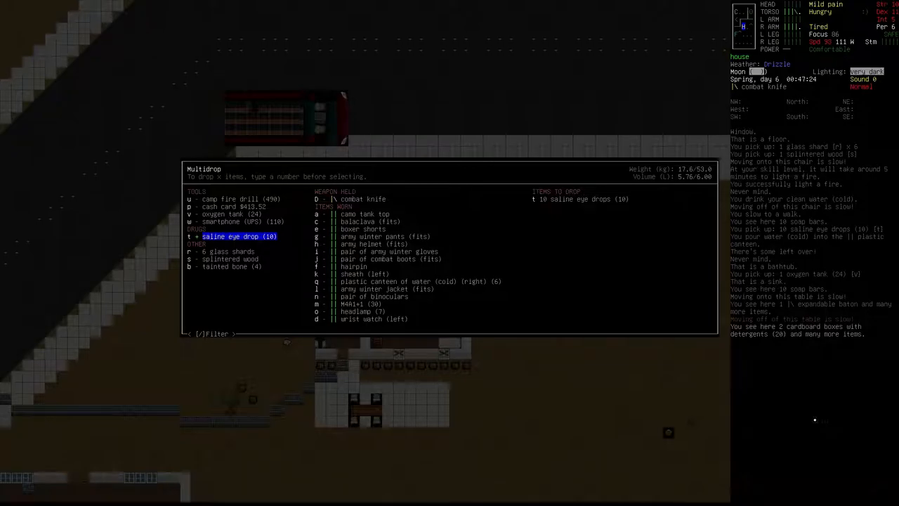
key("v")
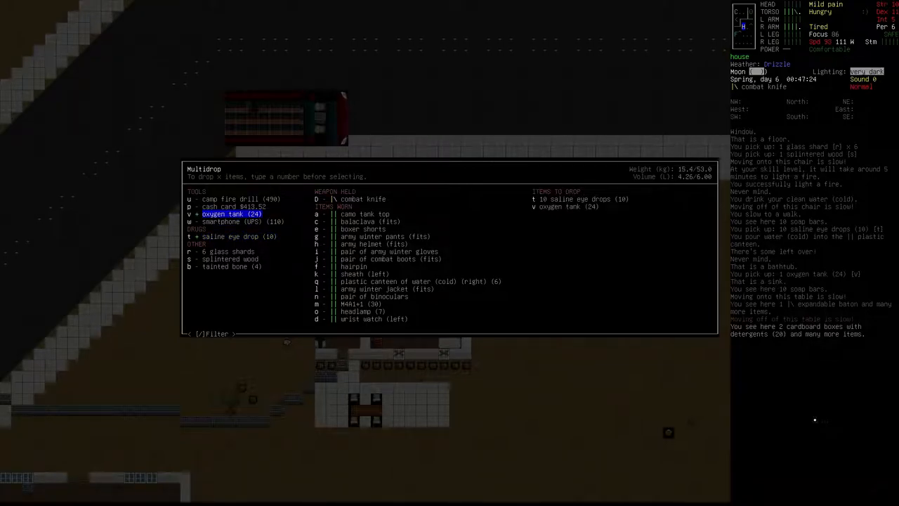
key("down")
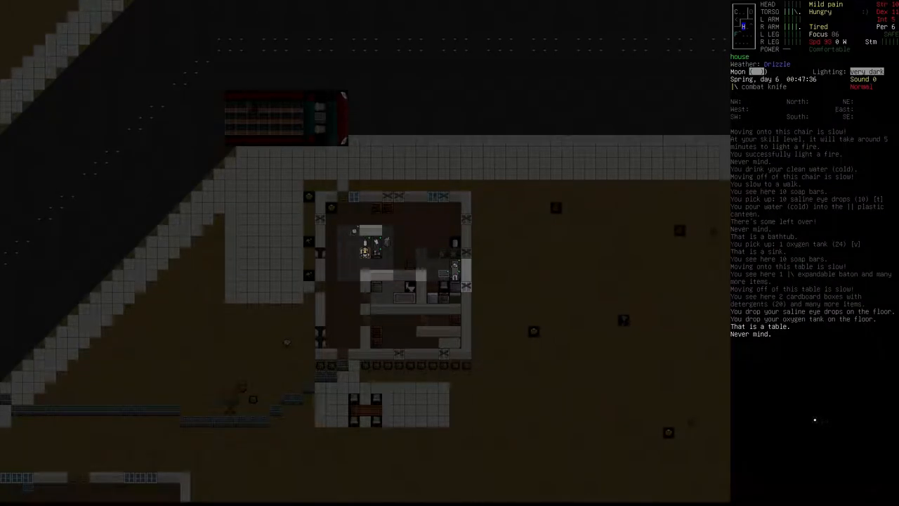
Put the glass shards and wood on the table and the tainted bones in the trash can.
key("D")
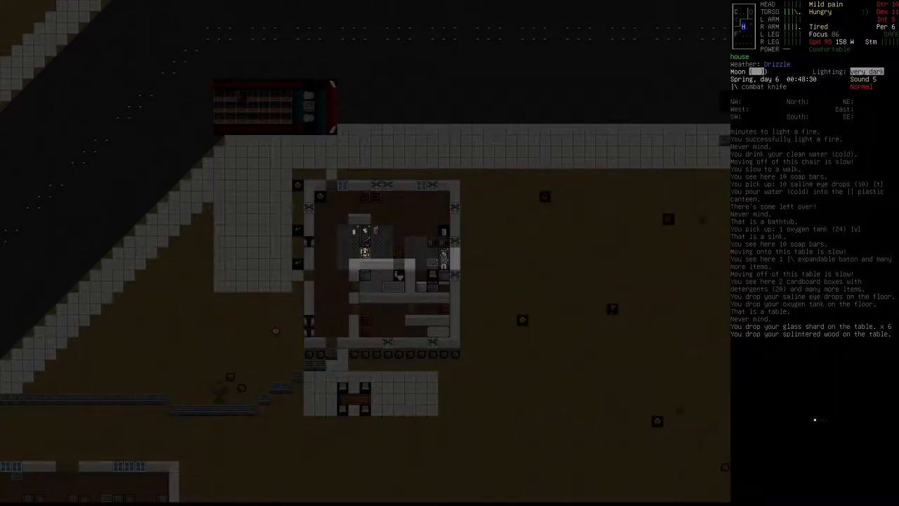
key("d")
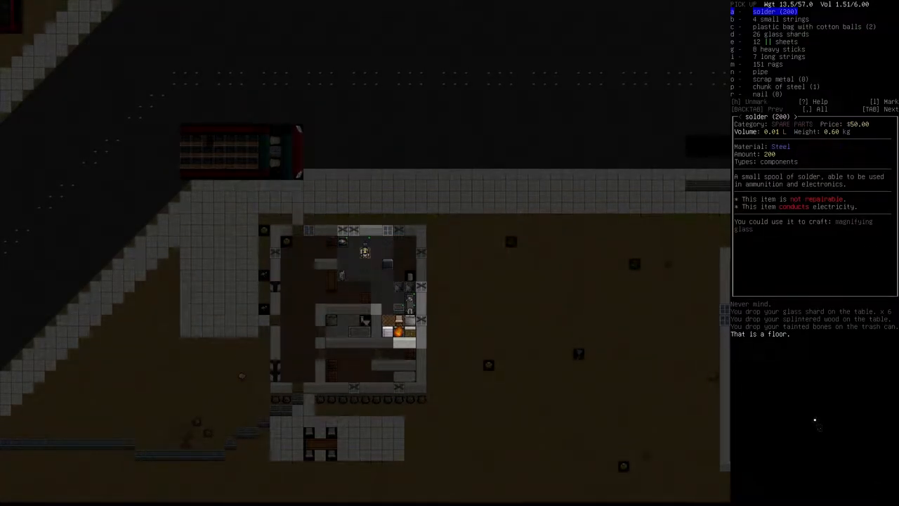
Craft another batch of clean water and store it in the plastic bottle.
key("Escape")
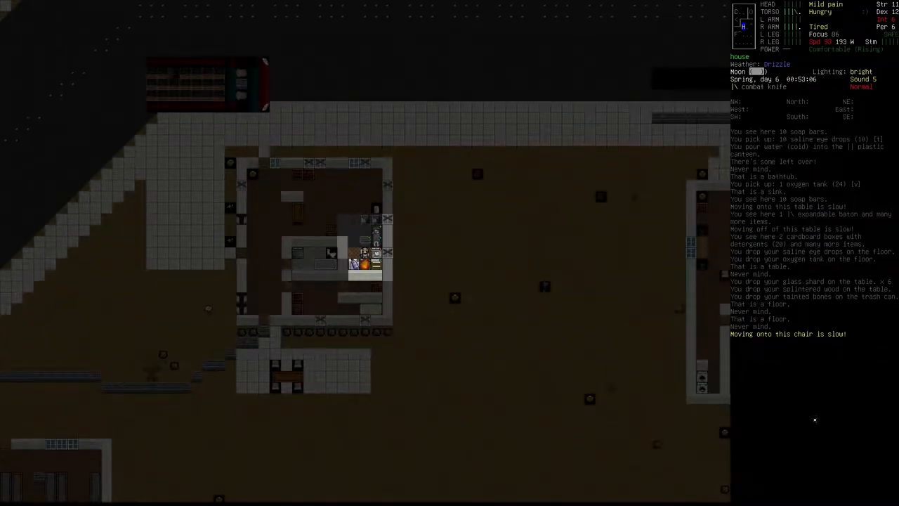
key("c")
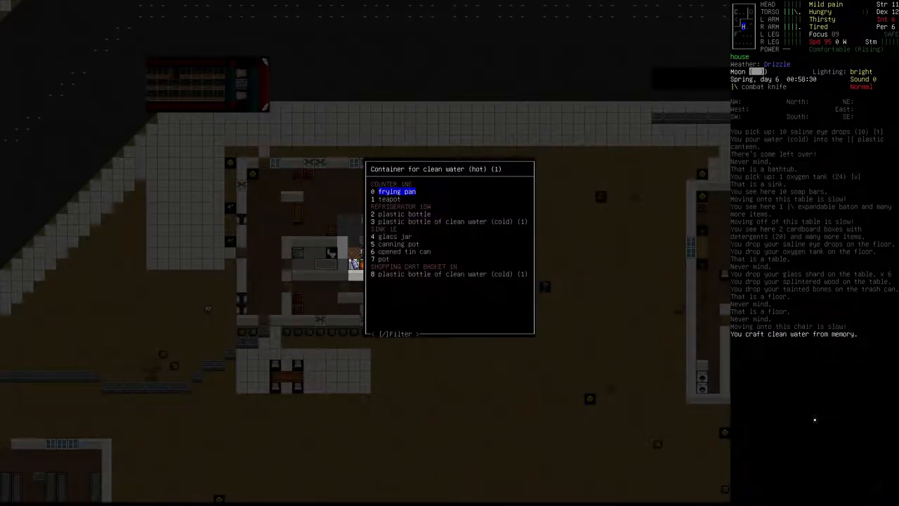
key("down")
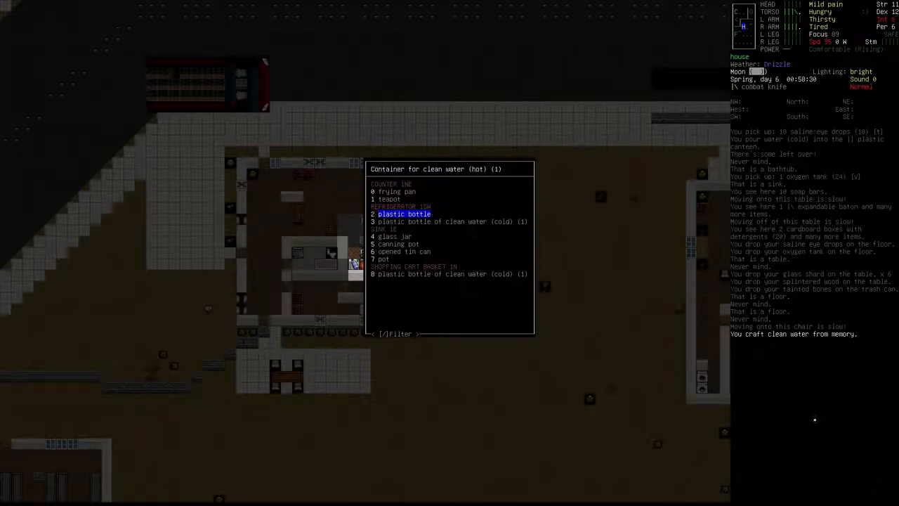
left_click(404, 214)
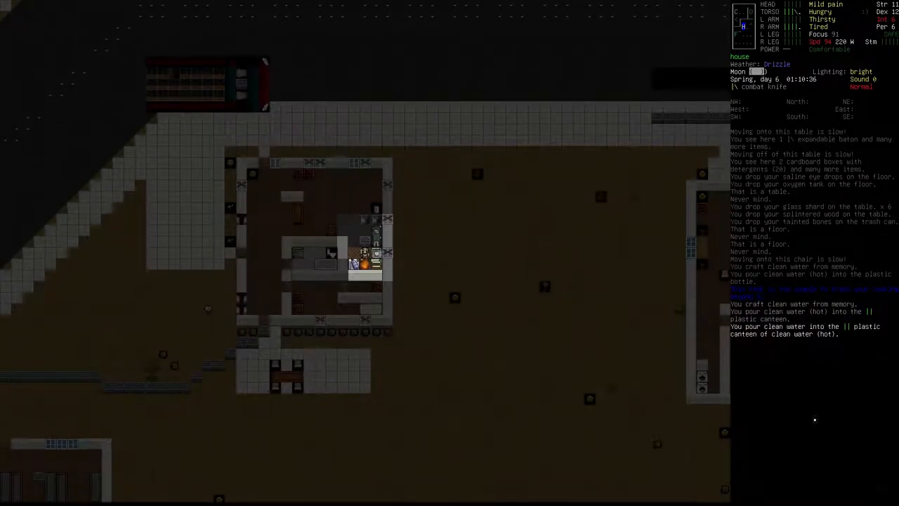
Check the combat boots in inventory, then glance at the book list and close it.
key("i")
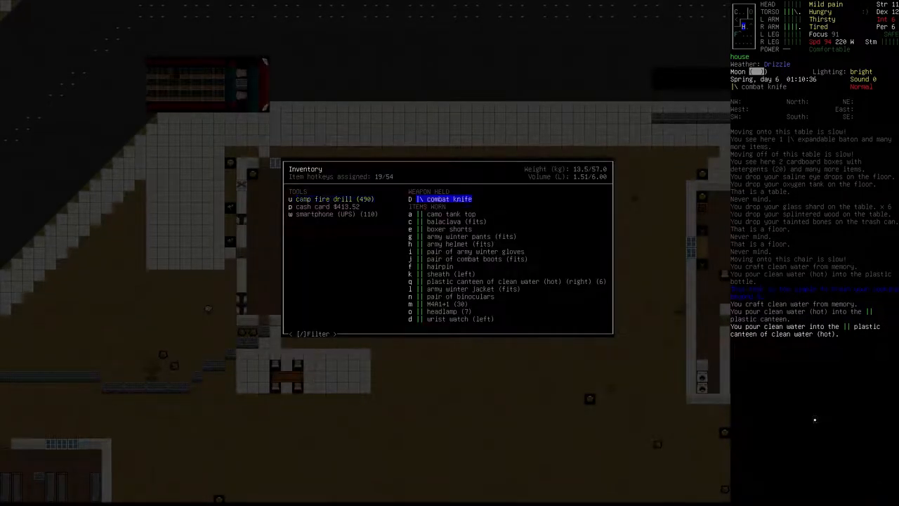
left_click(476, 258)
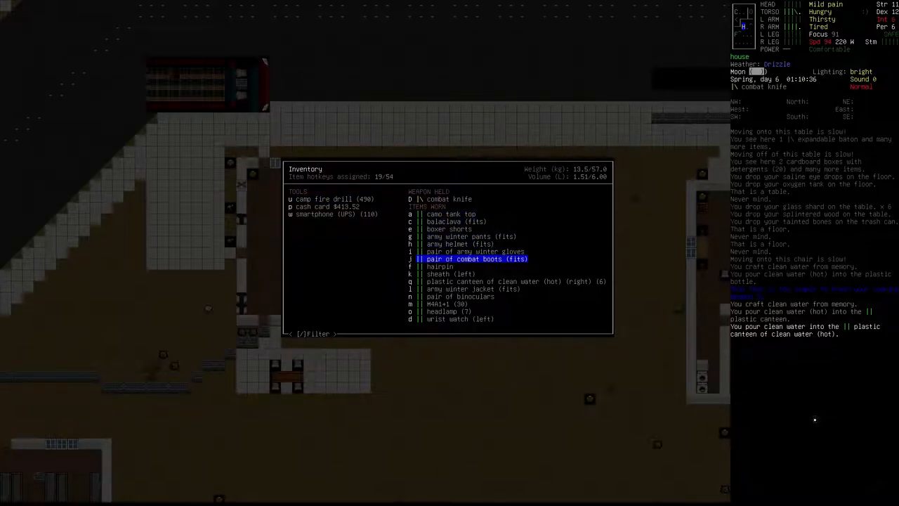
key("Escape")
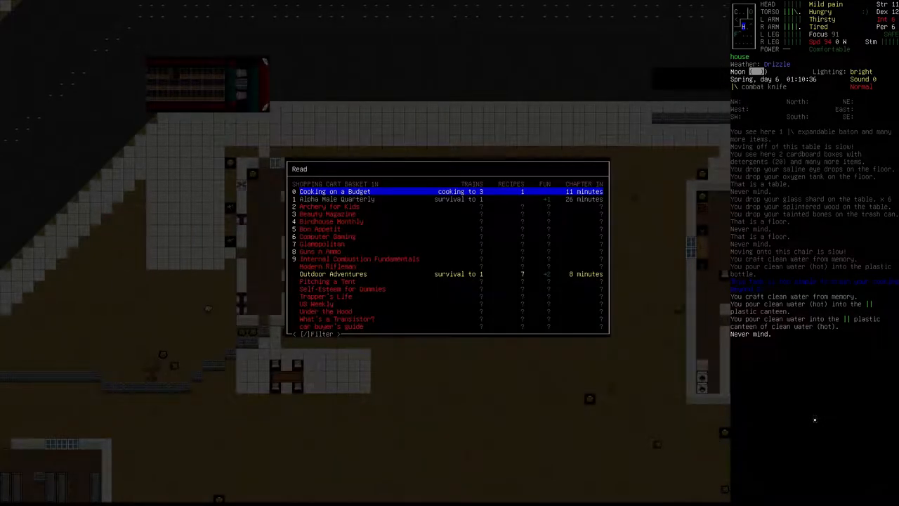
key("down")
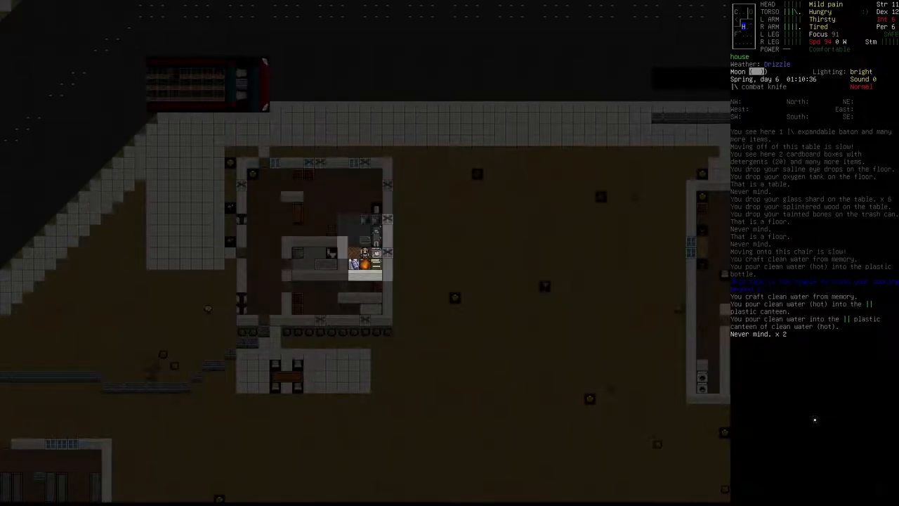
Skim the unread magazines one after another, reopening the Read list between books.
key("r")
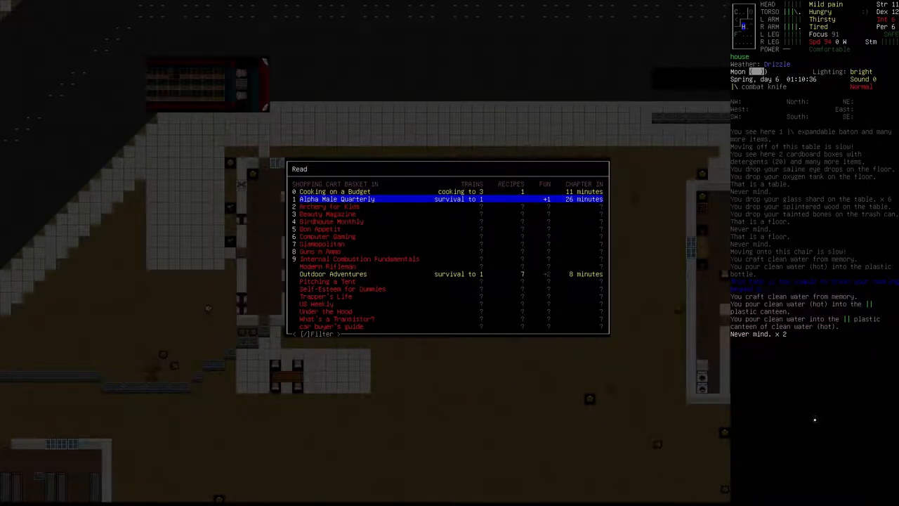
mouse_move(593, 199)
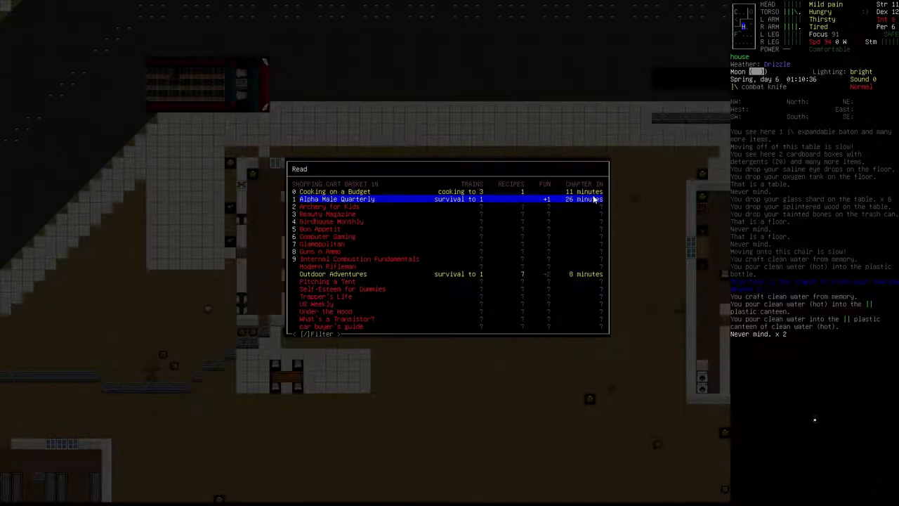
key("DOWN")
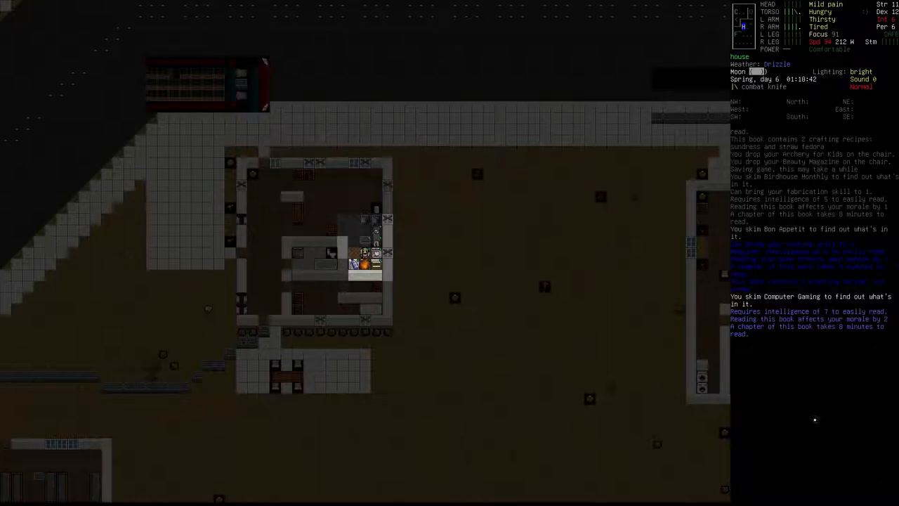
key("r")
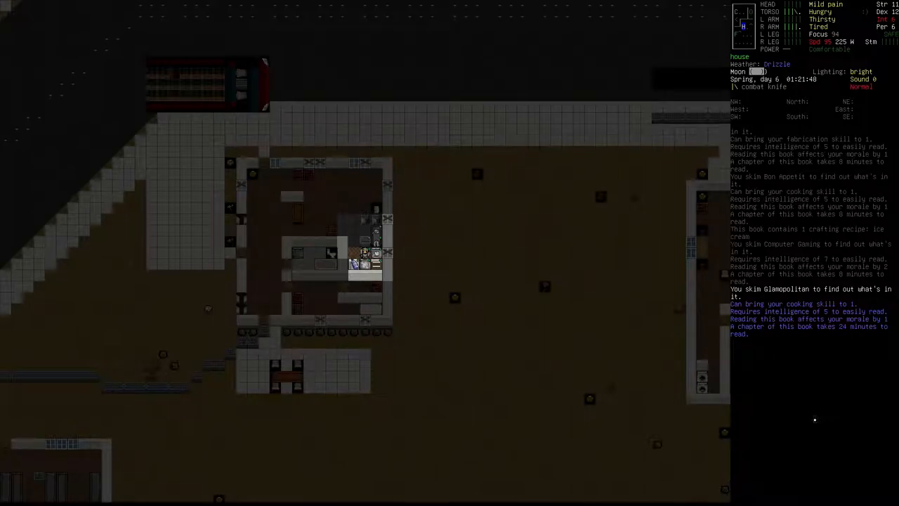
key("r")
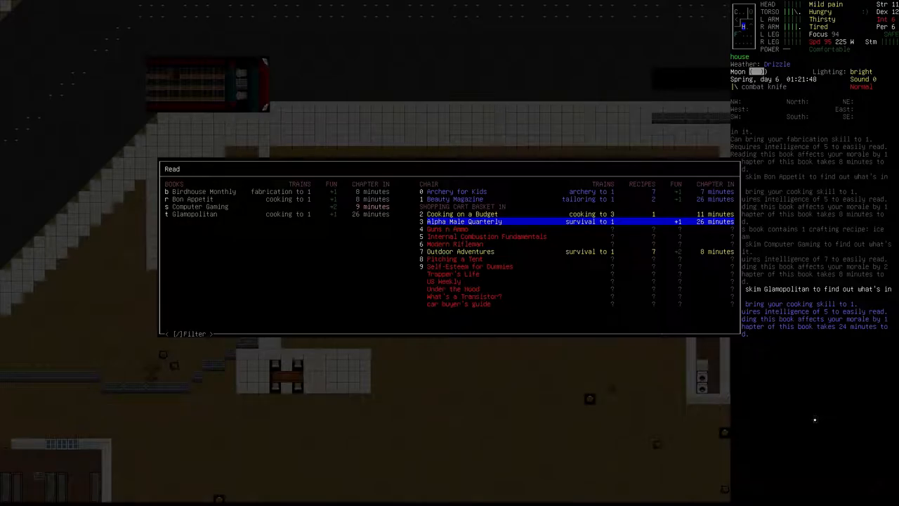
key("down")
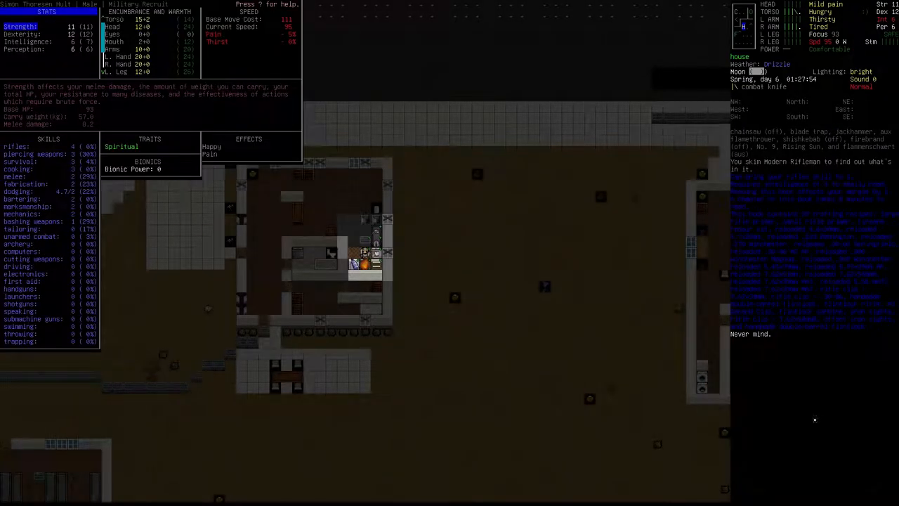
mouse_move(56, 151)
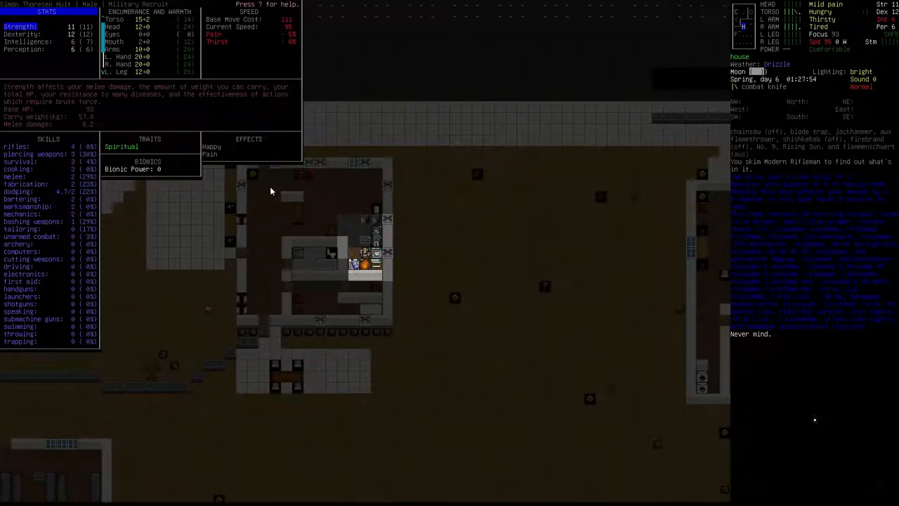
mouse_move(391, 153)
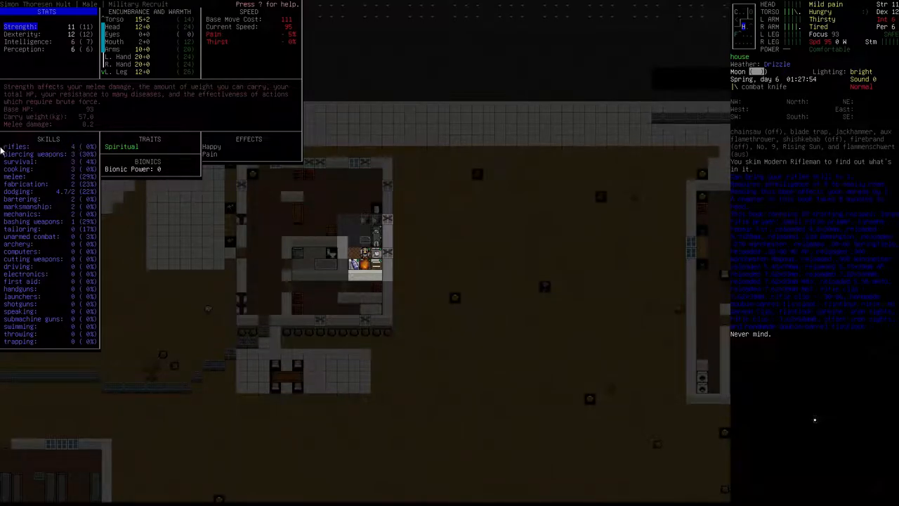
mouse_move(41, 160)
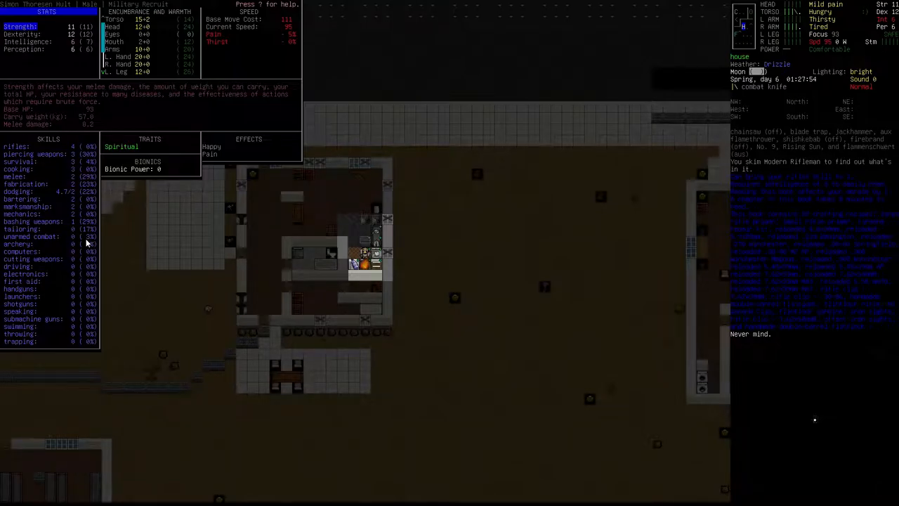
mouse_move(70, 171)
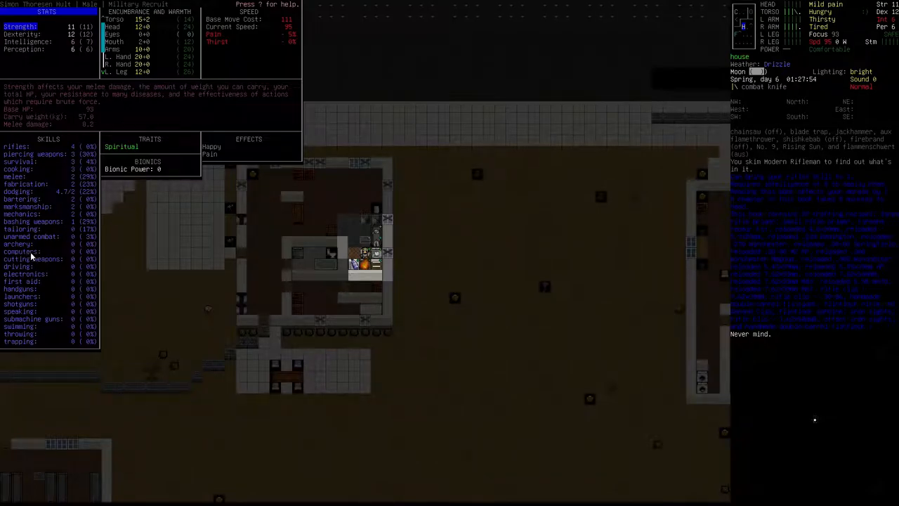
mouse_move(129, 312)
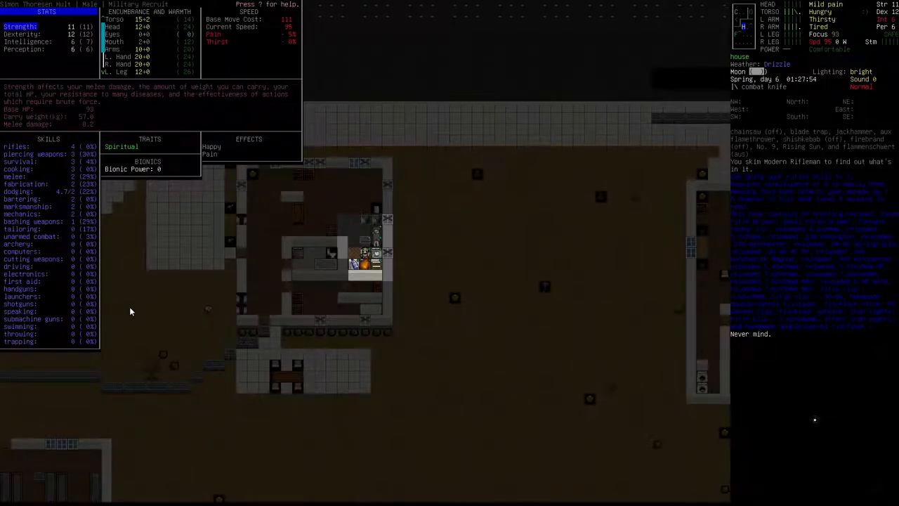
mouse_move(11, 318)
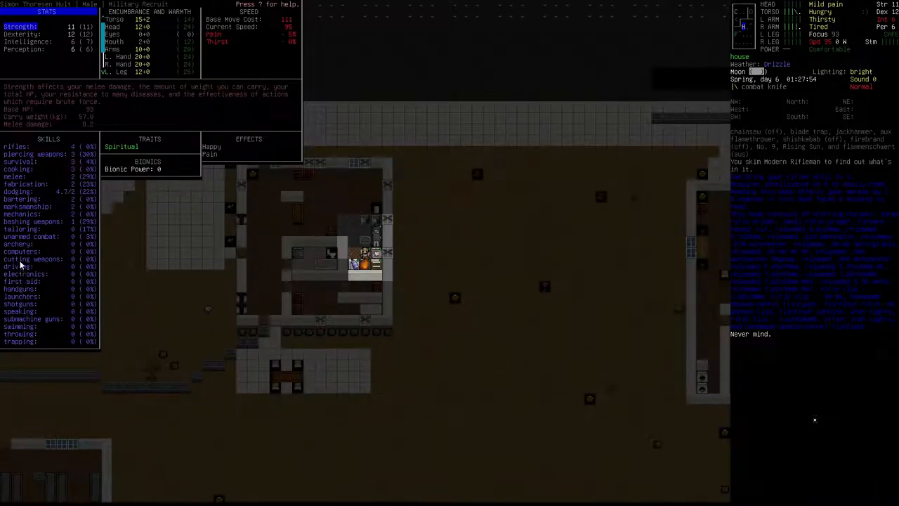
mouse_move(62, 280)
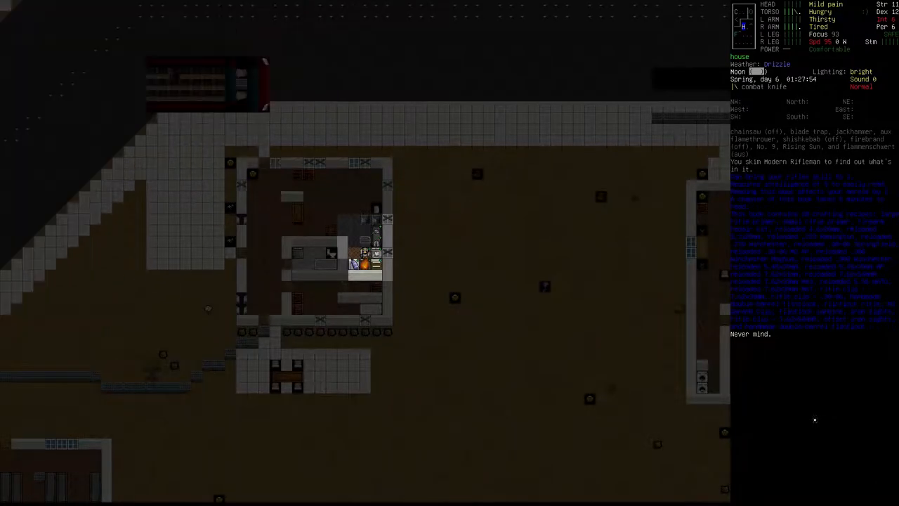
Choose a book from the Read list and skim it.
key("R")
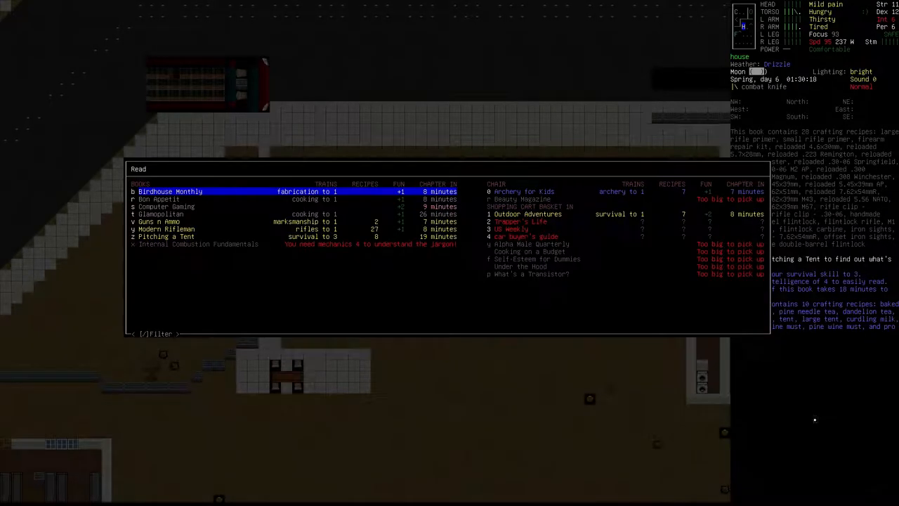
left_click(521, 222)
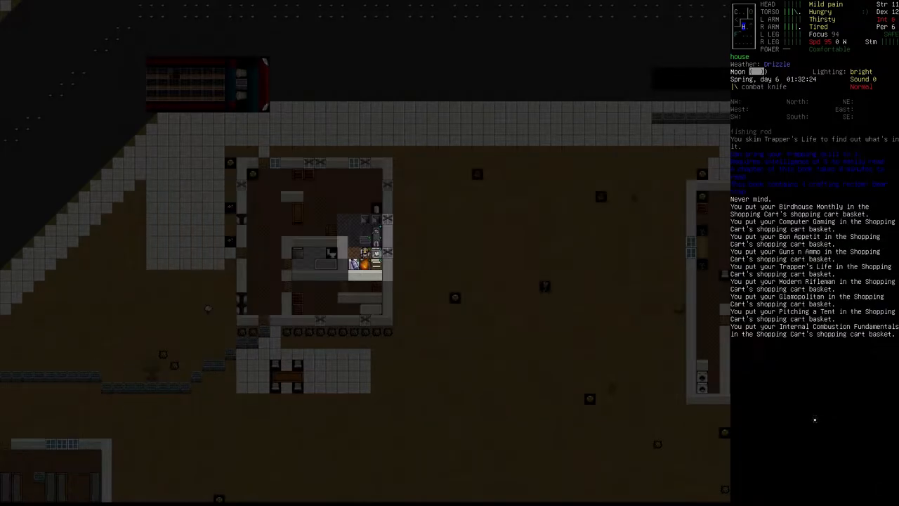
Skim Self-Esteem for Dummies and bring the book list back up.
key("r")
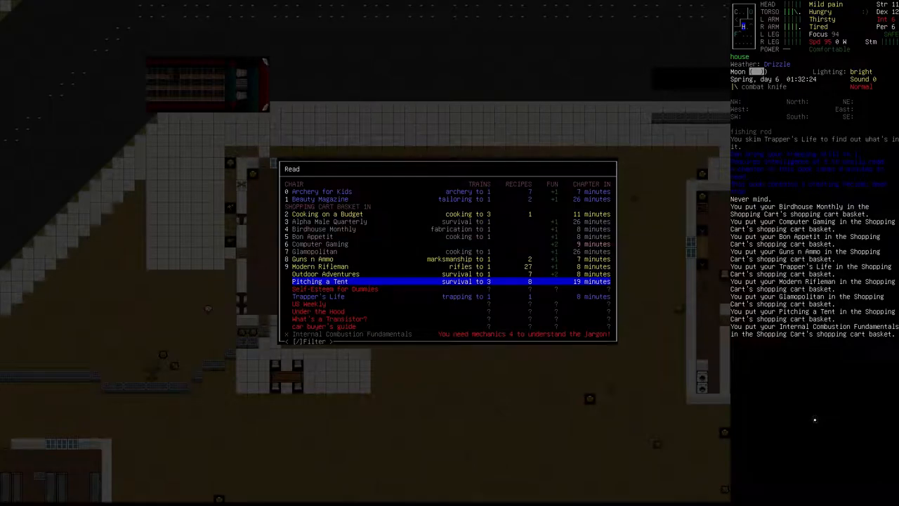
left_click(335, 289)
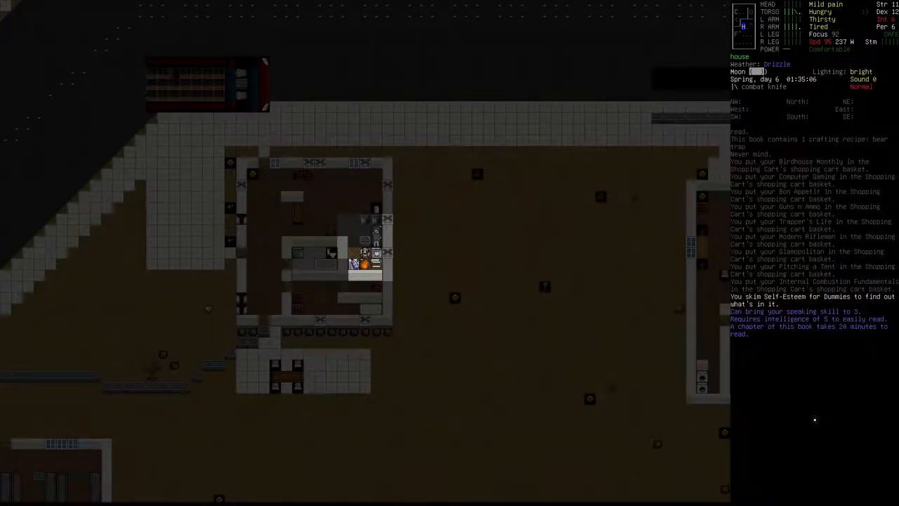
key("r")
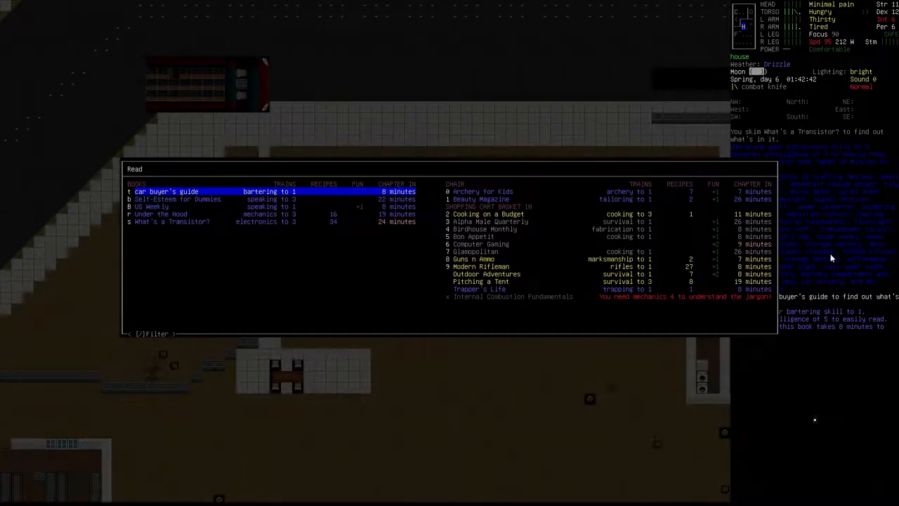
mouse_move(483, 241)
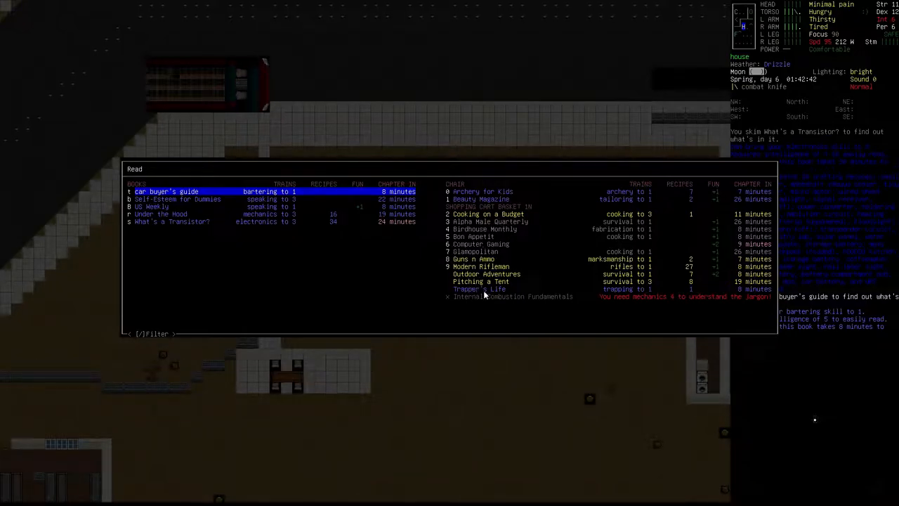
mouse_move(185, 194)
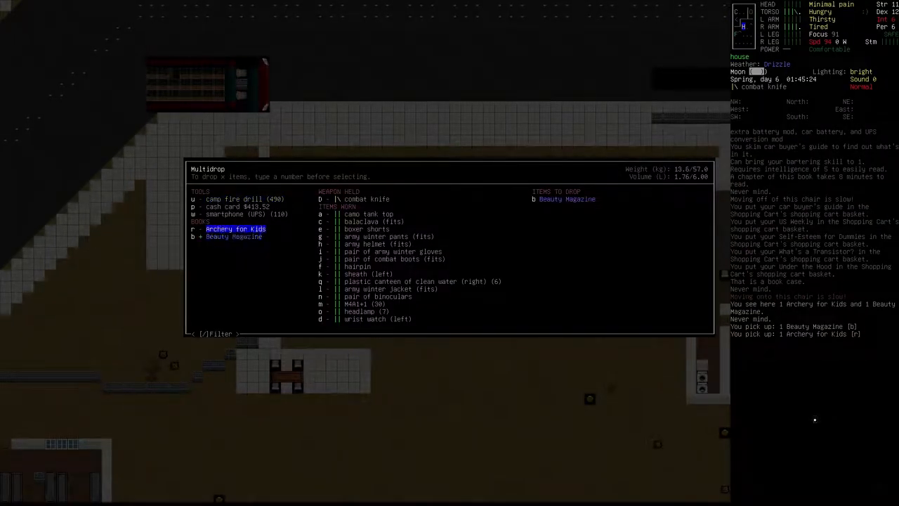
Confirm dropping the Beauty Magazine into the cart basket.
key("r")
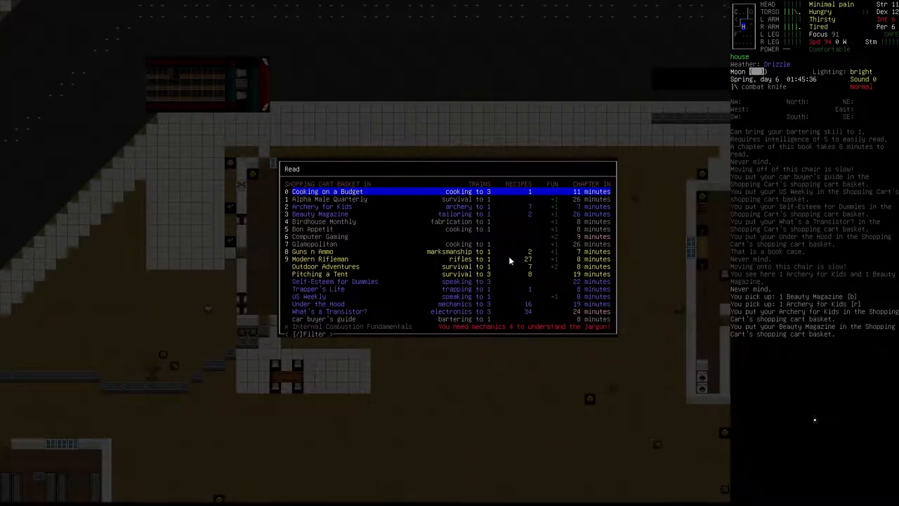
mouse_move(444, 259)
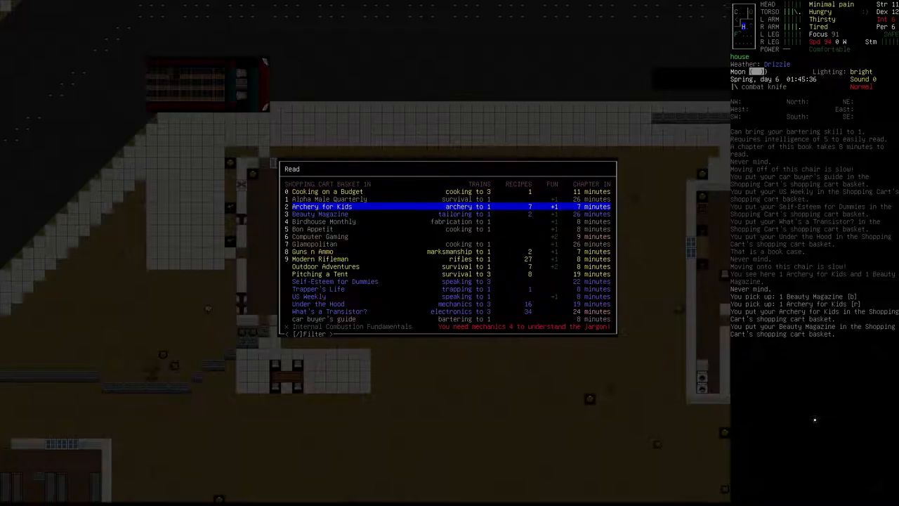
Read Archery for Kids until the archery skill reaches level 1.
left_click(323, 206)
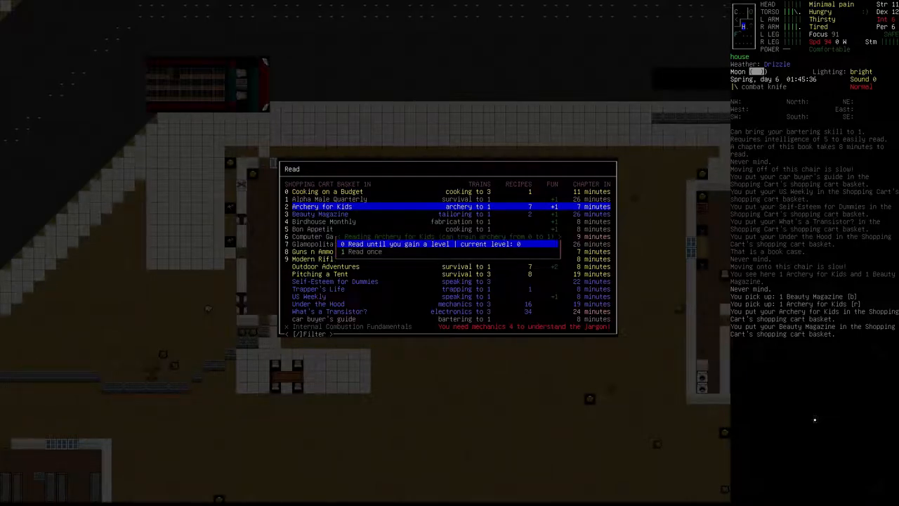
left_click(433, 244)
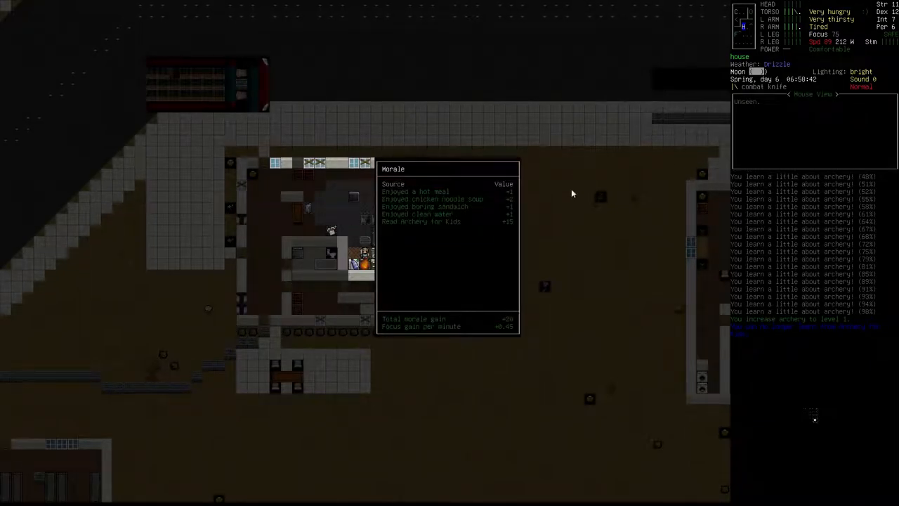
mouse_move(420, 226)
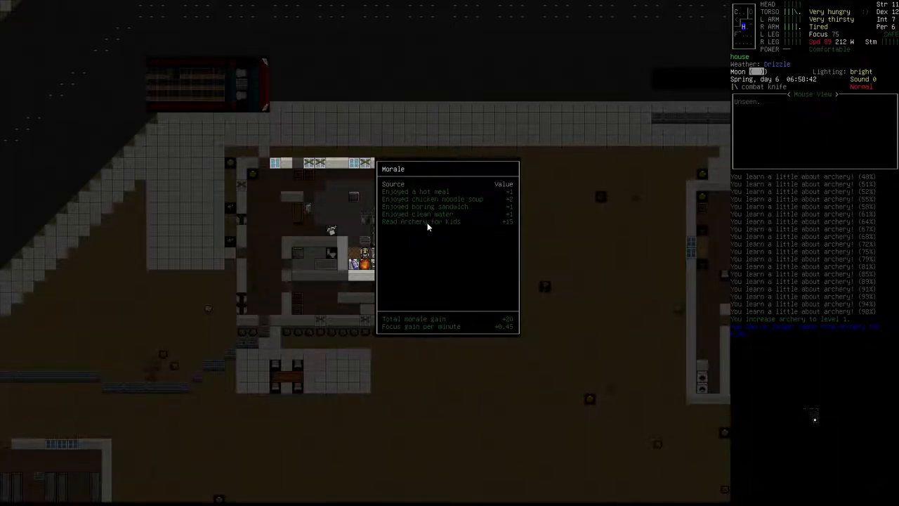
mouse_move(494, 219)
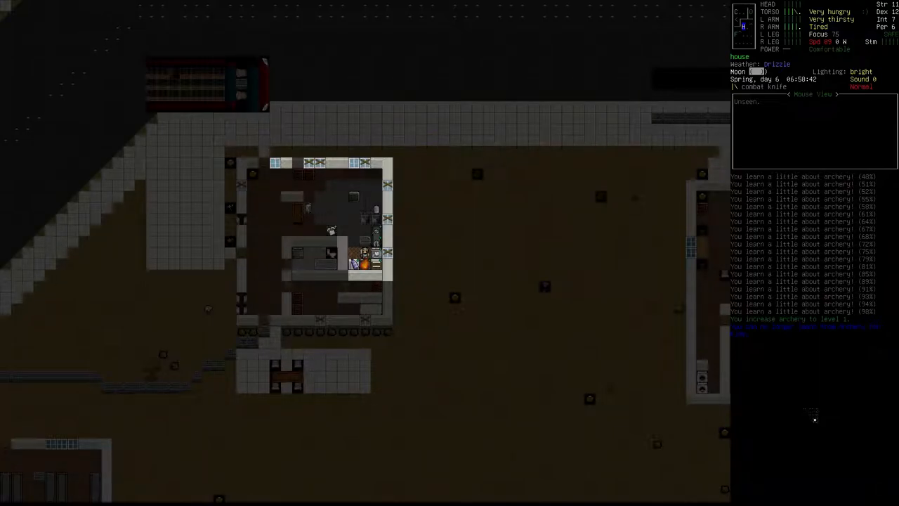
Drink the whole gallon jug of cold milk from the Consume menu, leaving the empty jug.
key("E")
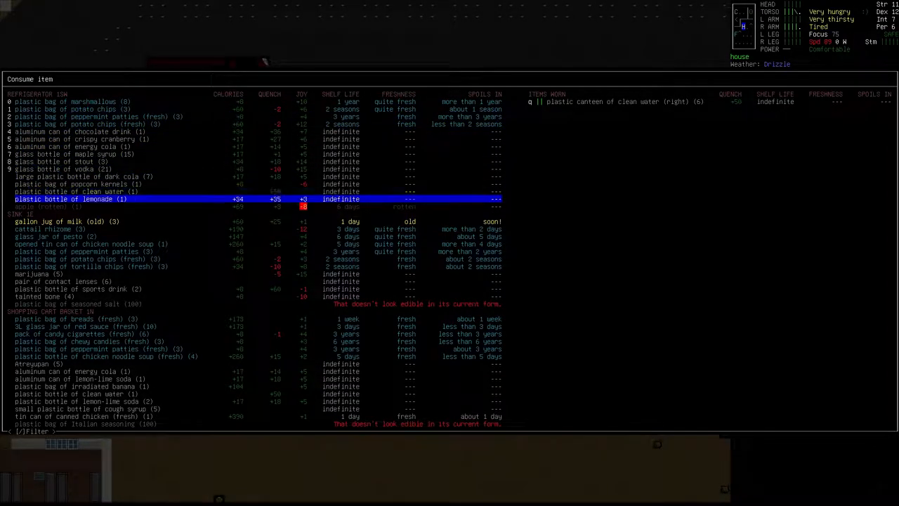
key("down")
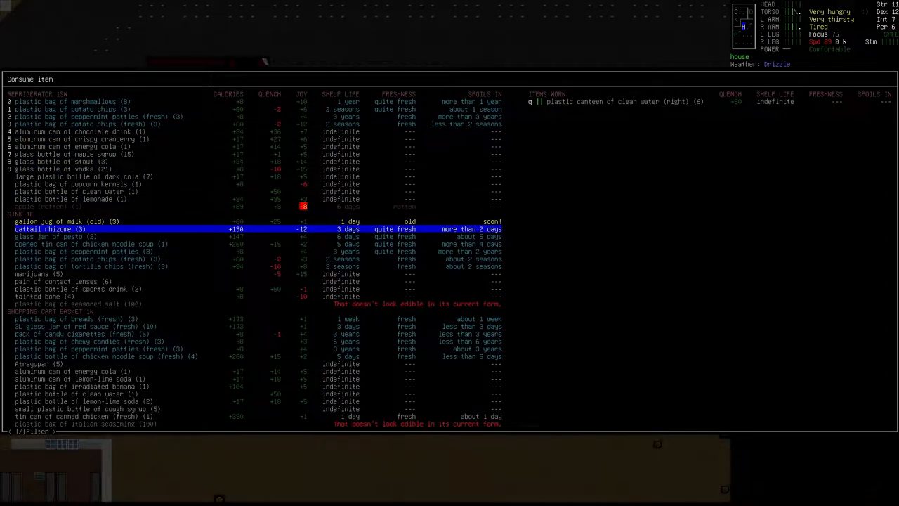
key("up")
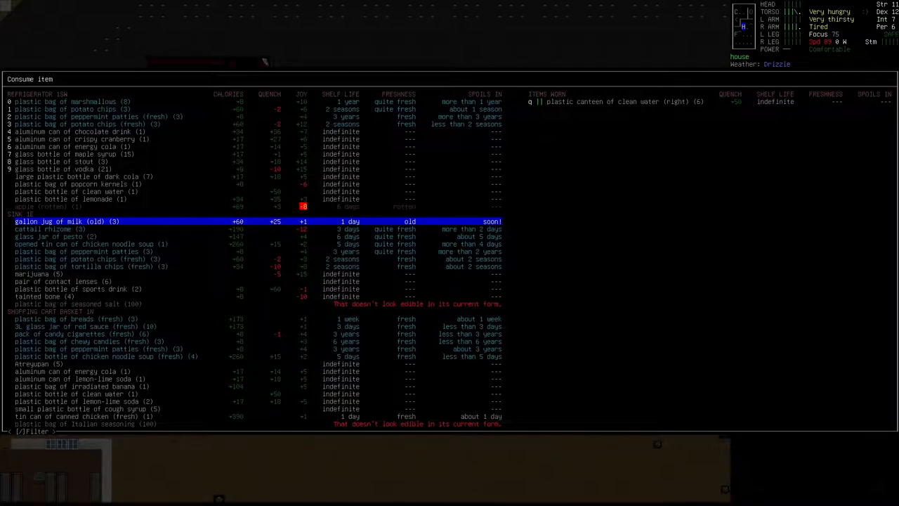
key("down")
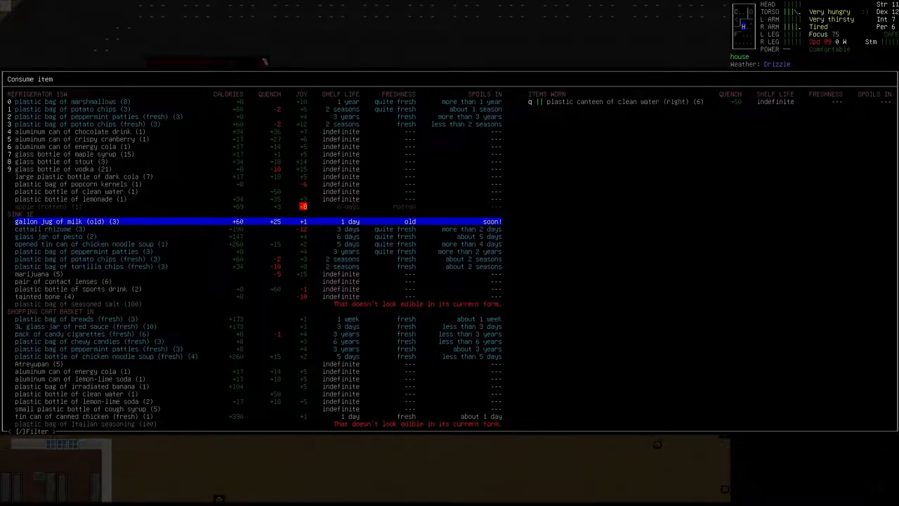
left_click(63, 222)
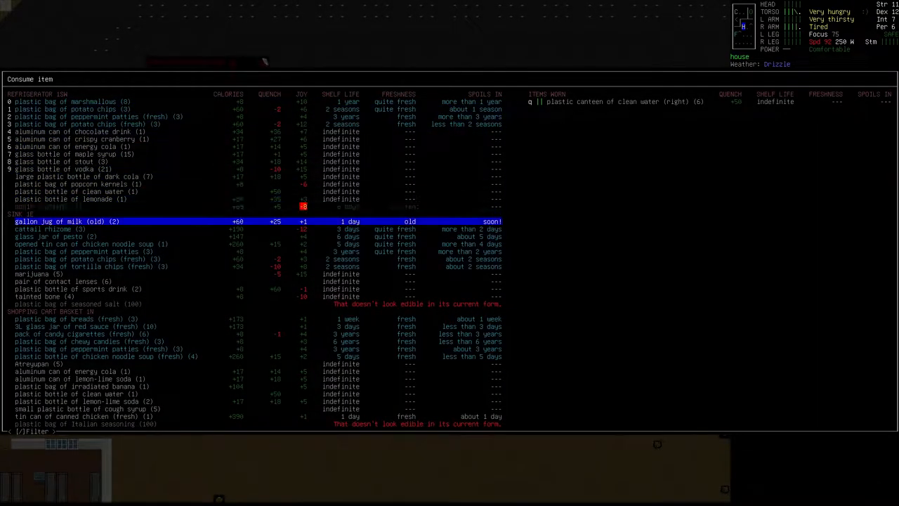
key("up")
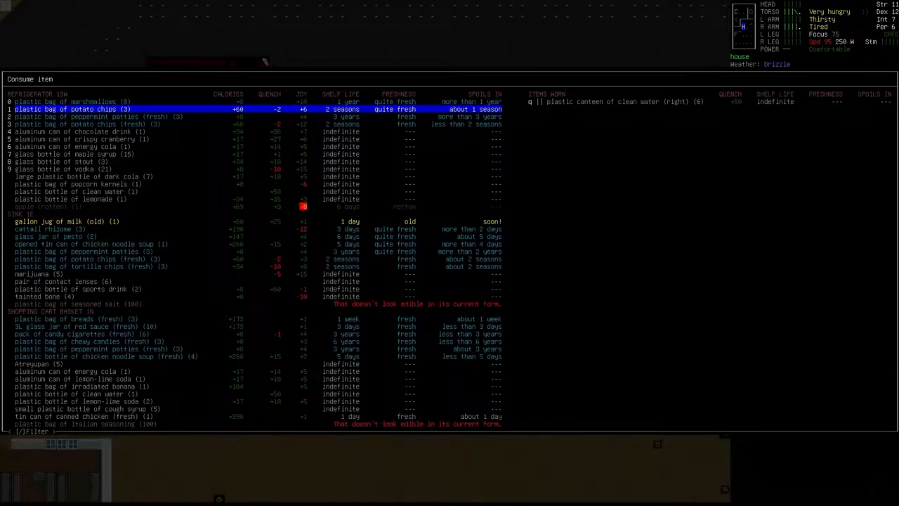
left_click(67, 222)
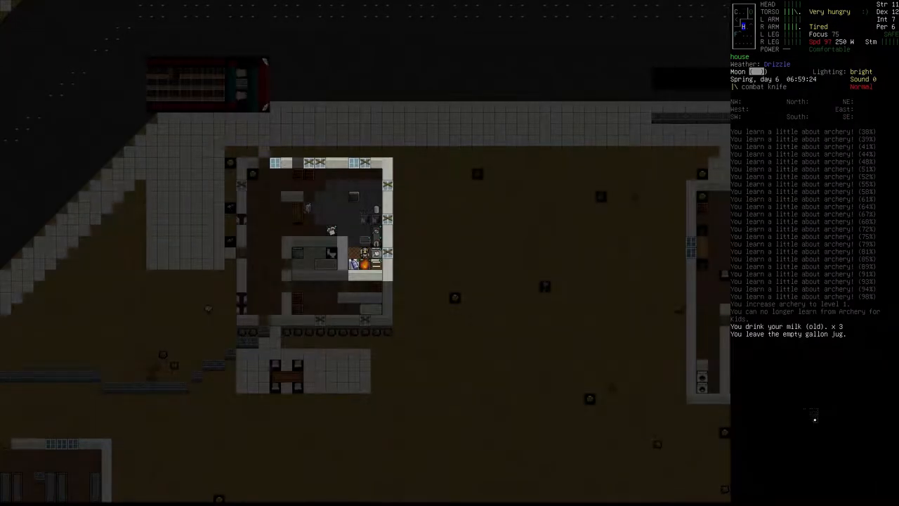
Browse the food list past pesto and peppermint patties, then heat the opened tin of chicken noodle soup.
key("E")
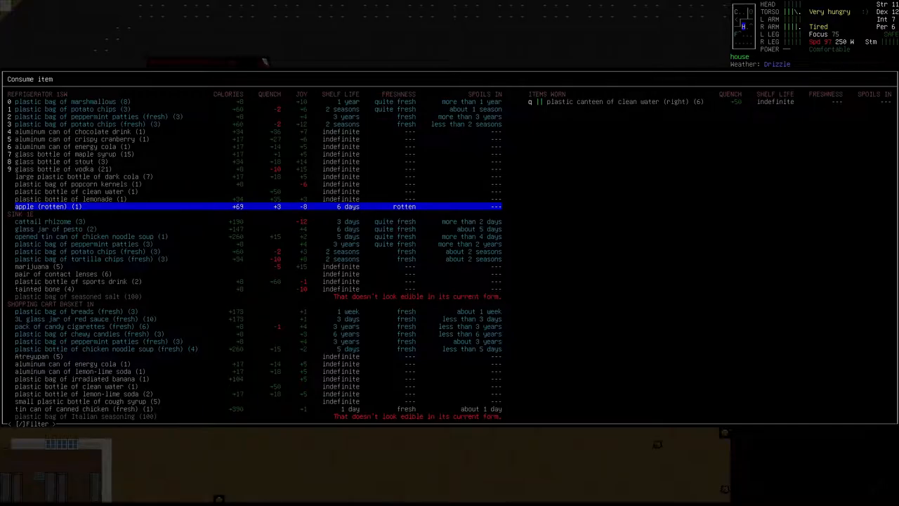
key("down")
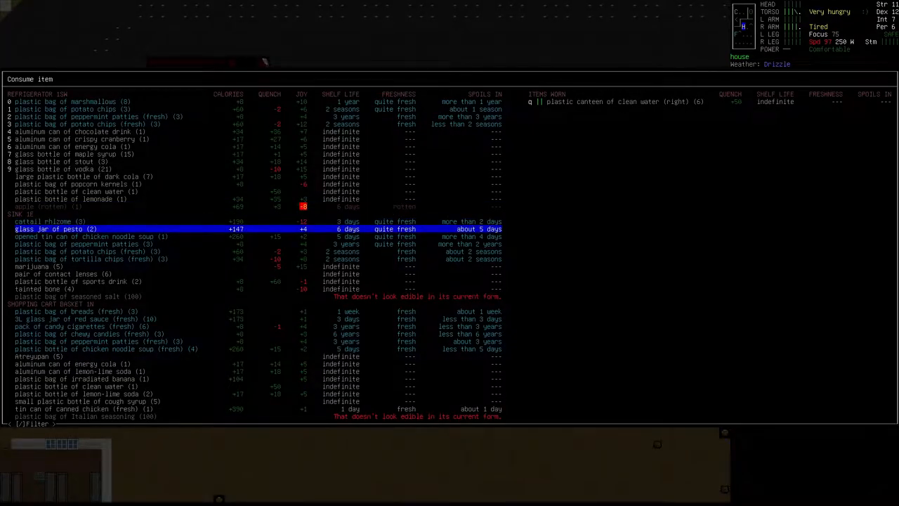
key("DOWN")
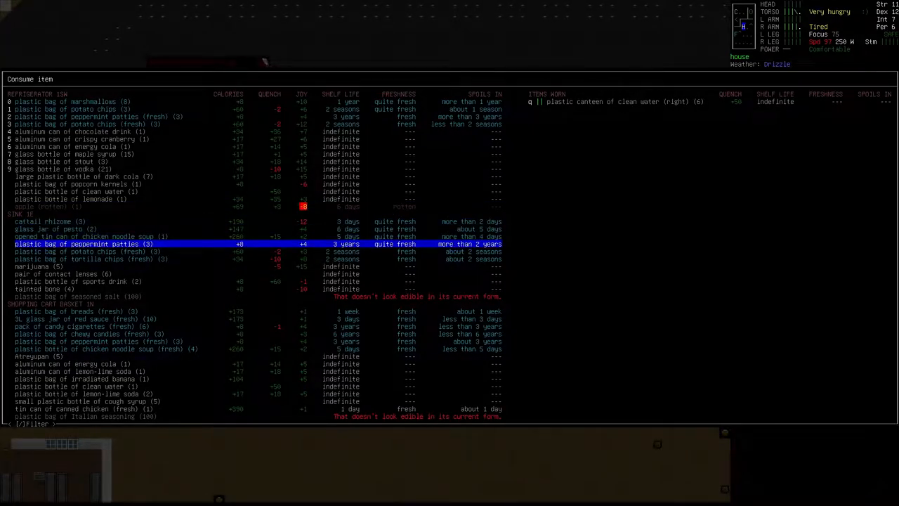
key("up")
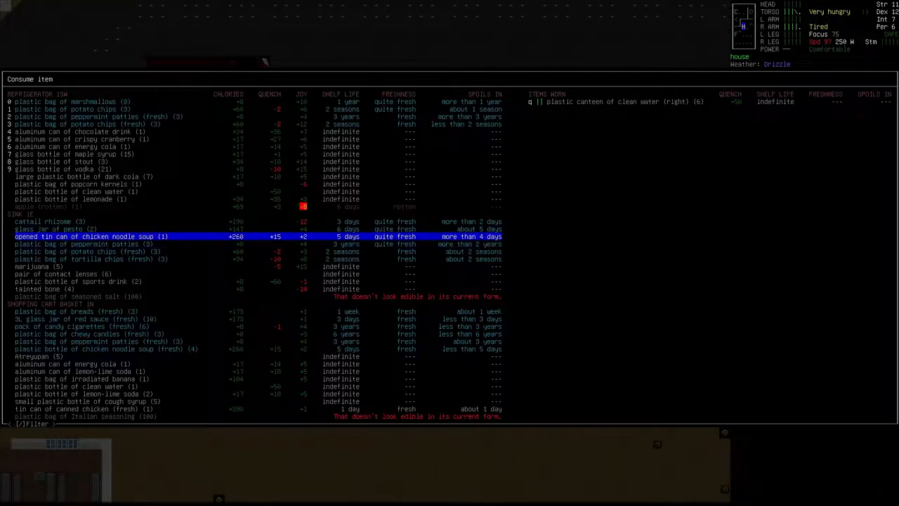
key("up")
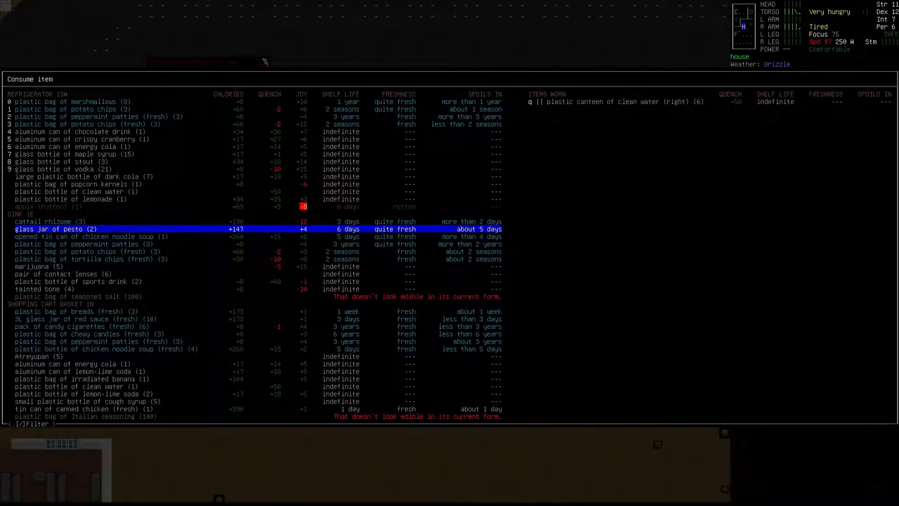
key("Down")
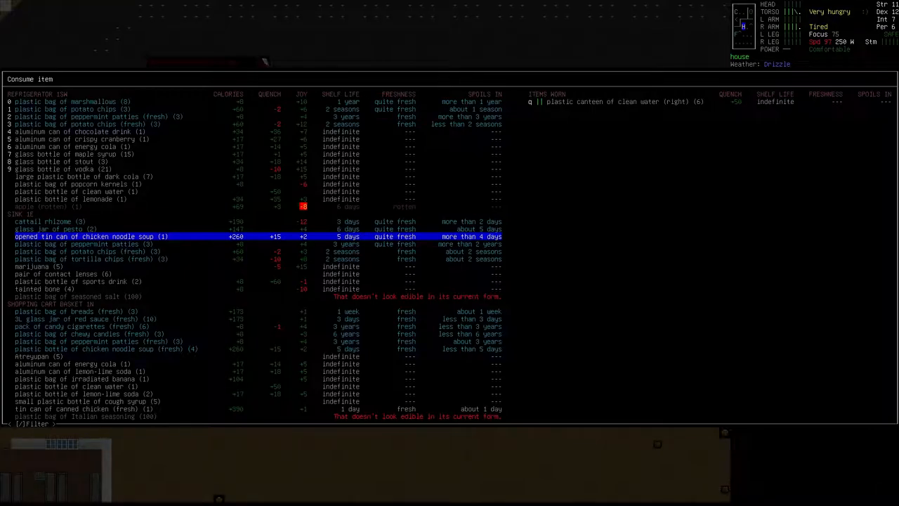
key("up")
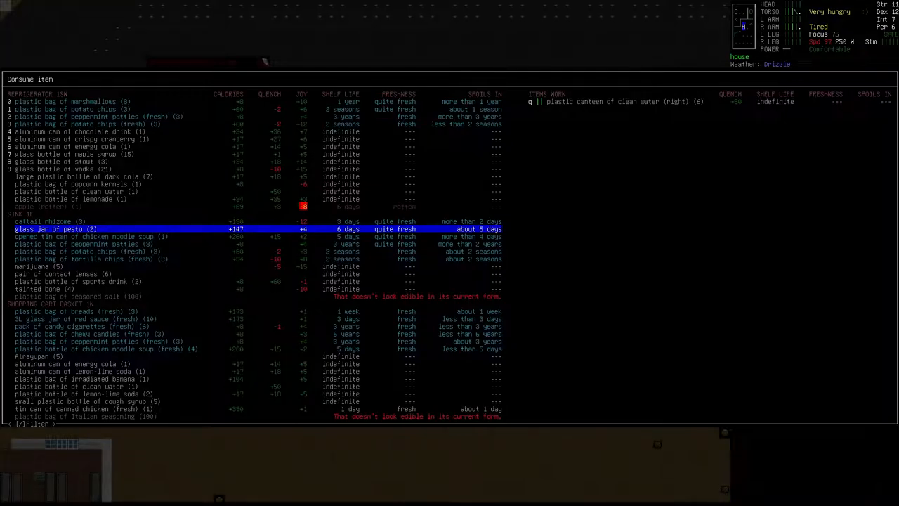
key("down")
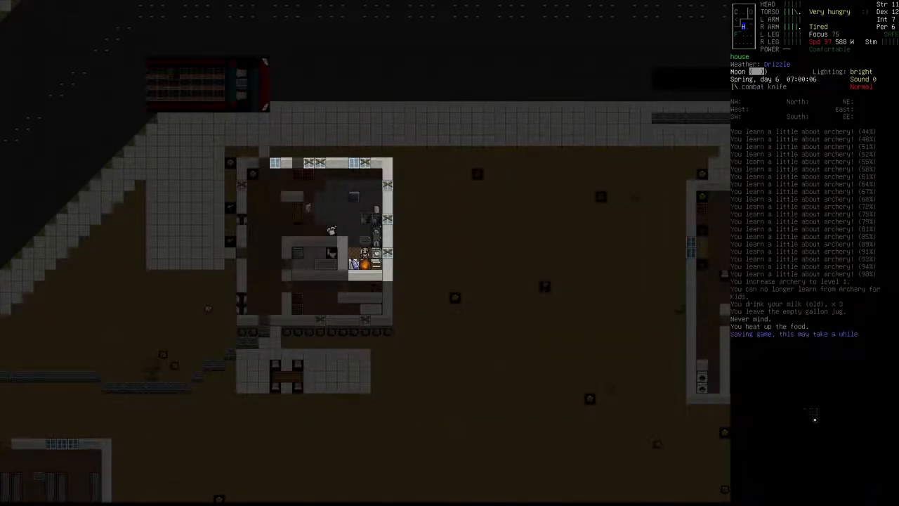
Eat the hot chicken noodle soup and bring up the crafting recipes.
key("E")
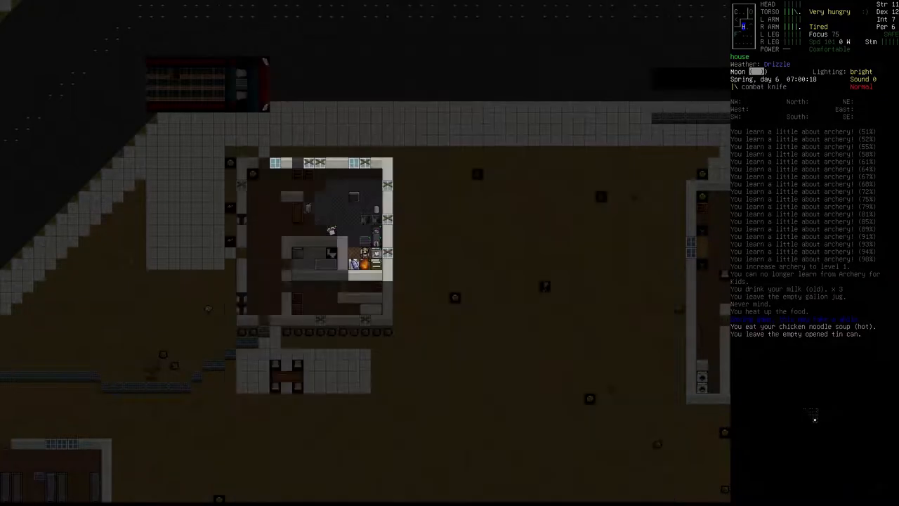
key("E")
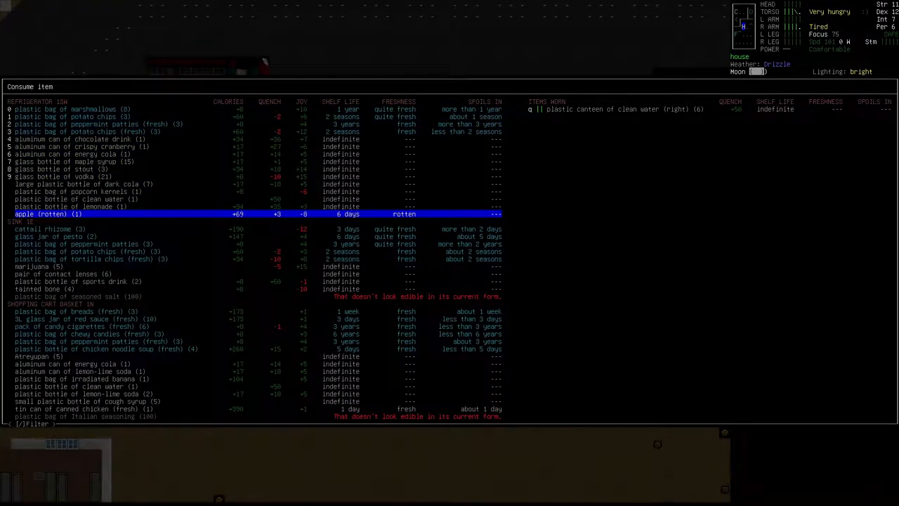
key("ESCAPE")
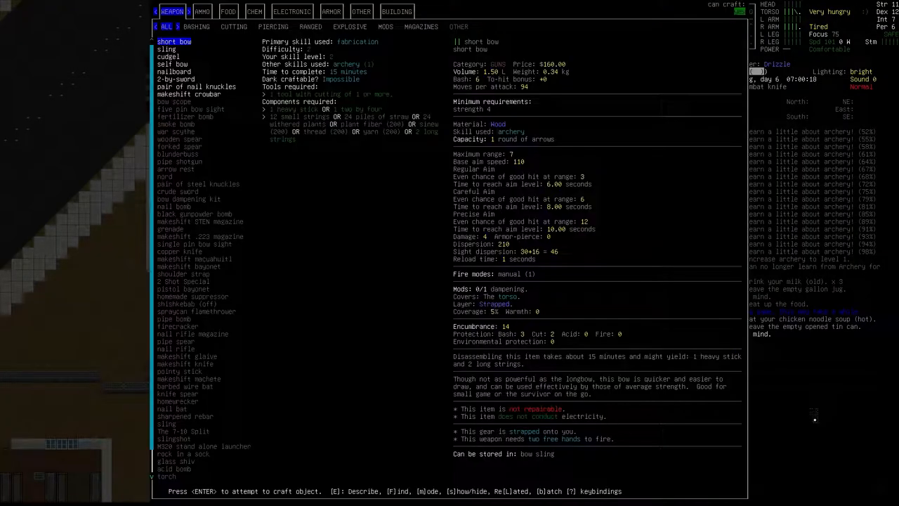
Craft starch from the FOOD recipes, then start a multidrop for the balaclava.
left_click(228, 11)
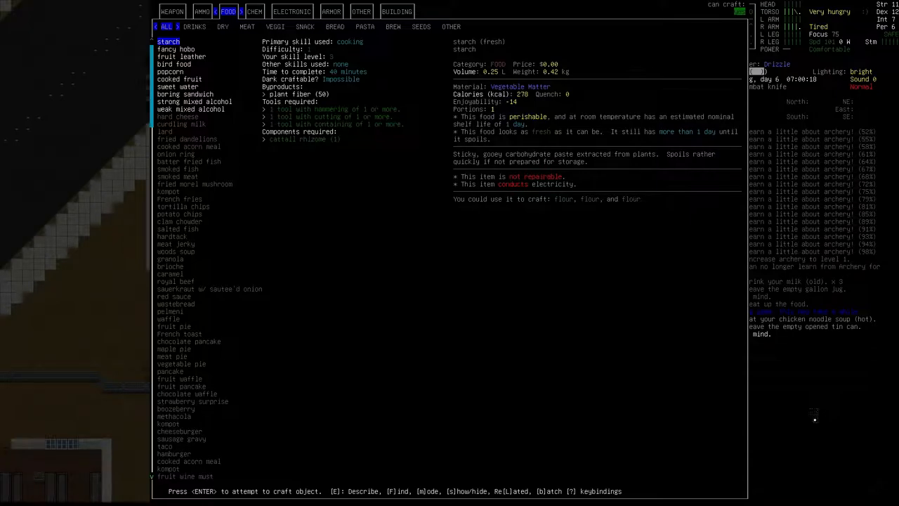
key("Escape")
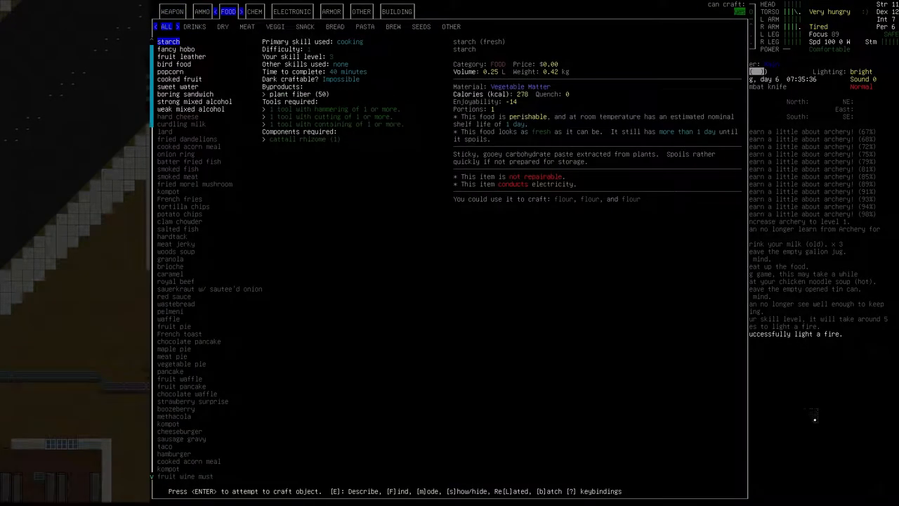
key("Escape")
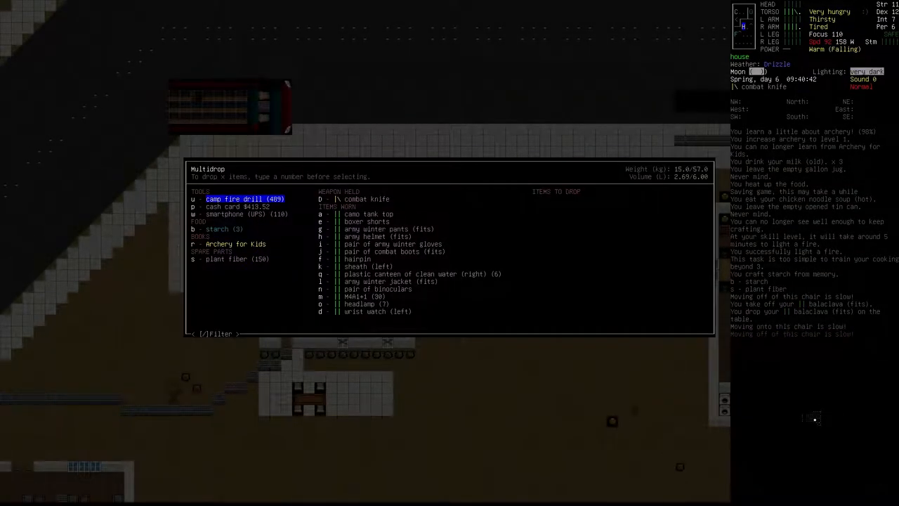
Drop the army winter jacket, gloves and pants onto the table via multidrop.
left_click(390, 281)
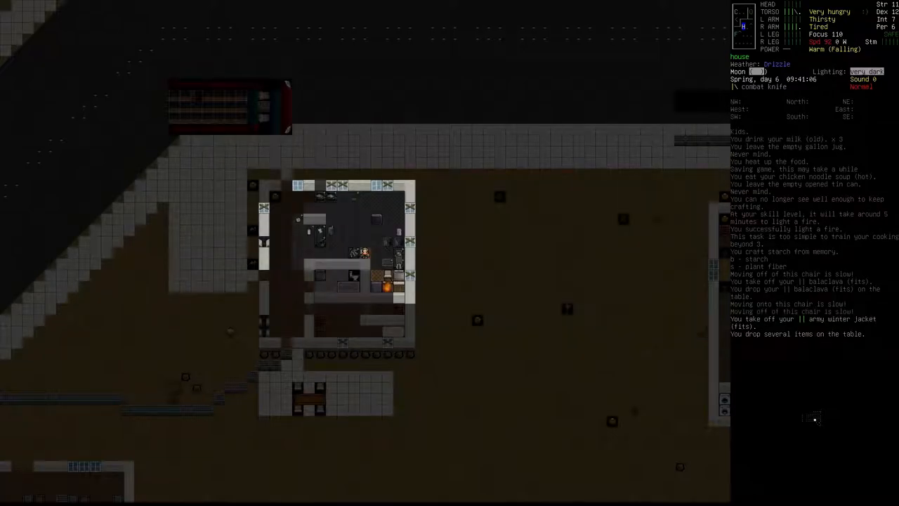
key("d")
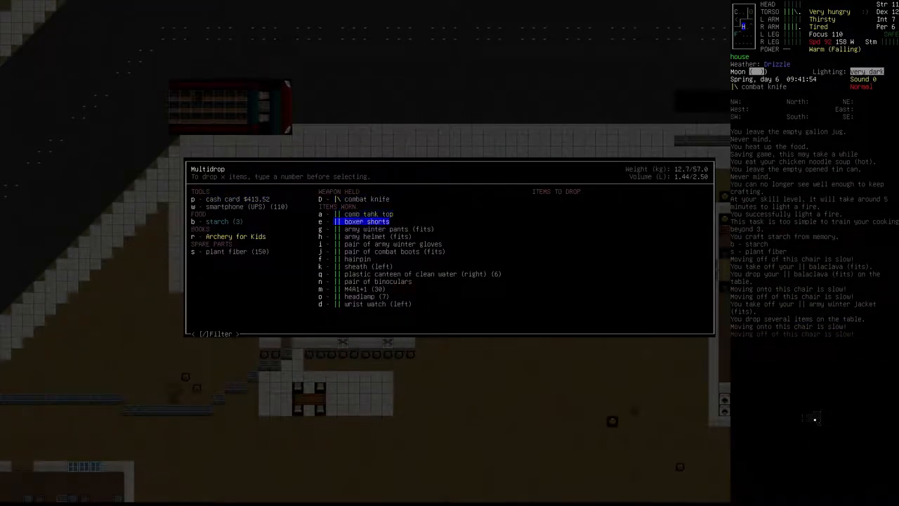
key("down")
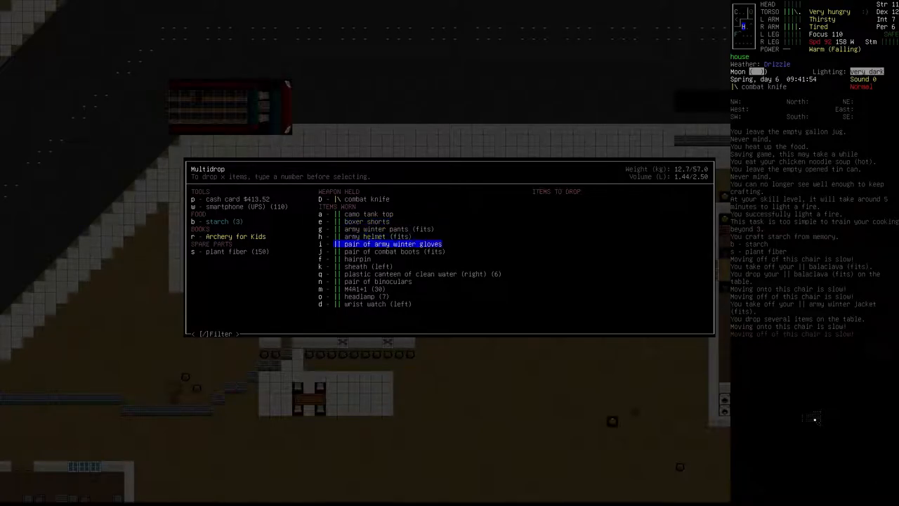
left_click(392, 244)
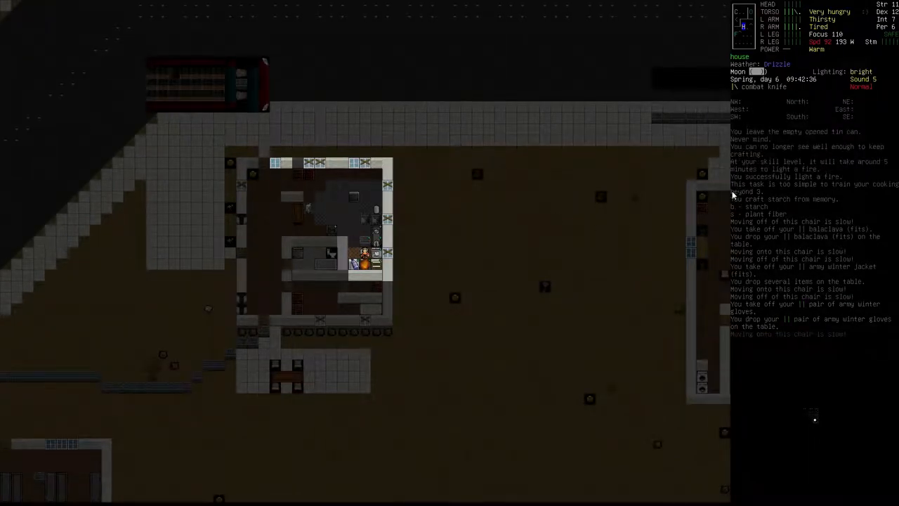
key("@")
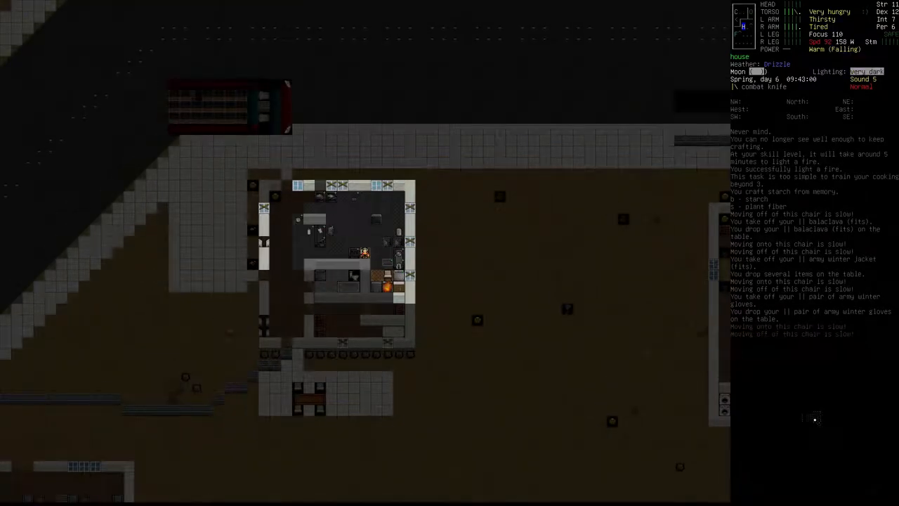
key("T")
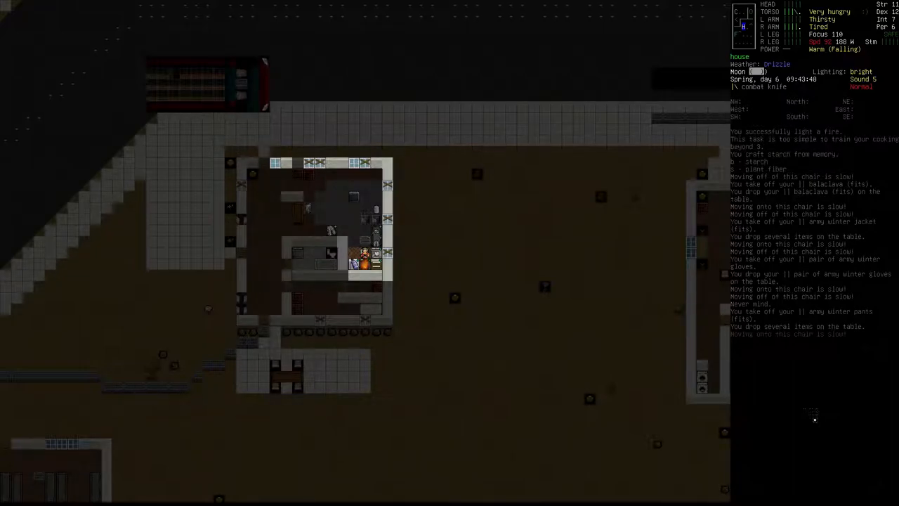
Craft fruit leather from the FOOD recipes, dropped on the floor for lack of room.
key("&")
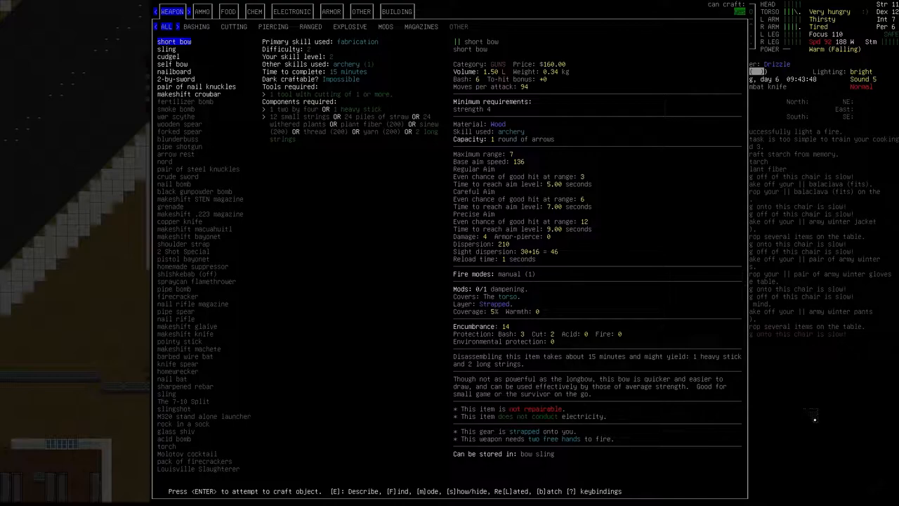
left_click(228, 12)
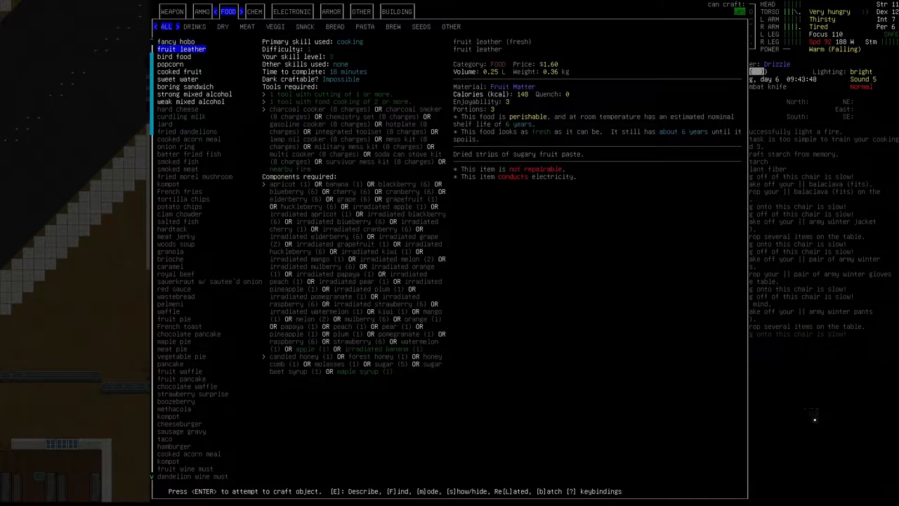
left_click(177, 78)
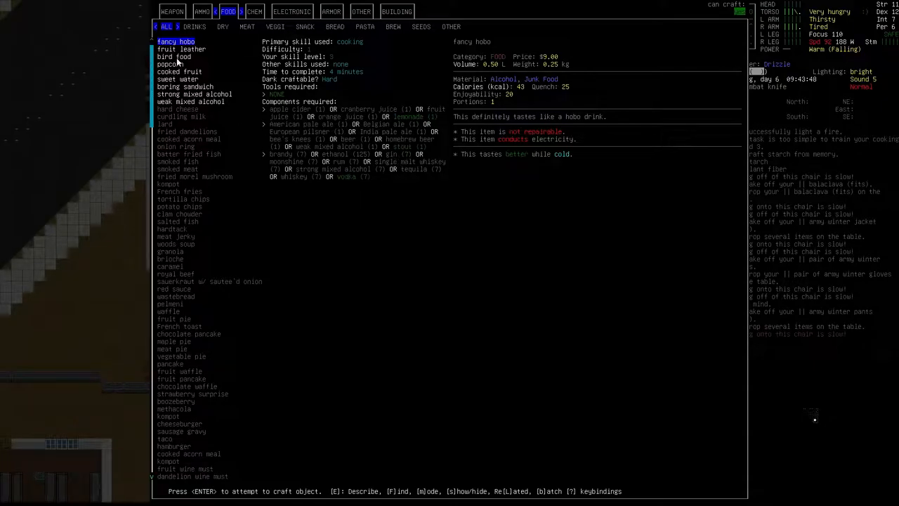
mouse_move(334, 139)
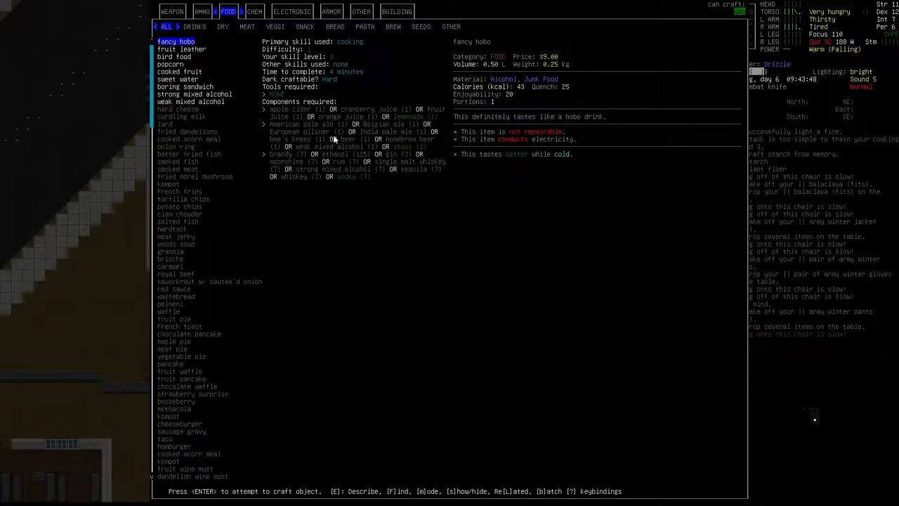
left_click(181, 49)
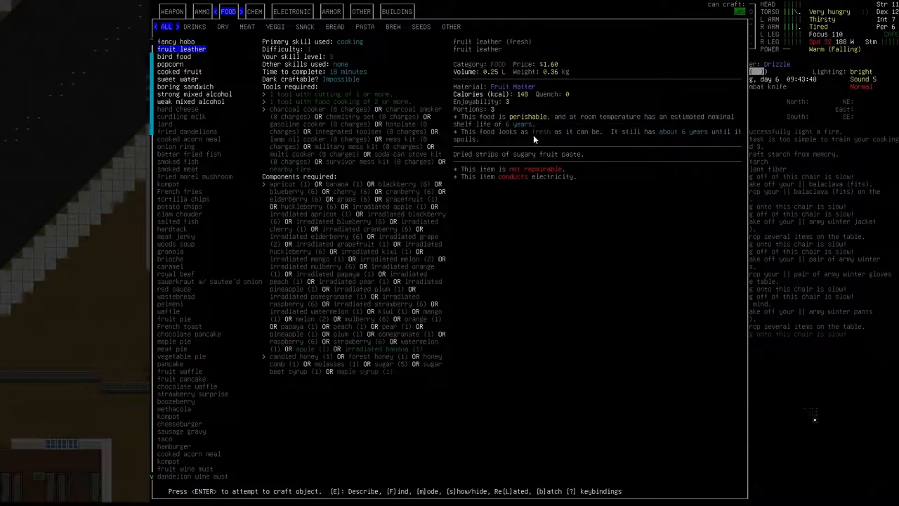
mouse_move(387, 354)
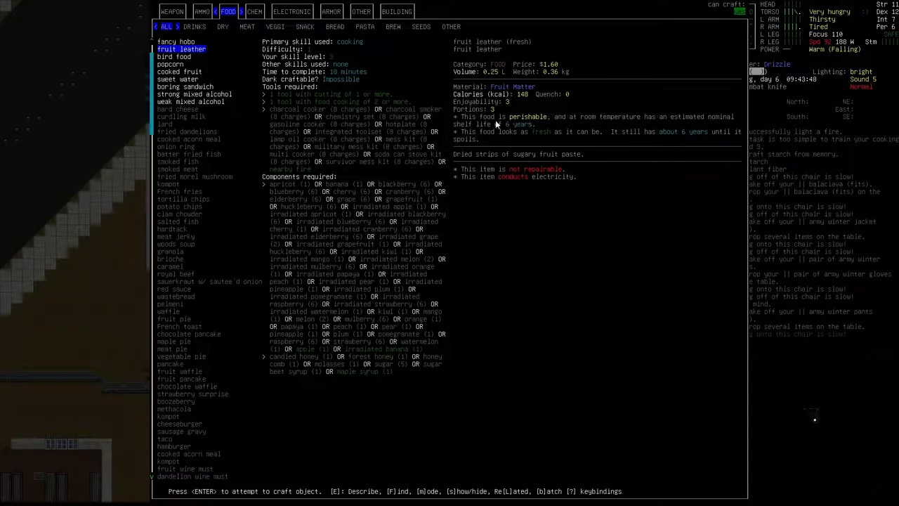
mouse_move(702, 120)
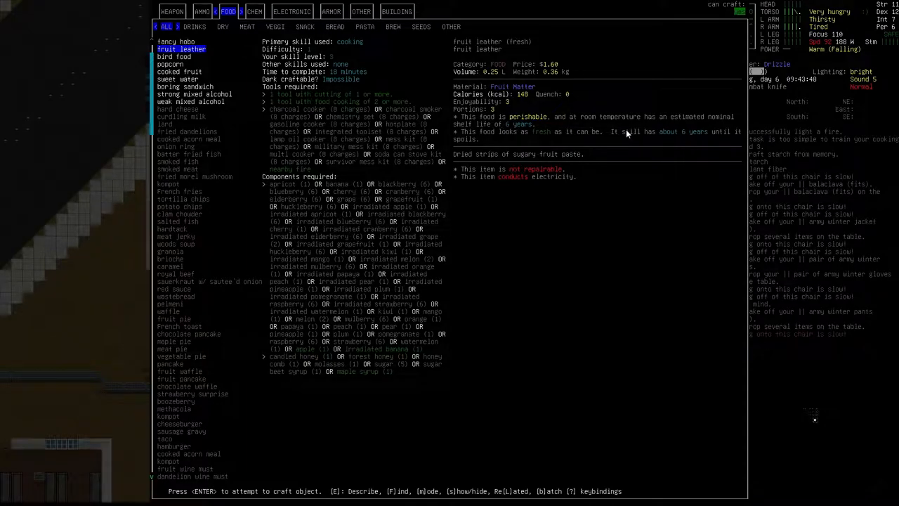
mouse_move(401, 374)
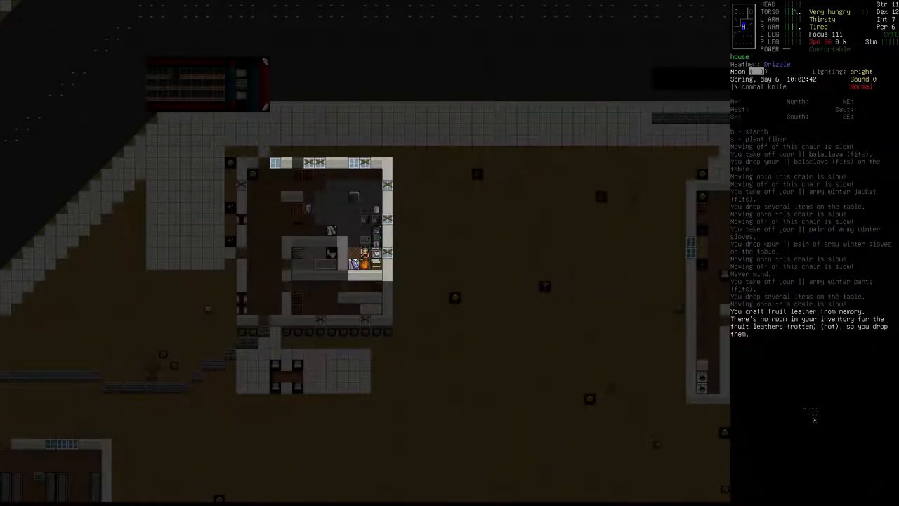
key("E")
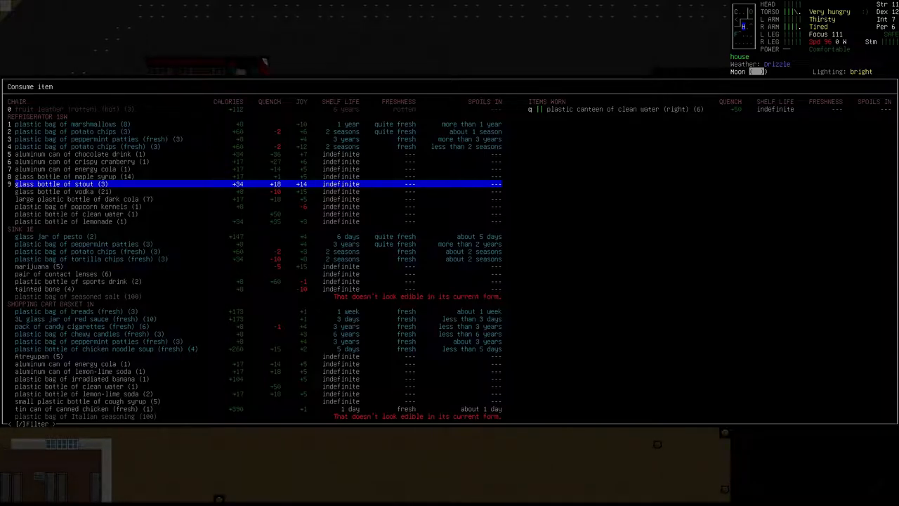
Filter consumables for 'banana' and eat the irradiated banana, discarding its plastic bag.
key("DOWN")
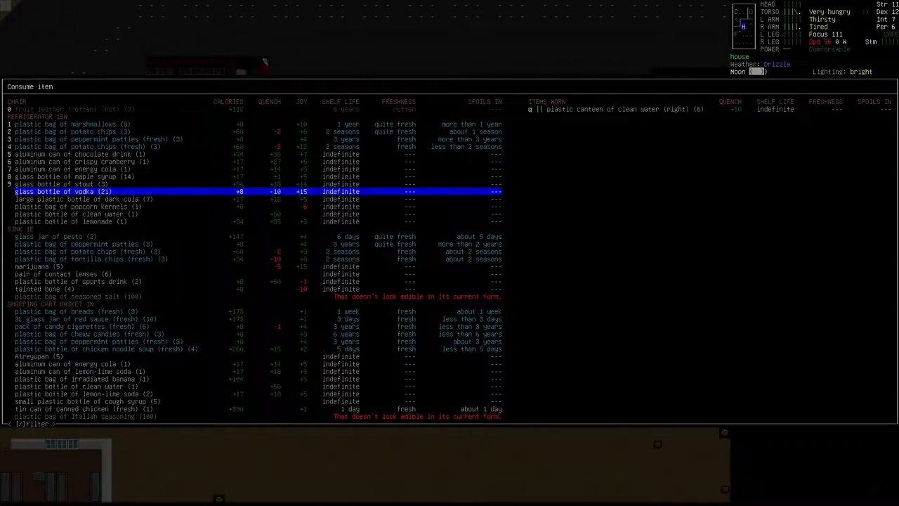
key("up")
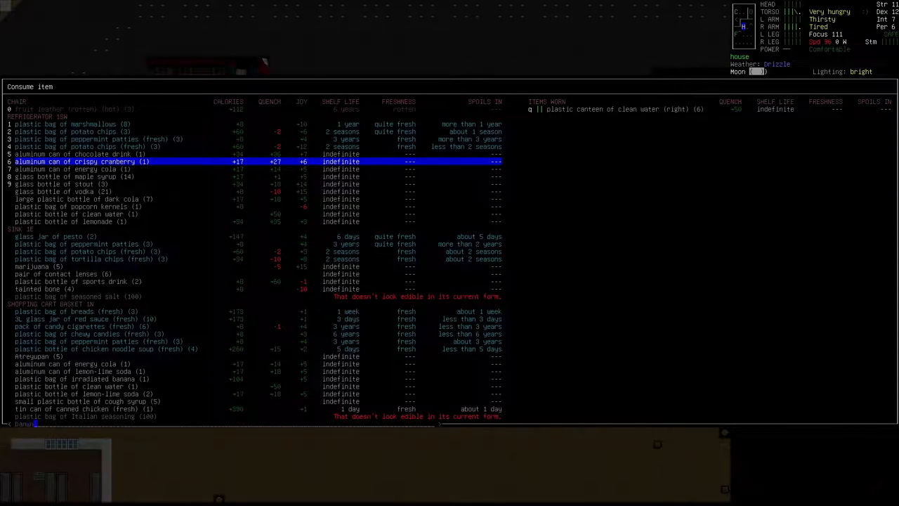
type("banana")
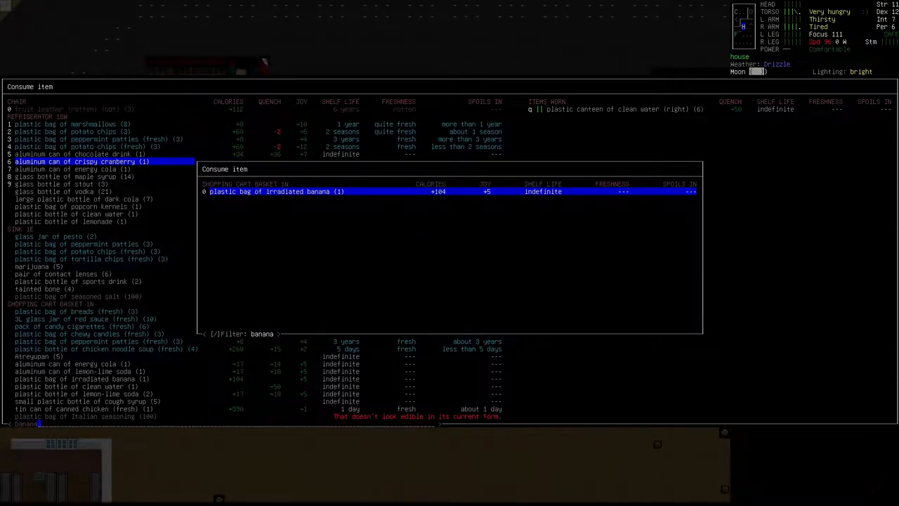
left_click(274, 191)
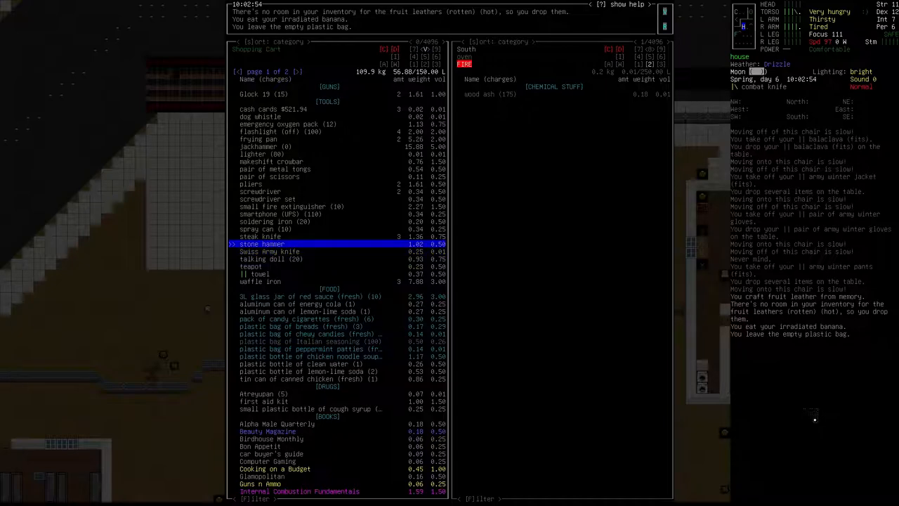
Browse the gear across all nine surrounding squares in the advanced inventory manager.
key("up")
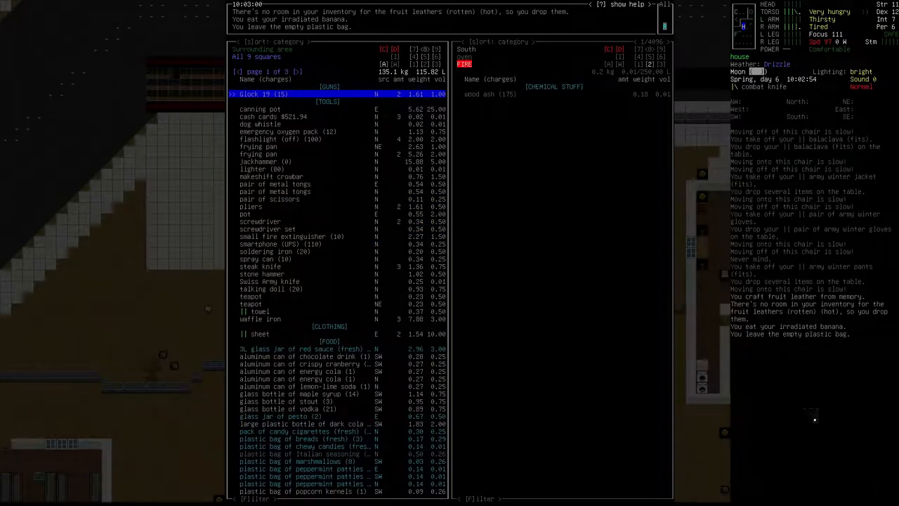
key("down")
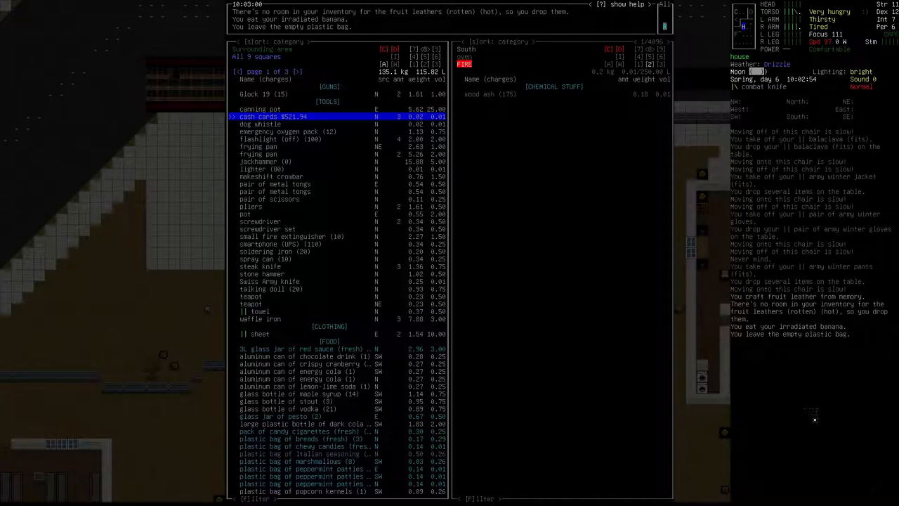
key("Escape")
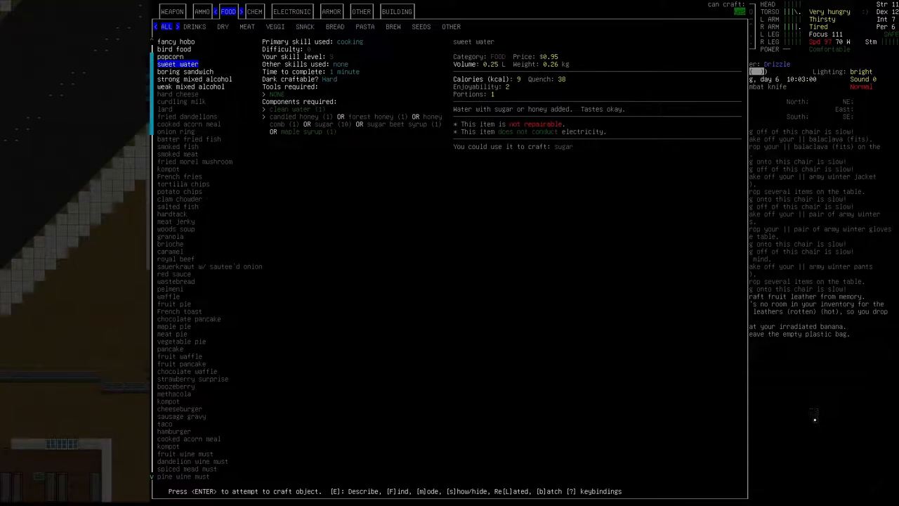
Craft a boring sandwich and eat it.
left_click(185, 70)
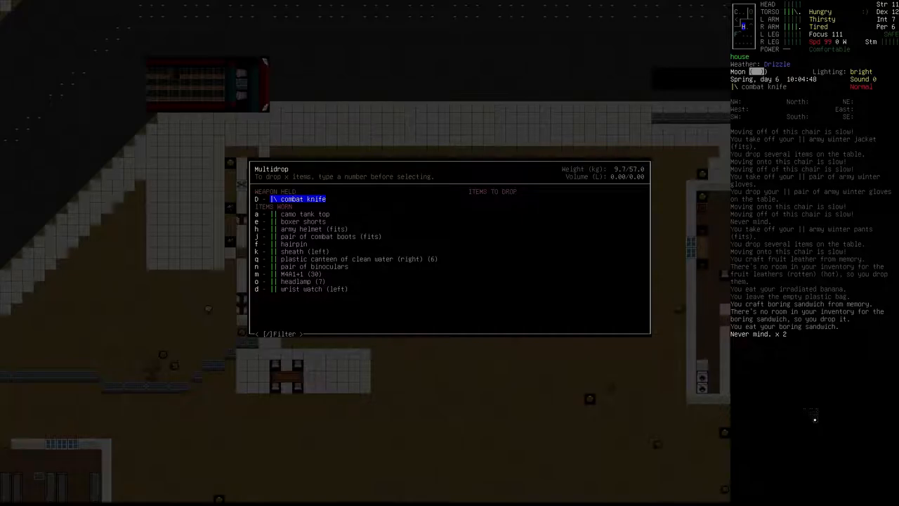
Leave the drop list and read Beauty Magazine until a tailoring level is gained.
key("Escape")
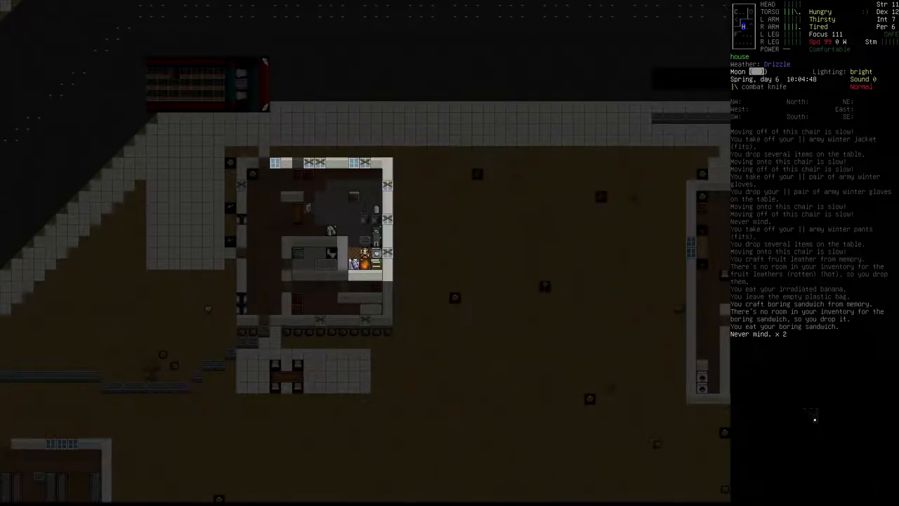
key("w")
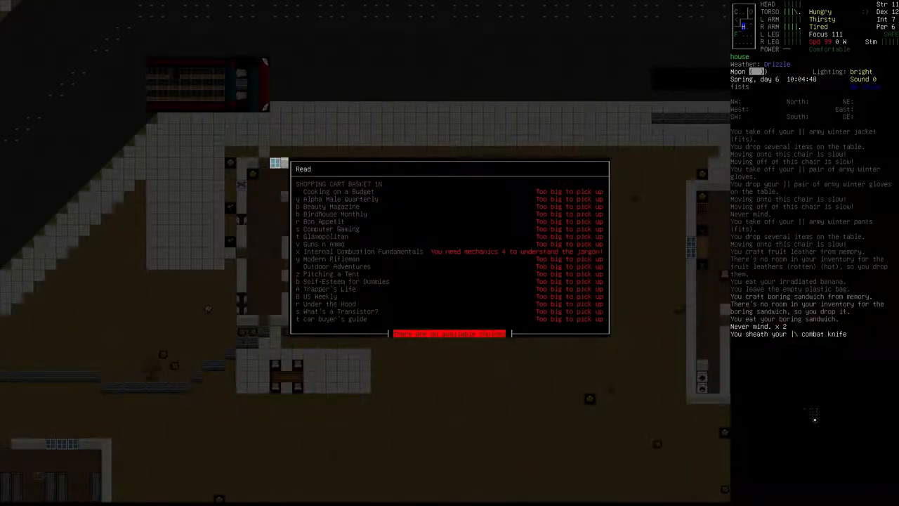
mouse_move(555, 202)
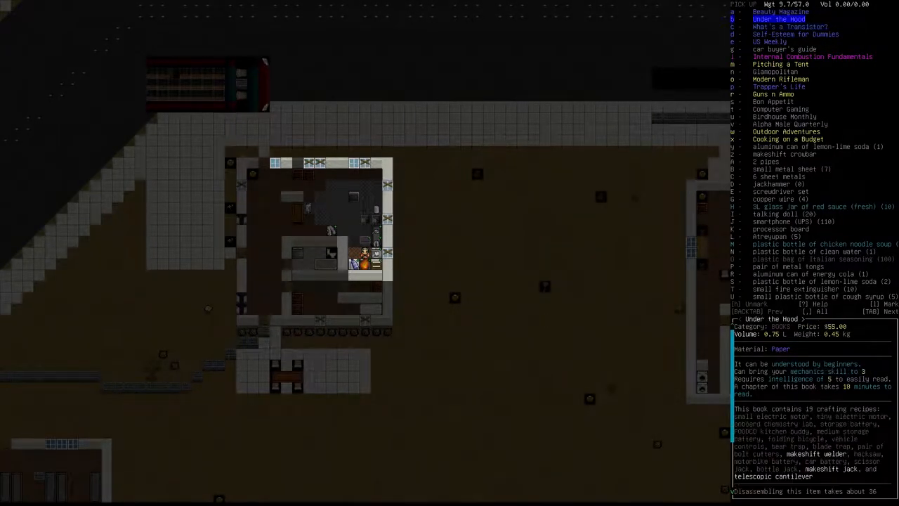
key("up")
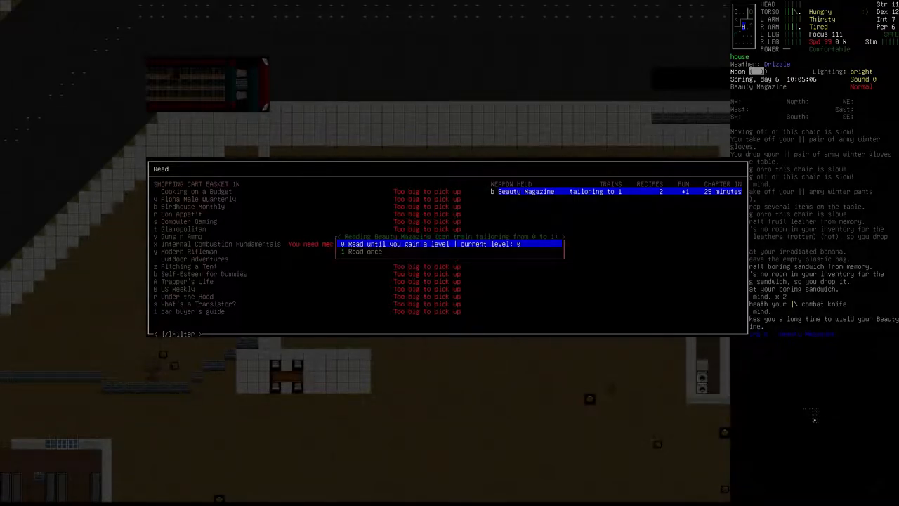
left_click(427, 244)
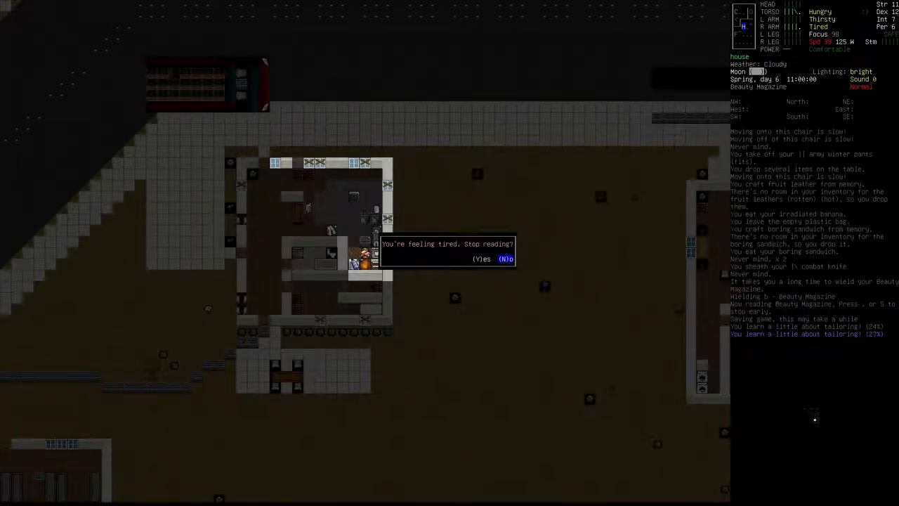
Answer the 'Stop reading?' tiredness prompt for the Beauty Magazine.
key("n")
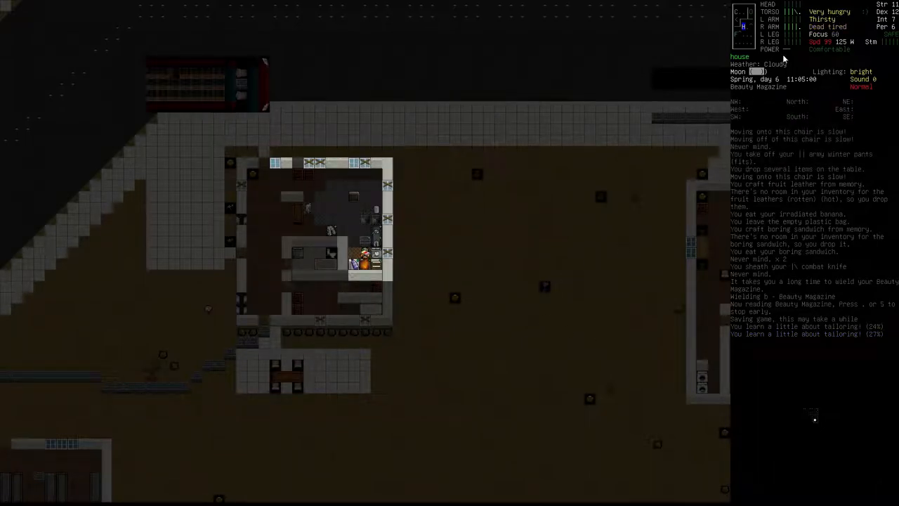
mouse_move(520, 210)
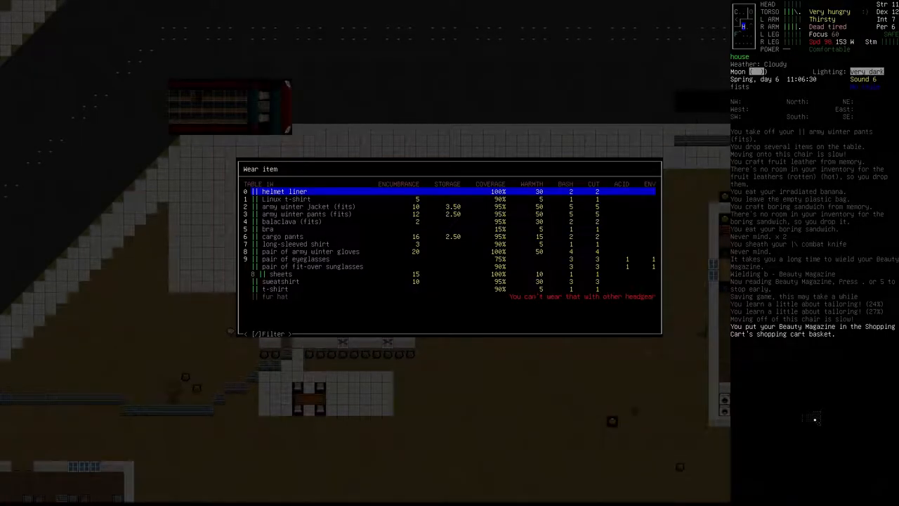
Wear the army winter jacket, pants, balaclava and winter gloves again.
key("down")
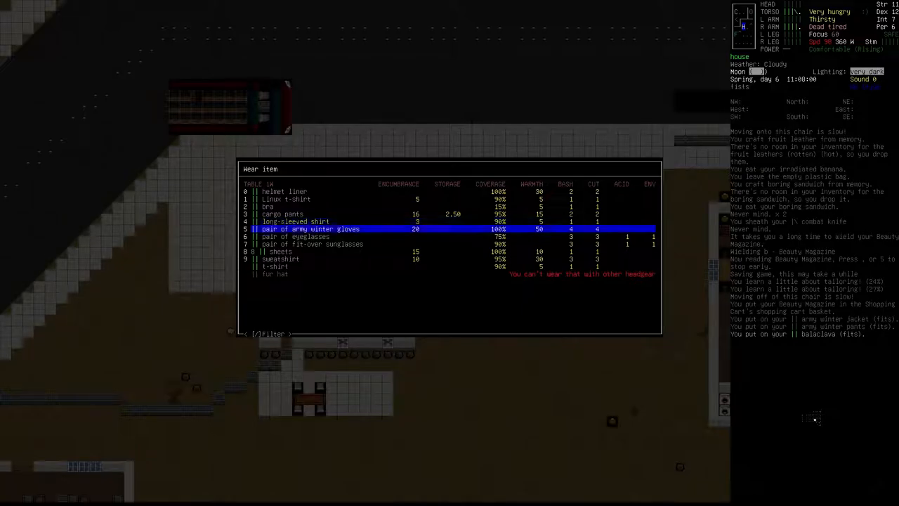
left_click(309, 229)
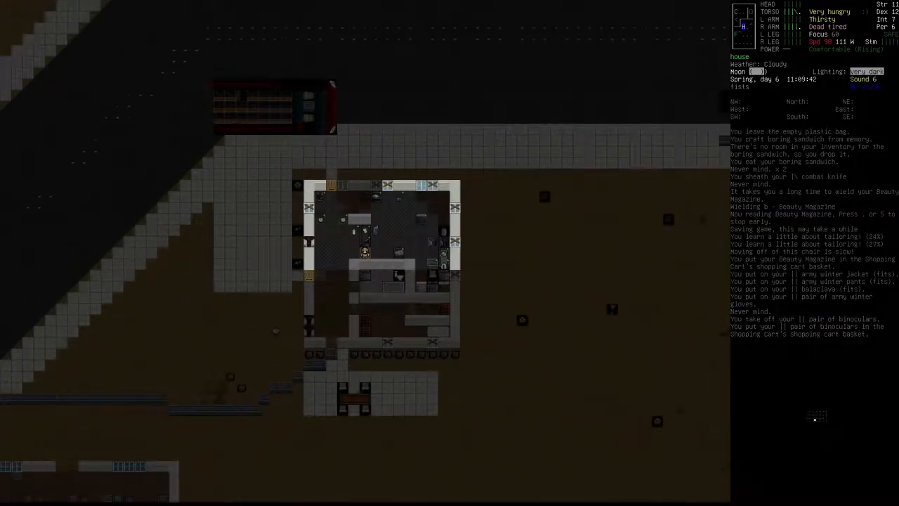
key("c")
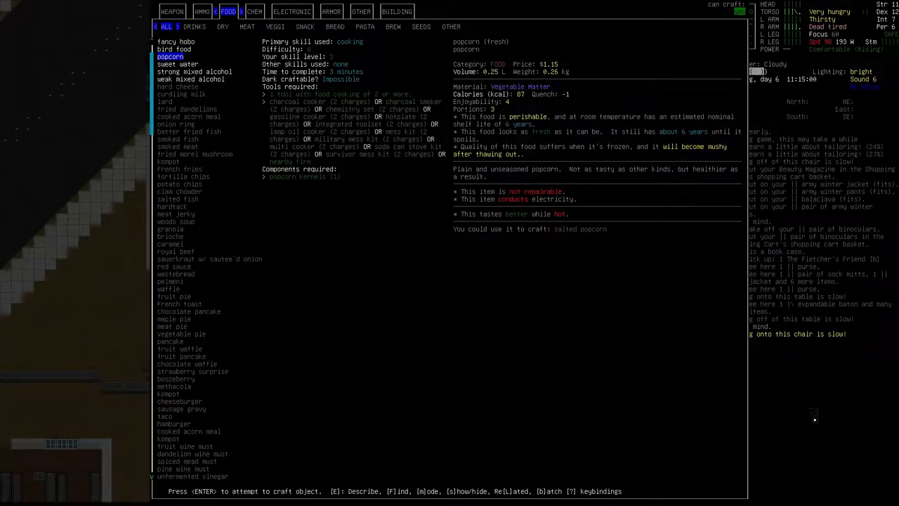
Start a recipe name search in the crafting menu, then back out of it.
key("f")
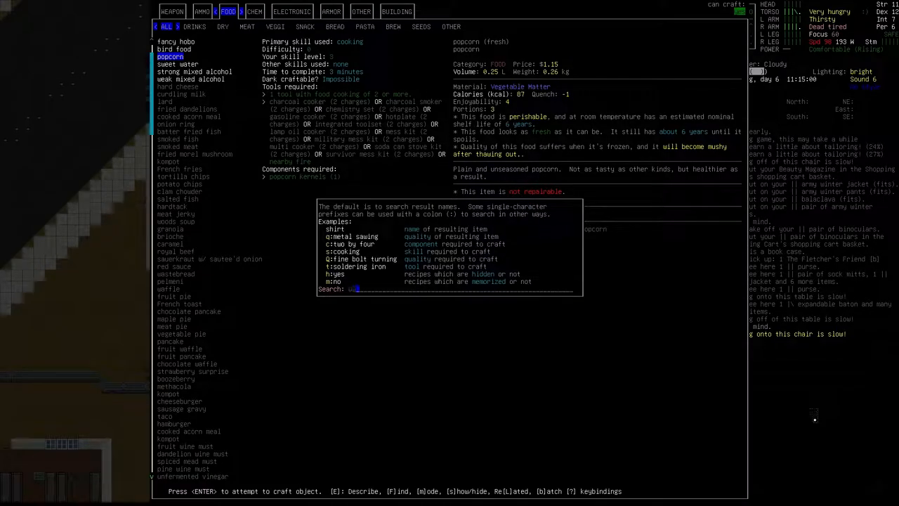
key("Escape")
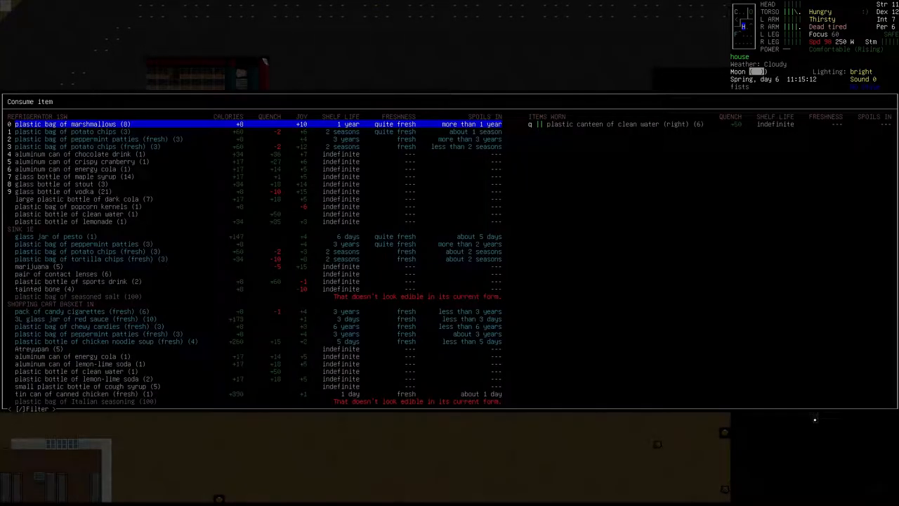
Eat the fresh potato chips from the consume list.
key("down")
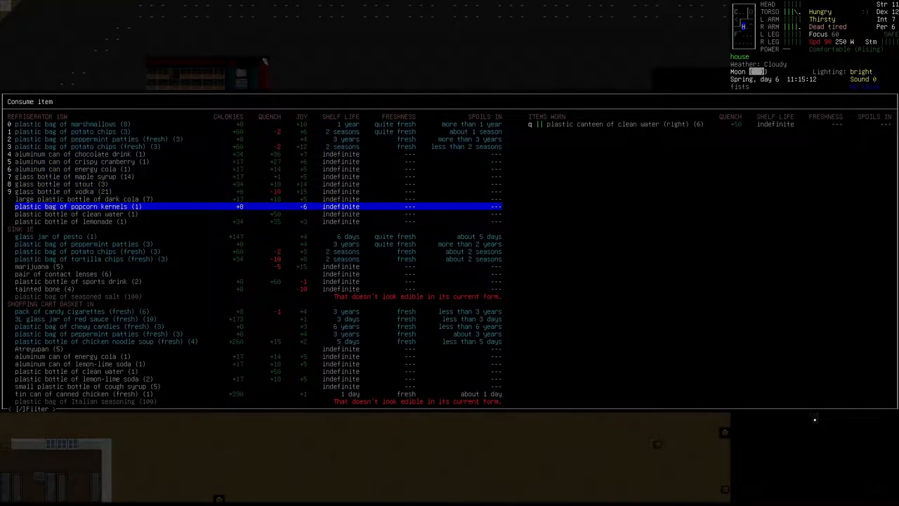
key("up")
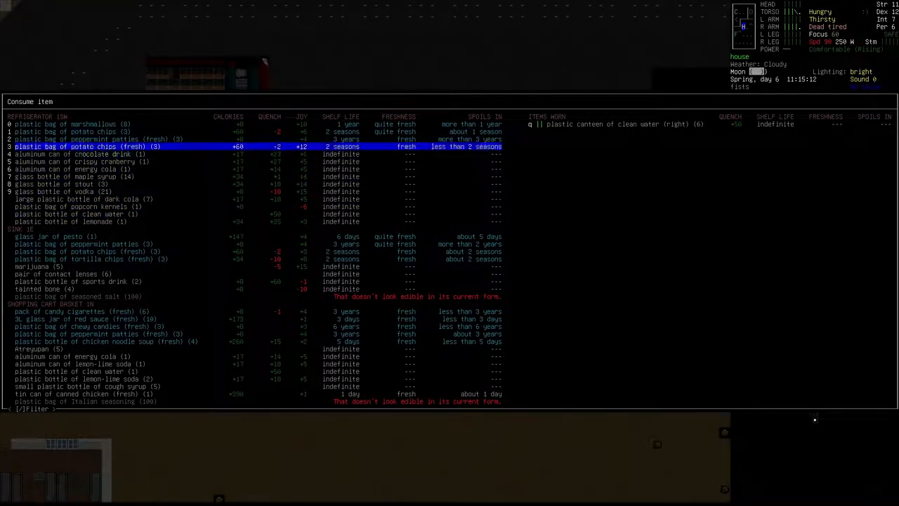
key("e")
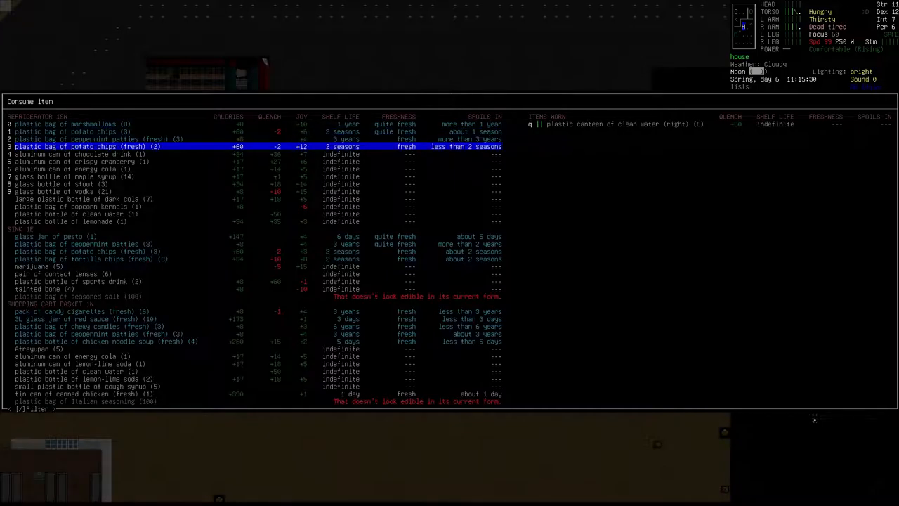
key("up")
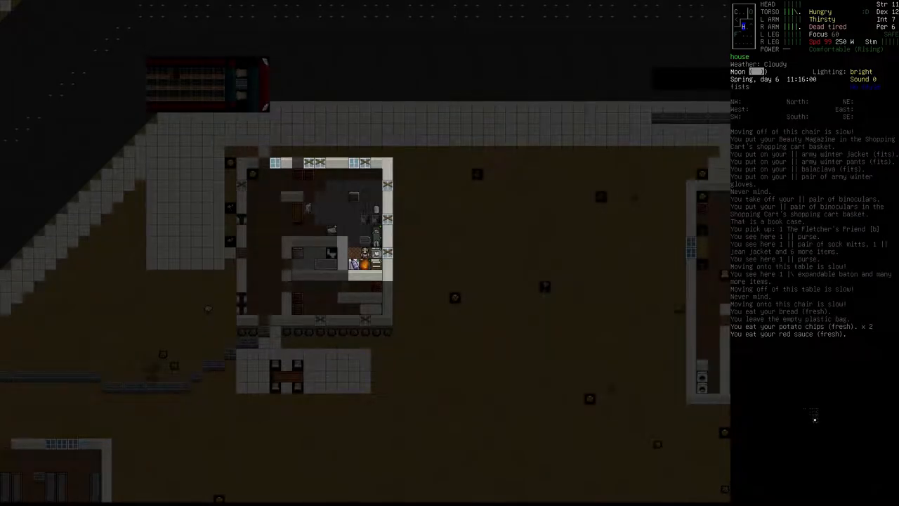
Reopen the consume list and choose the red sauce and chicken noodle soup.
key("e")
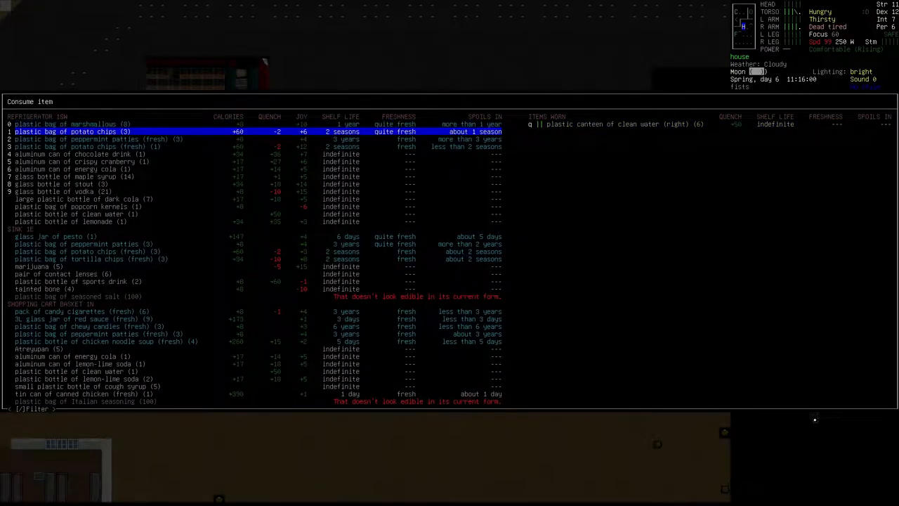
key("down")
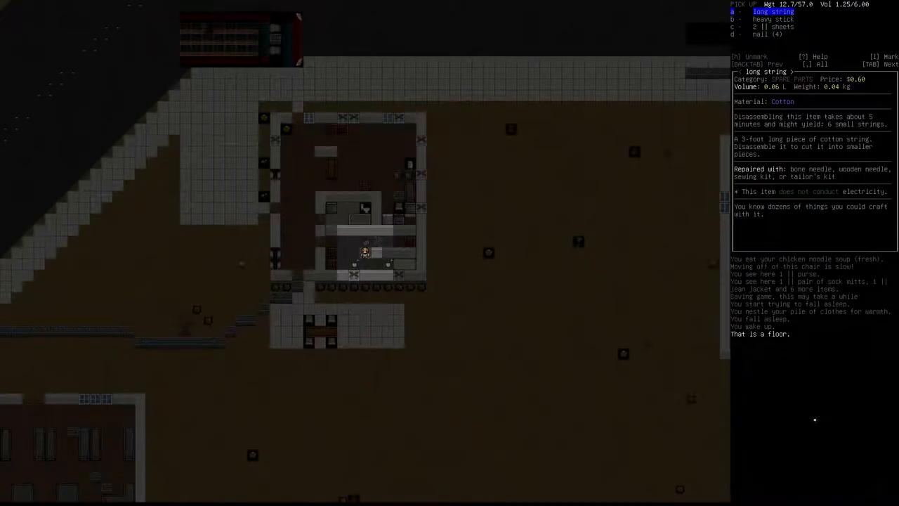
Close the long string's description in the advanced inventory manager.
key("Escape")
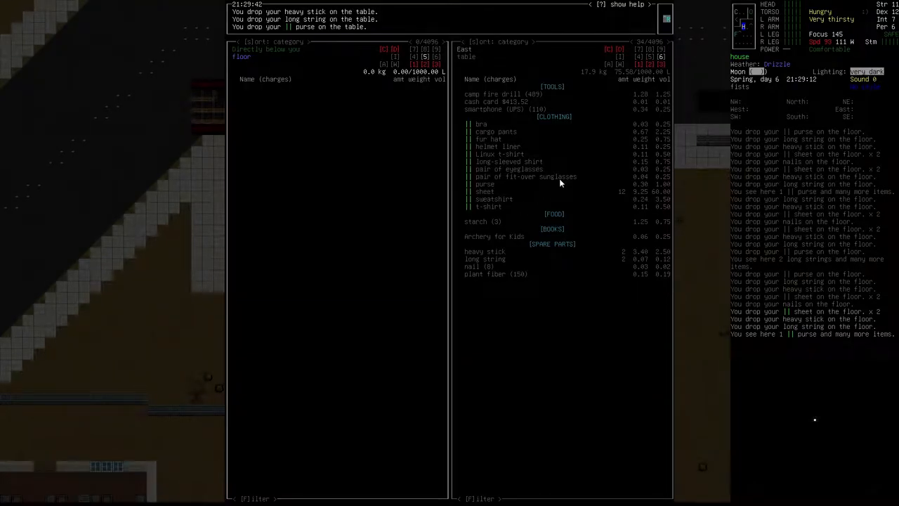
mouse_move(498, 285)
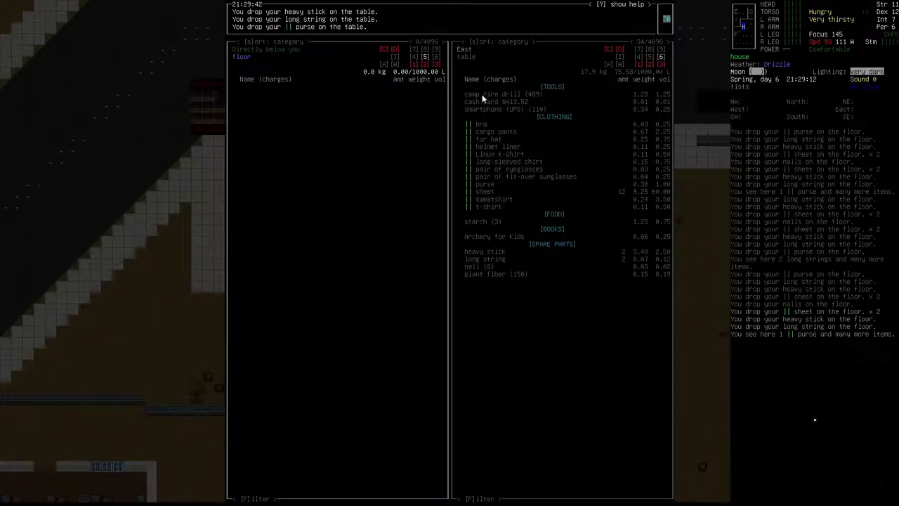
mouse_move(540, 139)
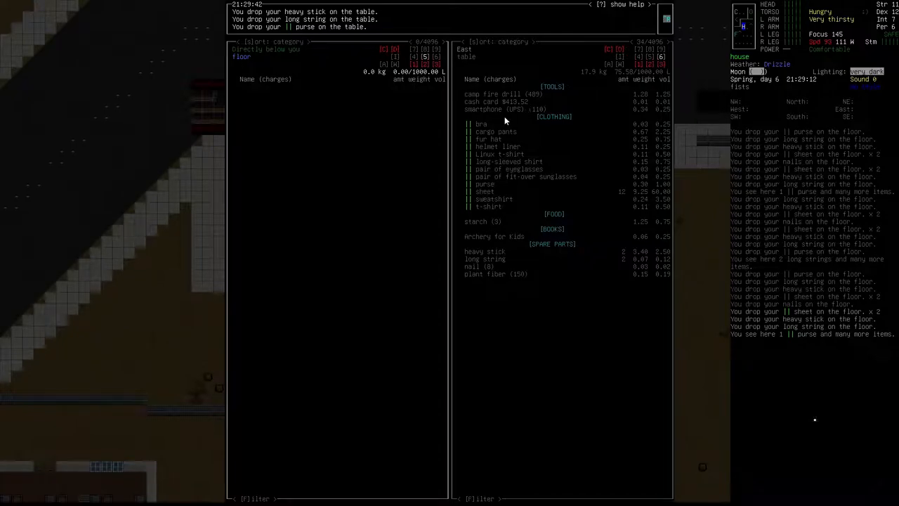
mouse_move(525, 116)
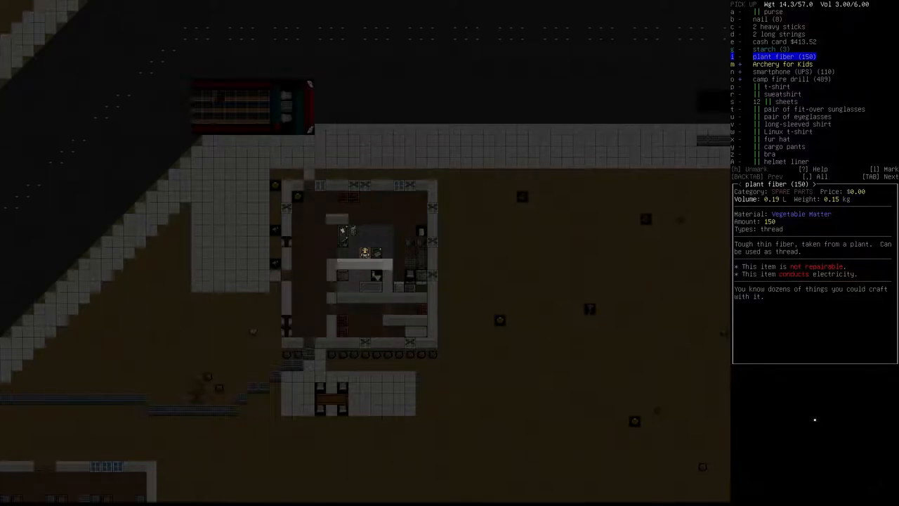
Pick up the chosen table items and start inserting plant fibers and starch into the refrigerator.
key("up")
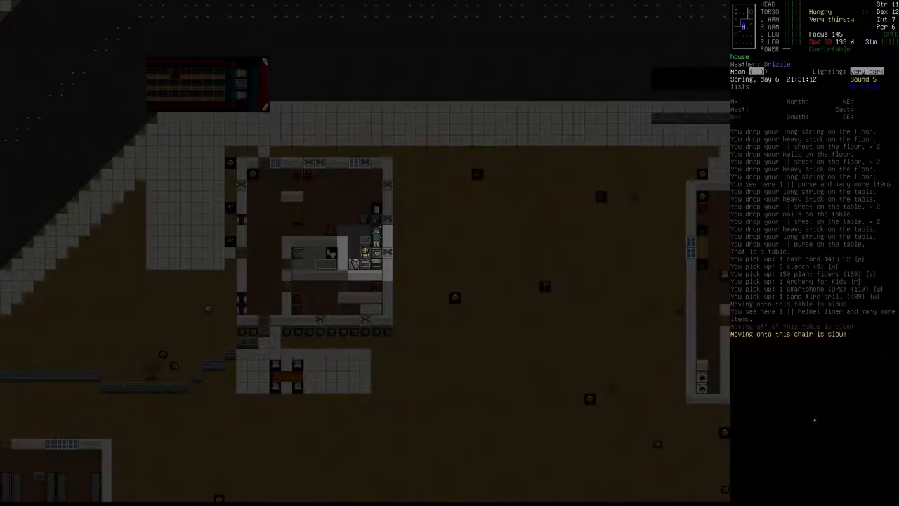
key("d")
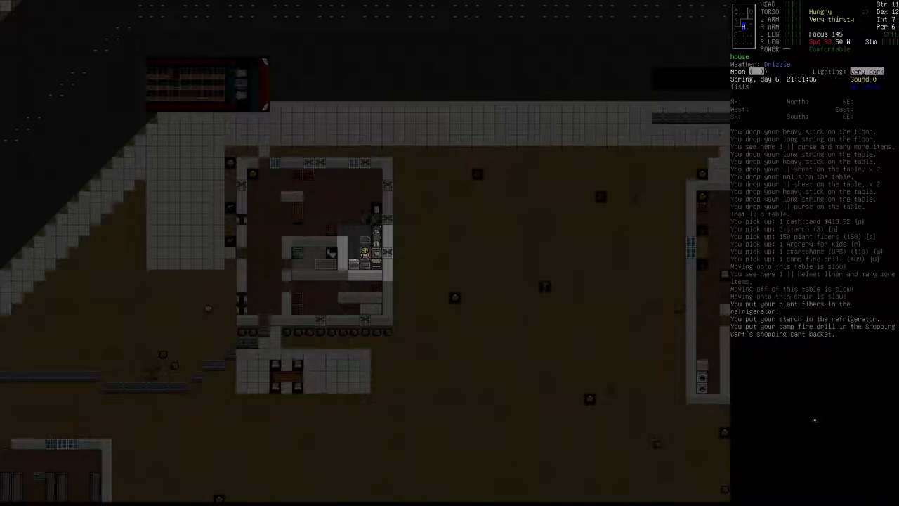
Browse the FOOD crafting recipes with &, then bring up the carried-items inventory.
key("&")
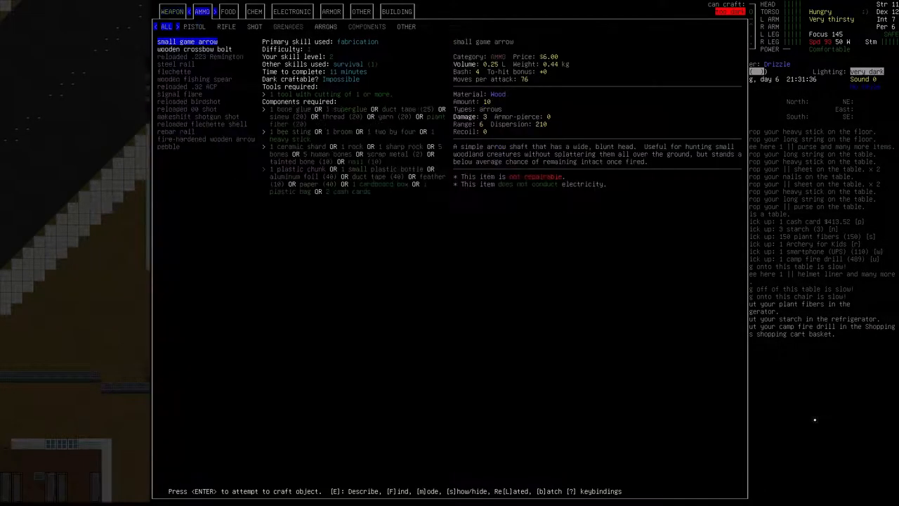
left_click(228, 11)
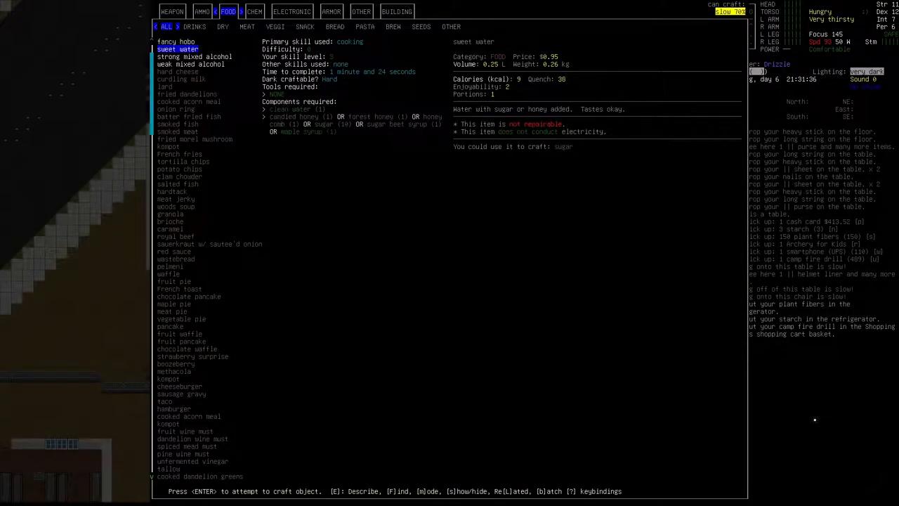
mouse_move(705, 4)
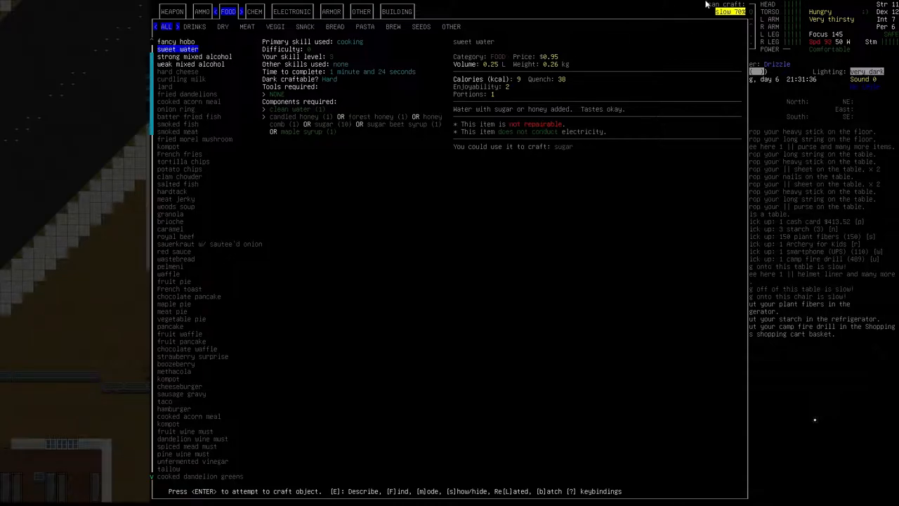
mouse_move(526, 143)
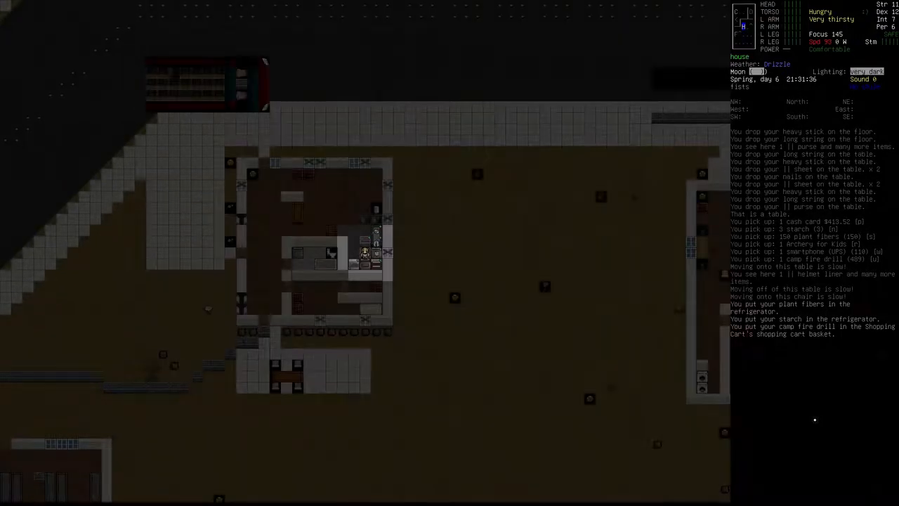
key("i")
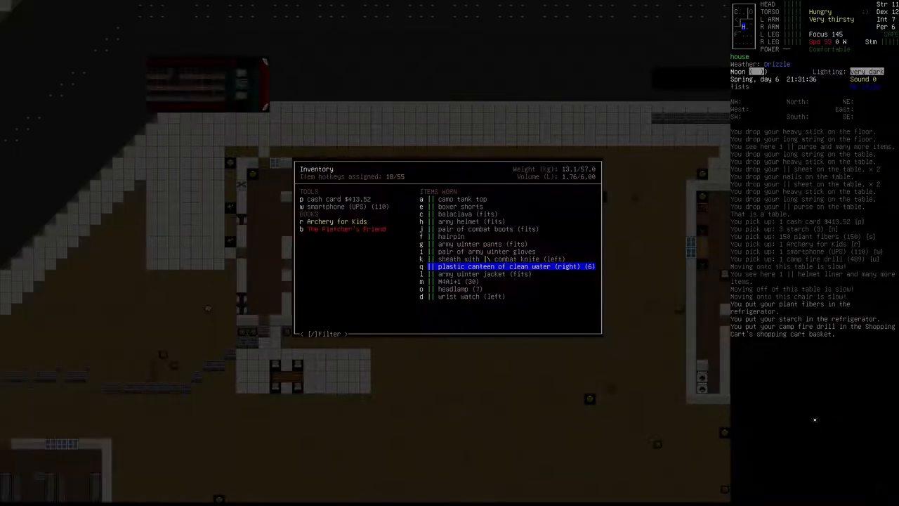
Drink the plastic canteen's clean water, then view the overmap with m.
key("Escape")
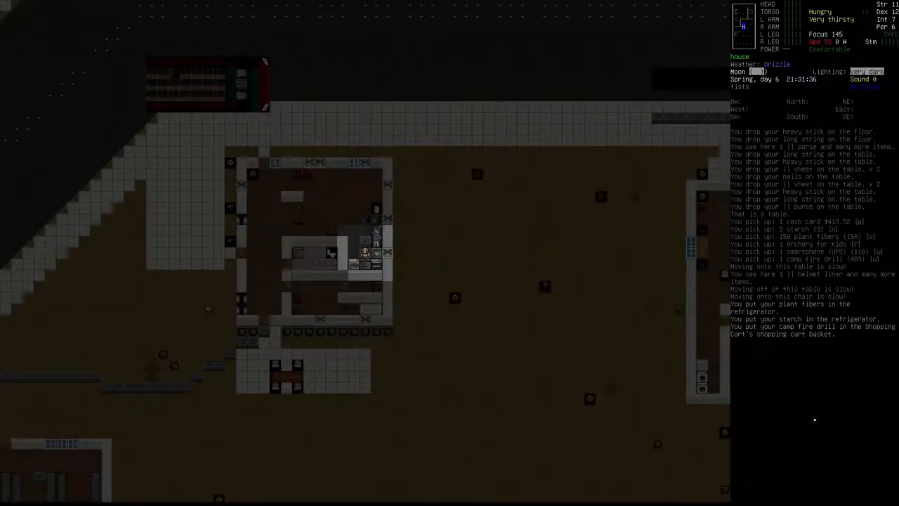
key("E")
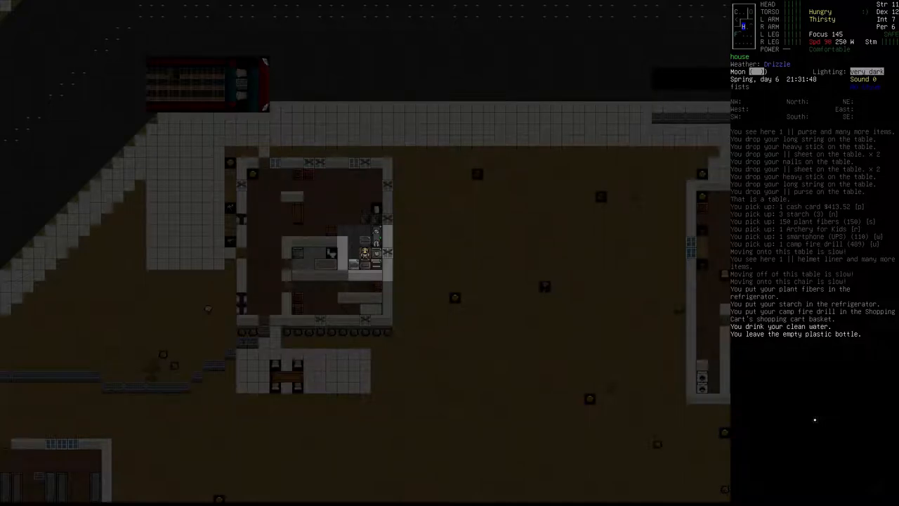
key("m")
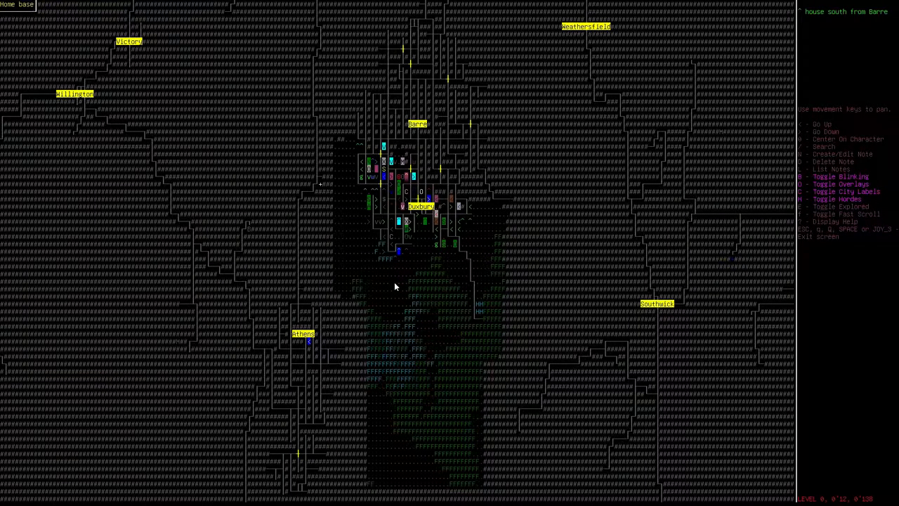
mouse_move(436, 250)
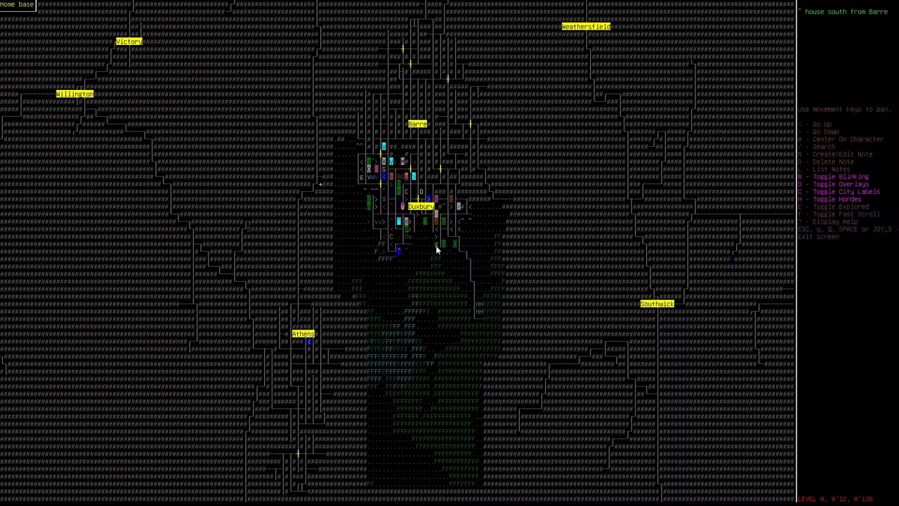